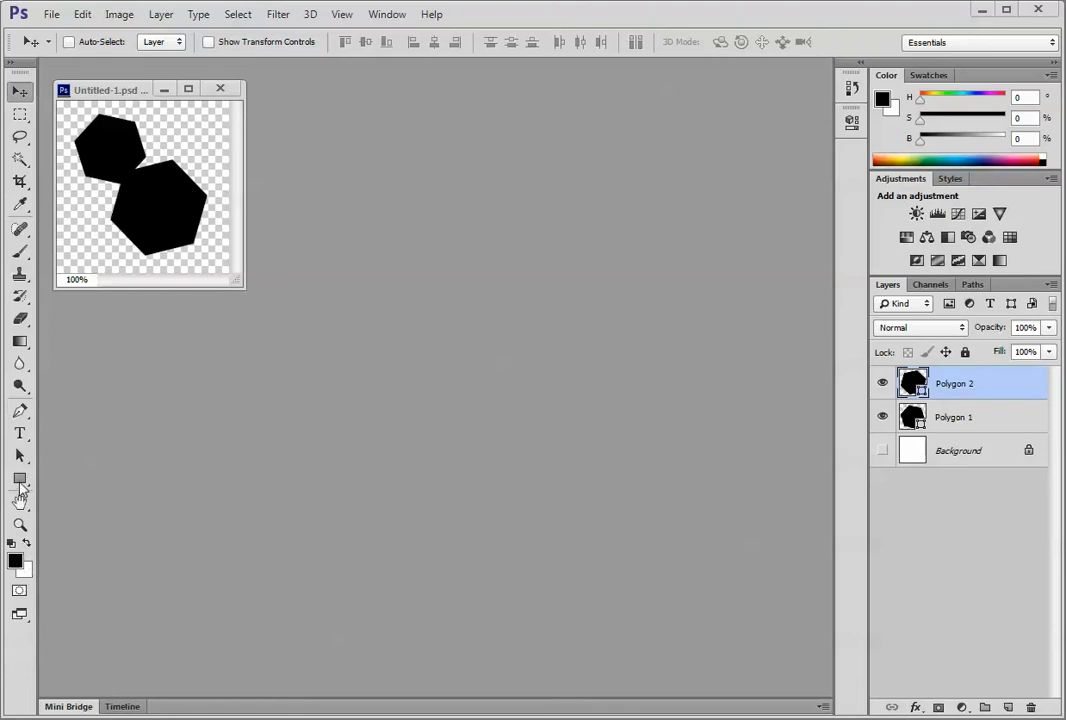
mouse_move(16, 480)
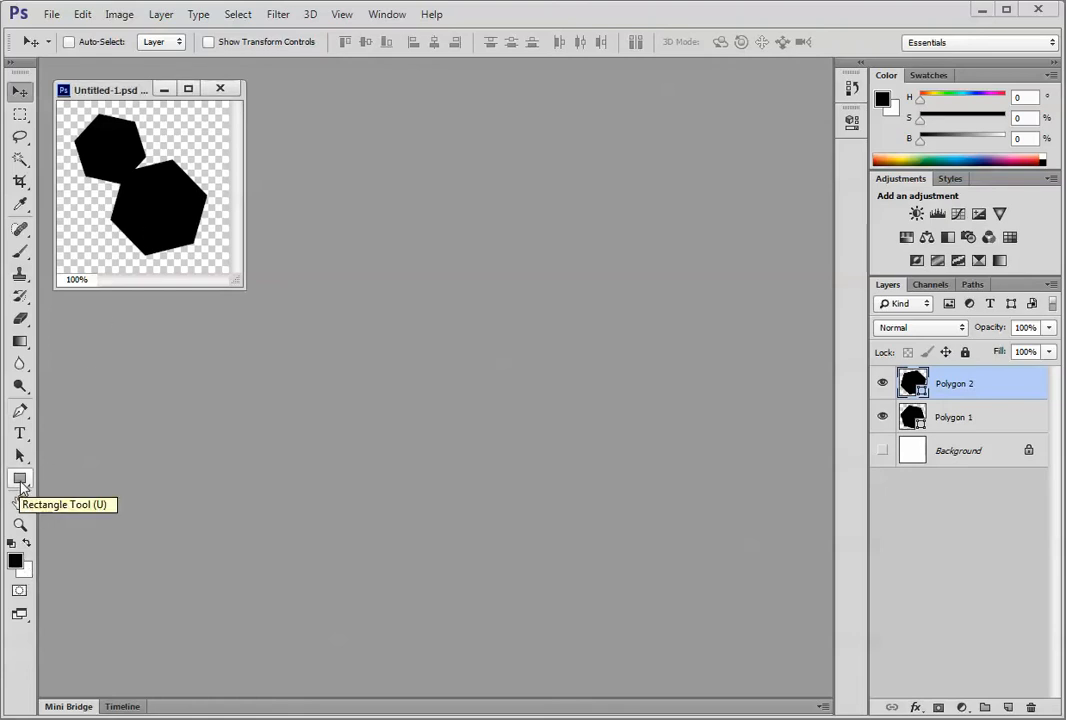
- Select the six-sided Polygon tool for drawing the smaller top-right hexagon
left_click(16, 476)
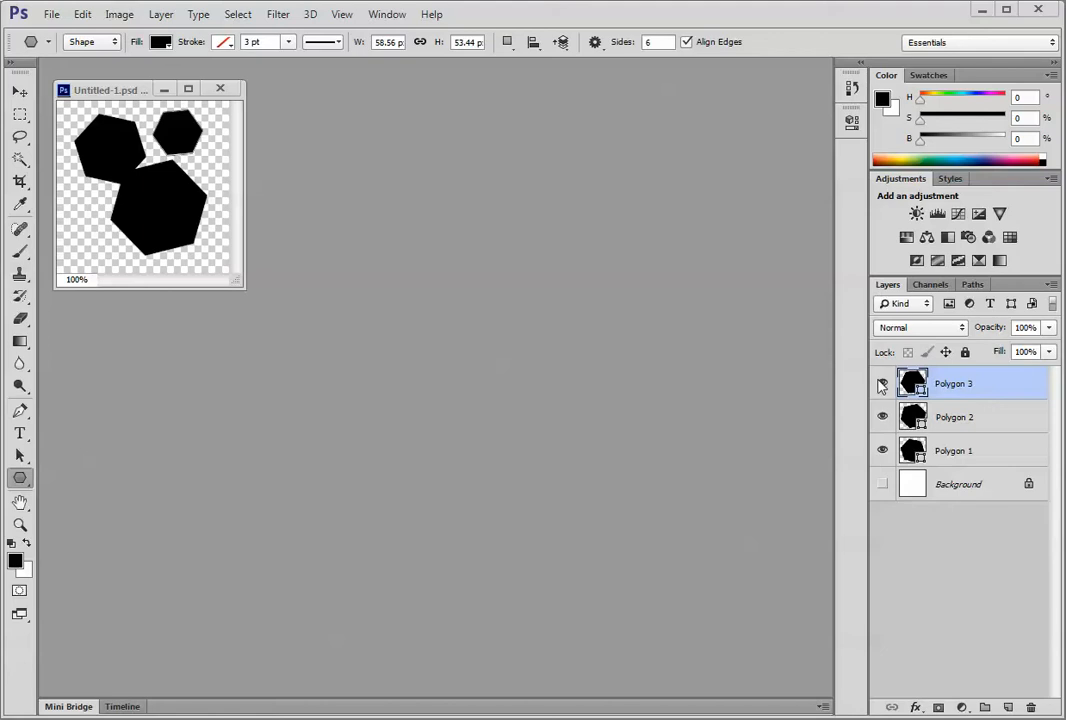
- Show only the Polygon 1 hexagon and define it as a pattern named hex1
left_click(880, 450)
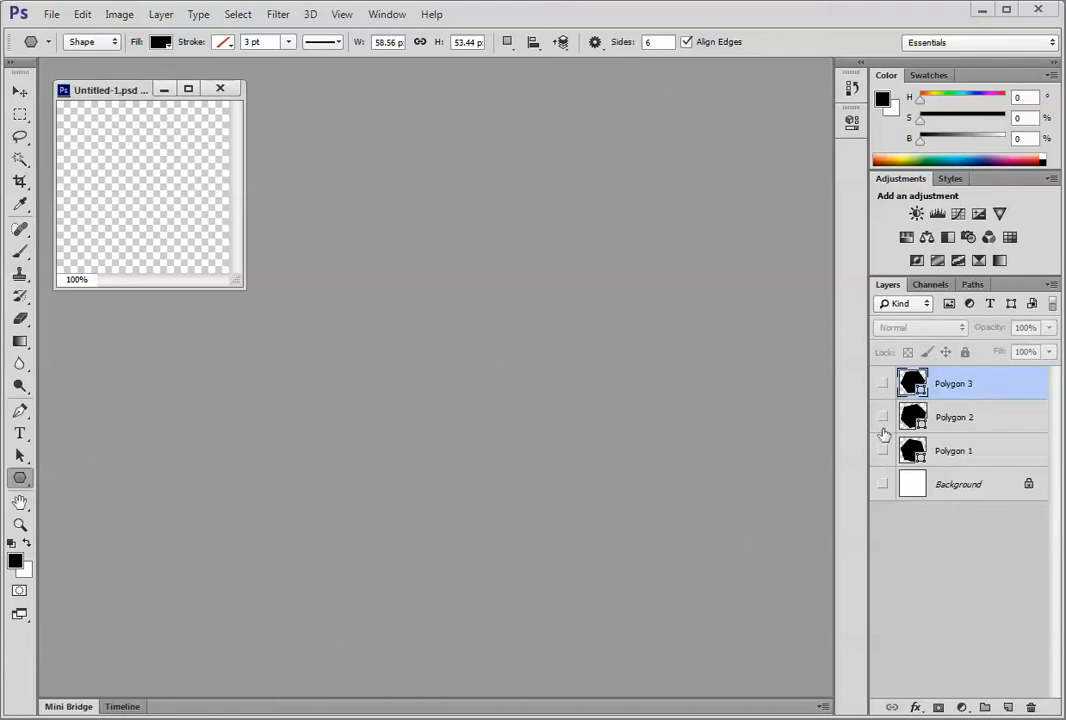
left_click(882, 452)
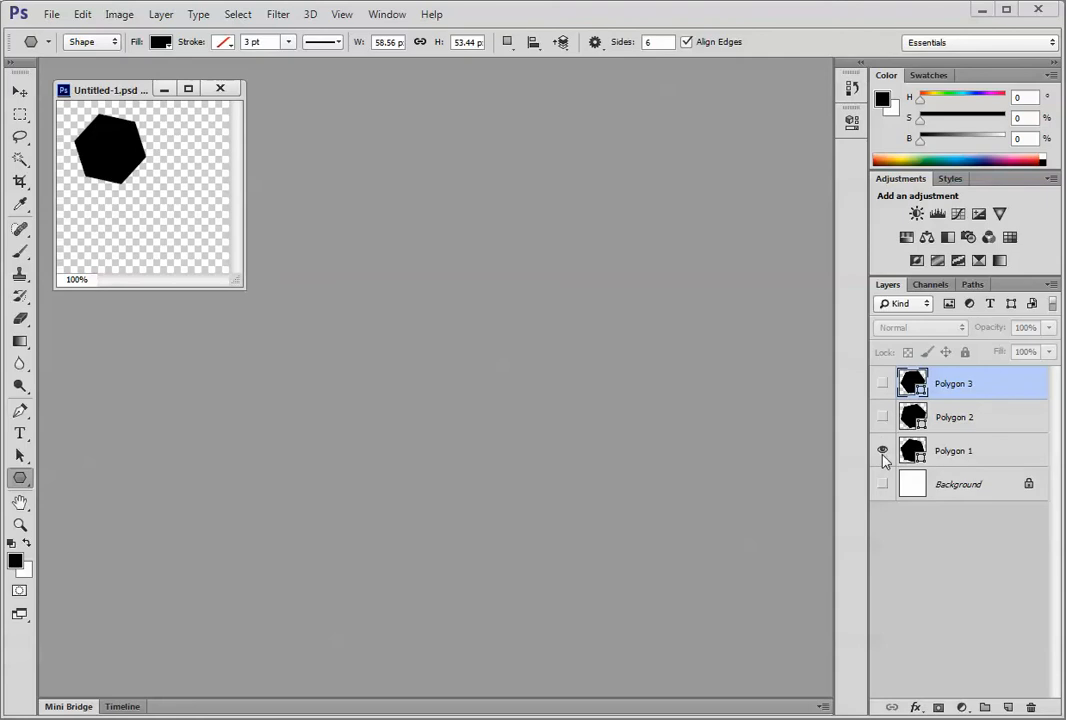
left_click(64, 12)
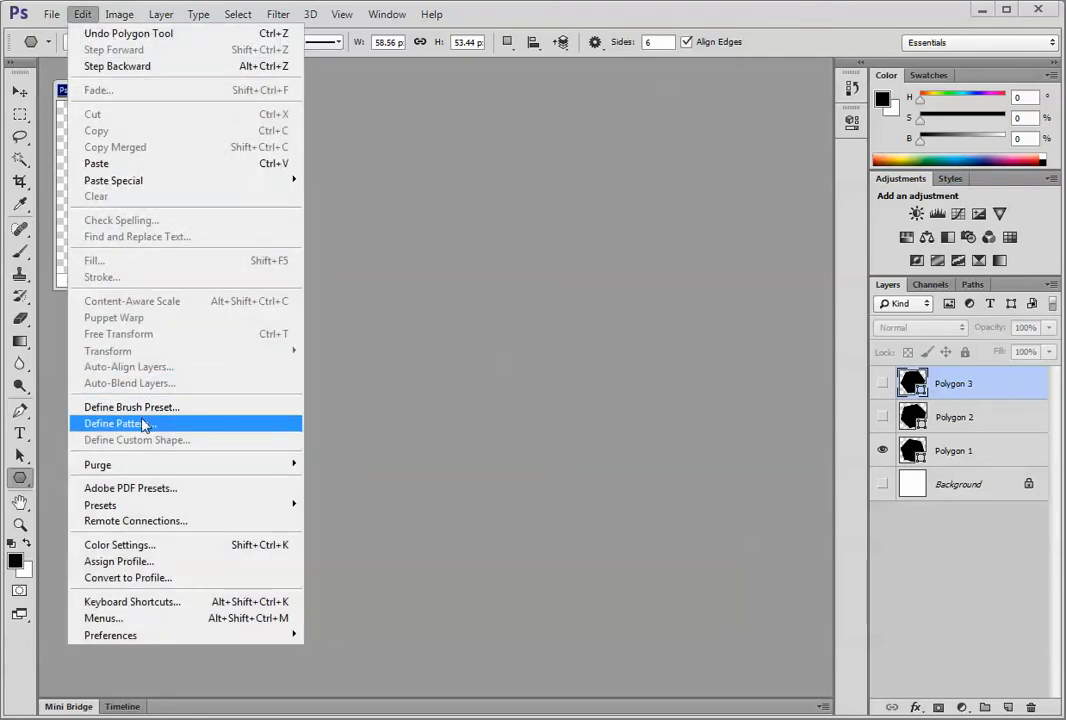
left_click(130, 424)
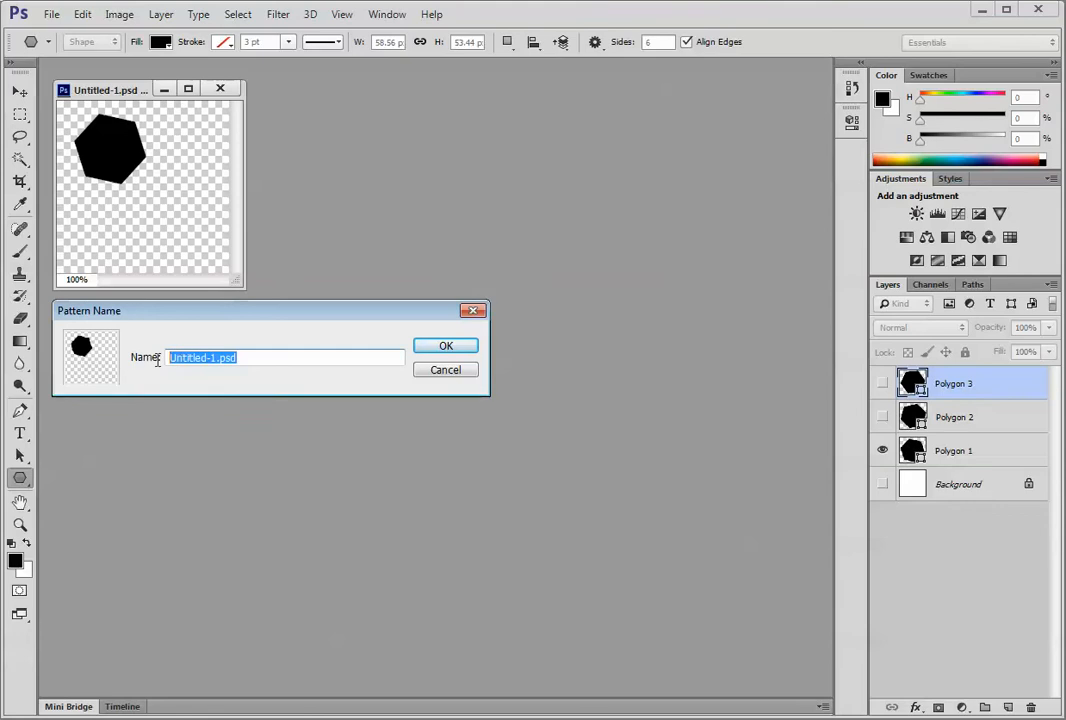
type("hex1")
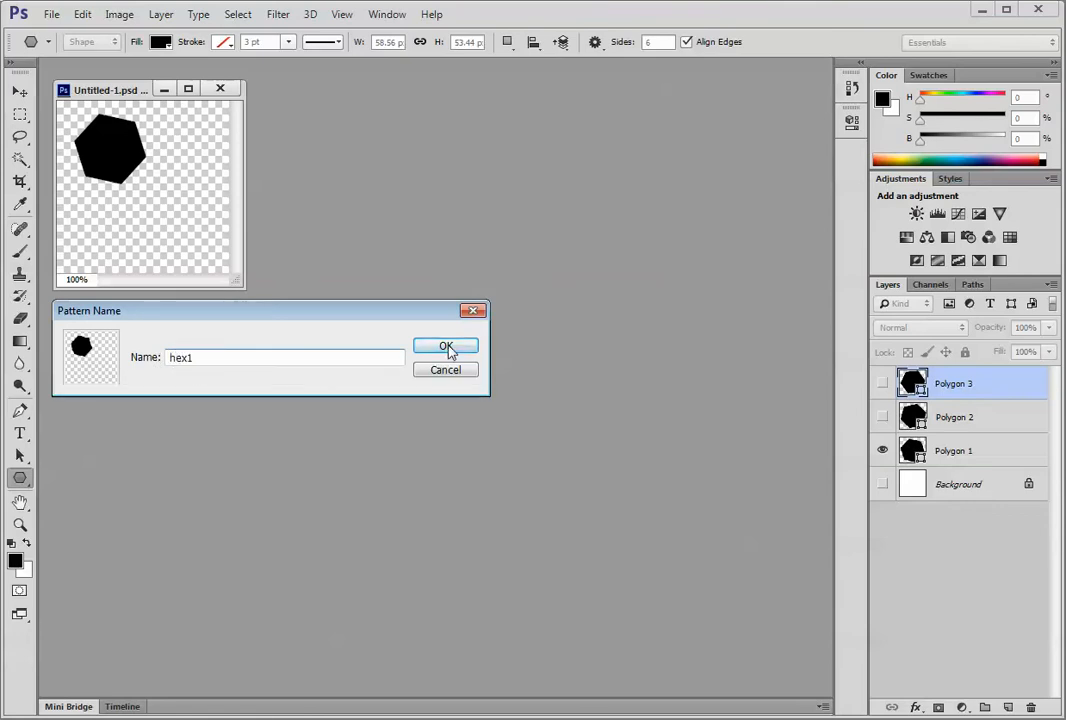
left_click(444, 346)
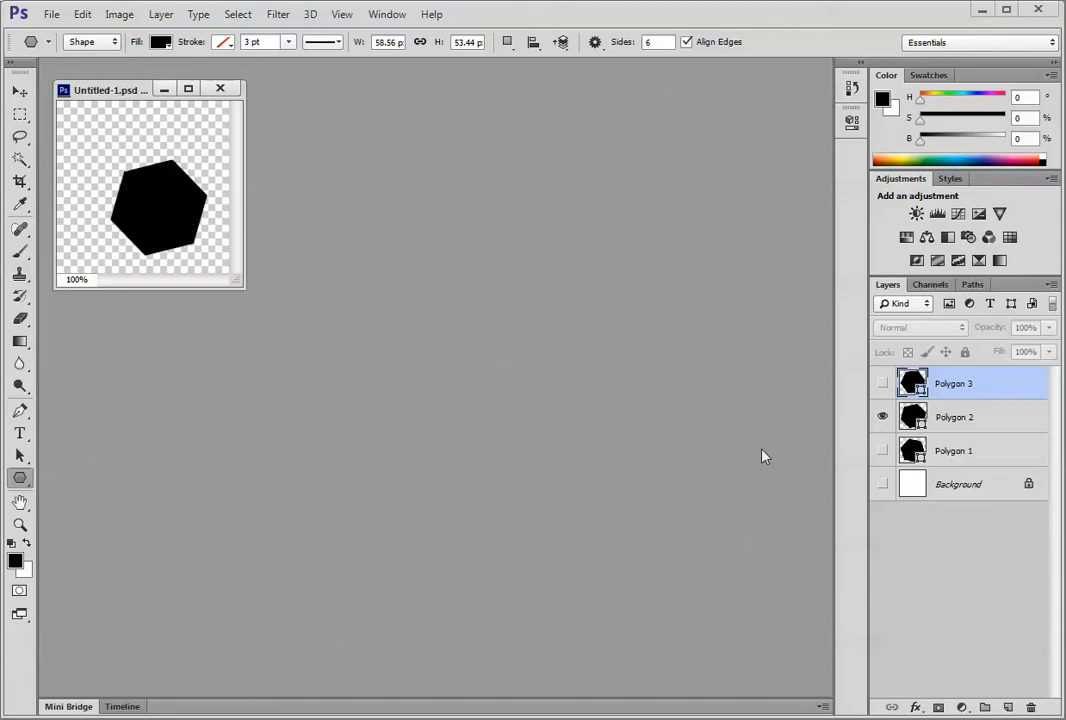
- Define the second hexagon as a pattern named hex2
left_click(78, 18)
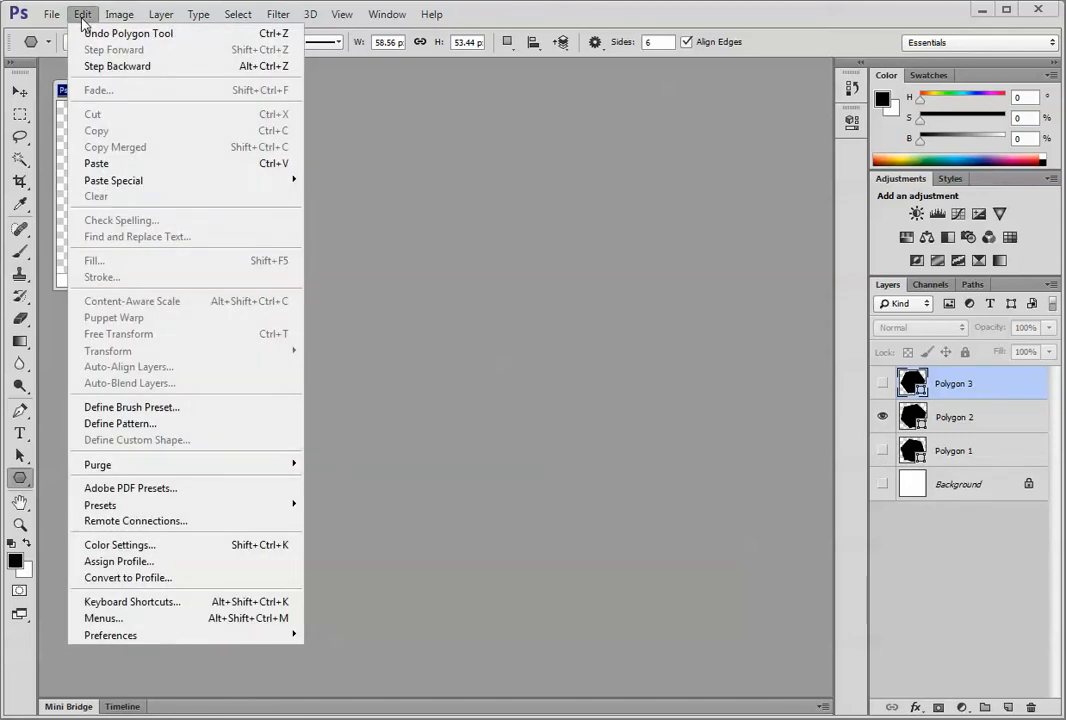
mouse_move(120, 424)
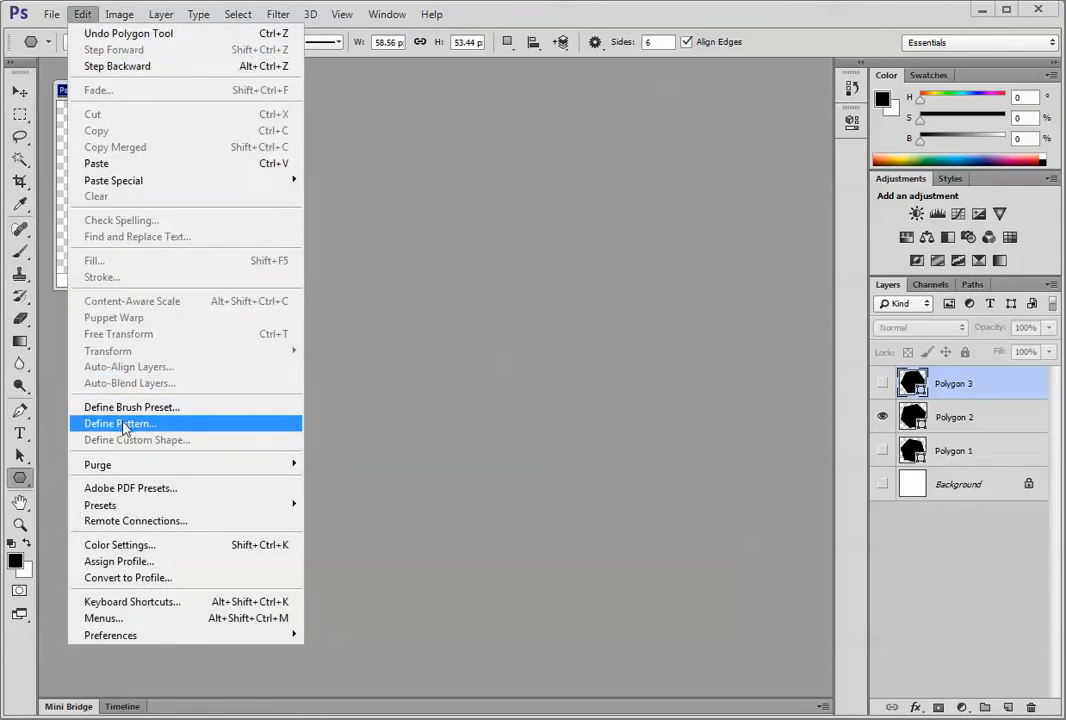
left_click(120, 424)
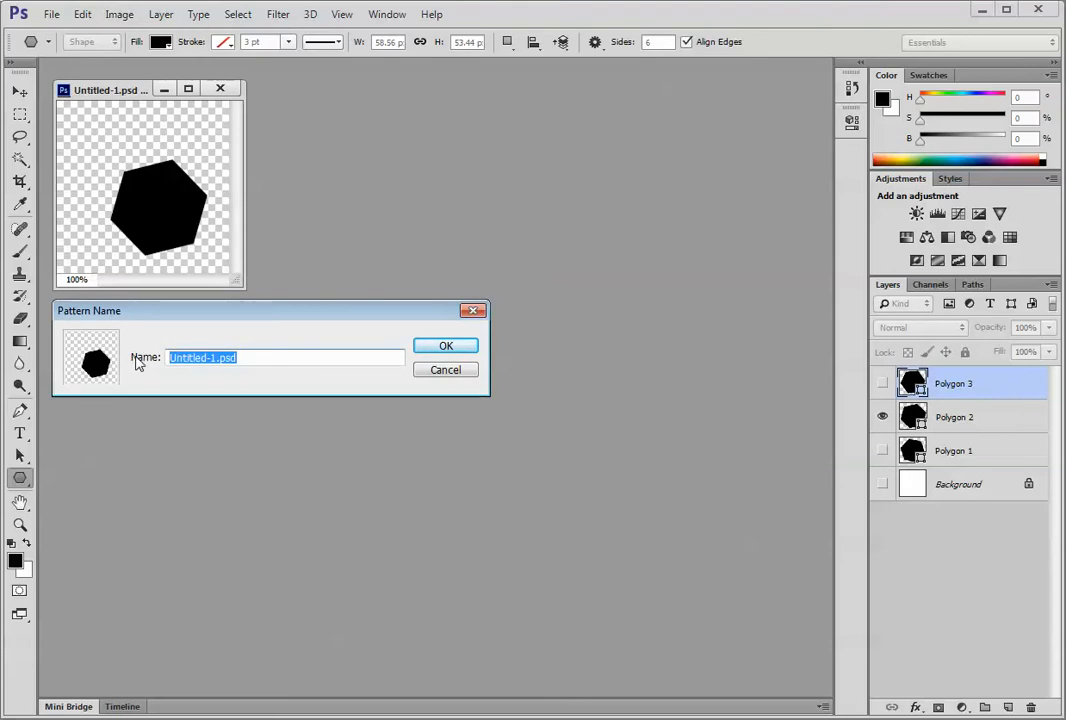
type("hex2")
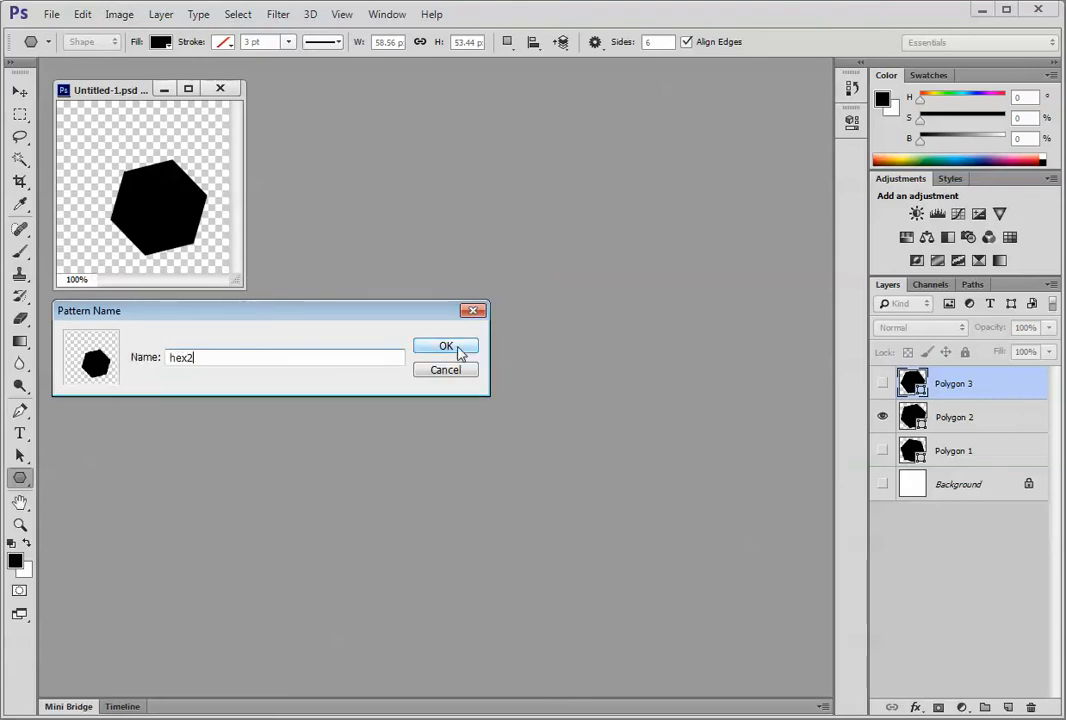
left_click(444, 346)
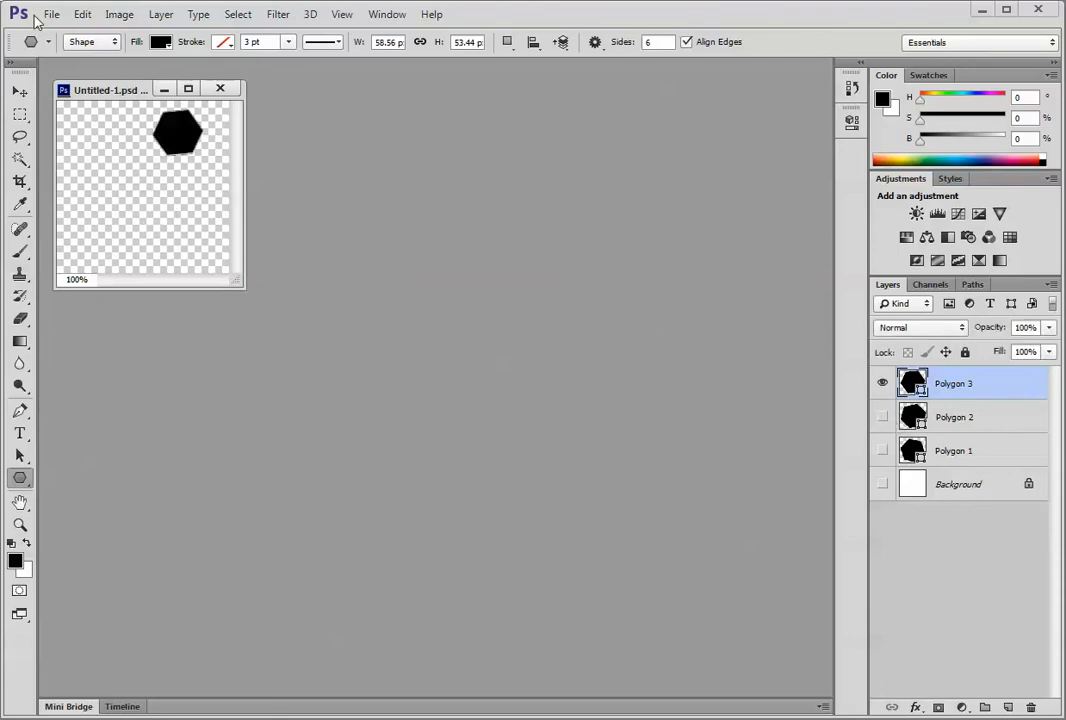
- Define the small hexagon as a pattern named hex3
left_click(80, 14)
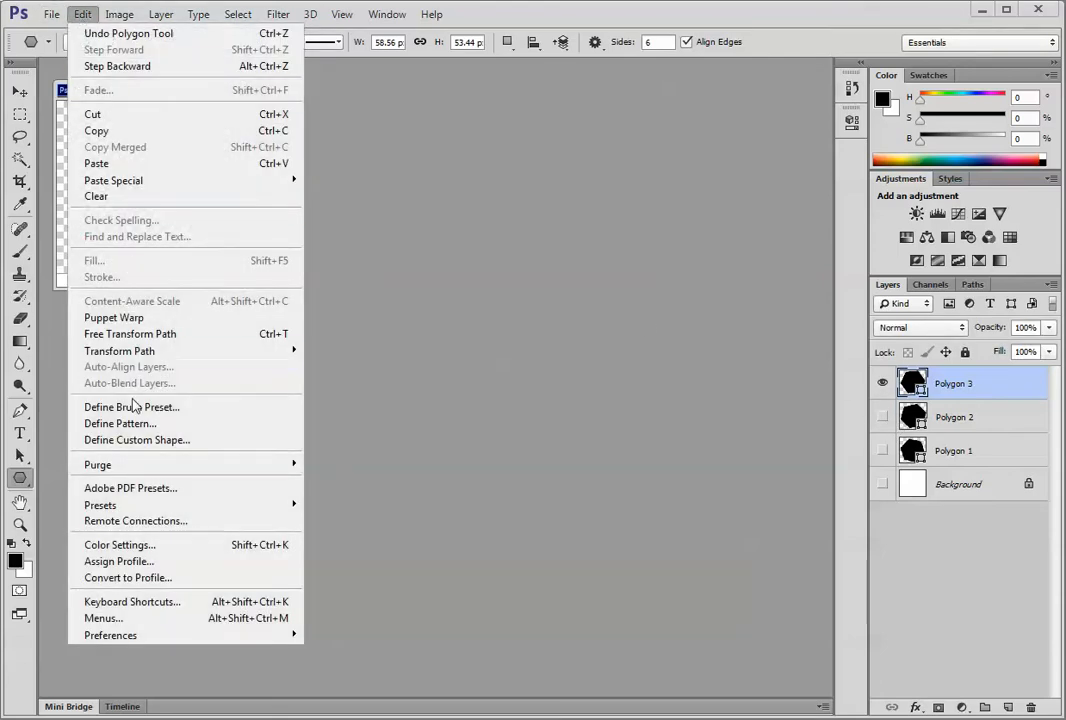
left_click(120, 424)
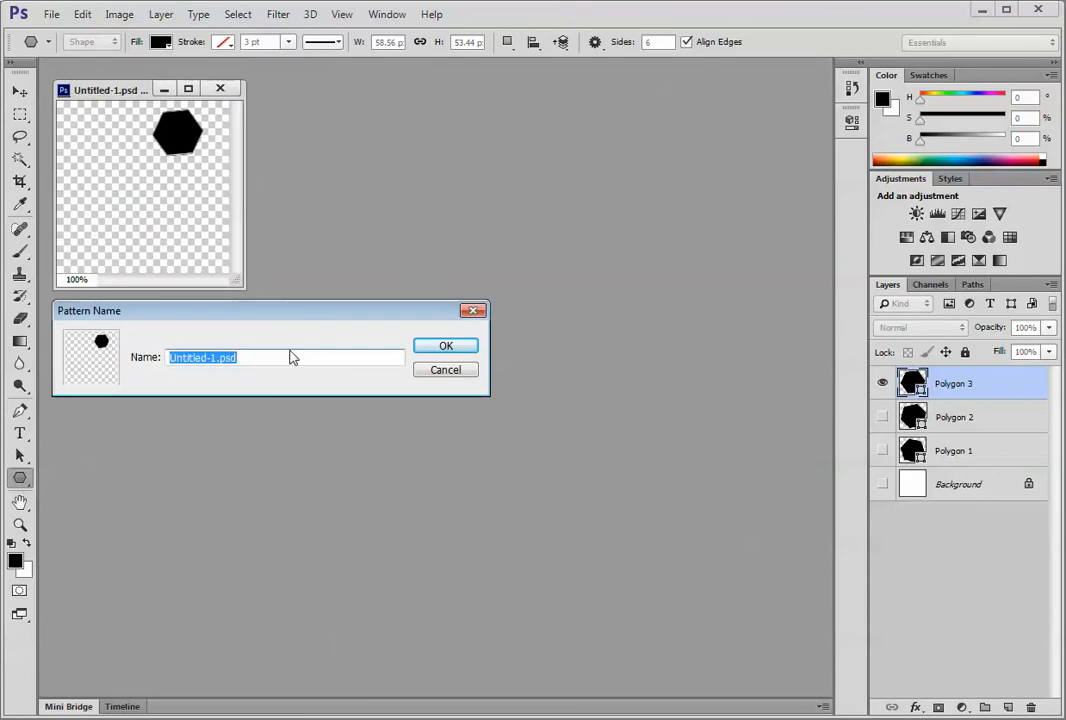
mouse_move(142, 356)
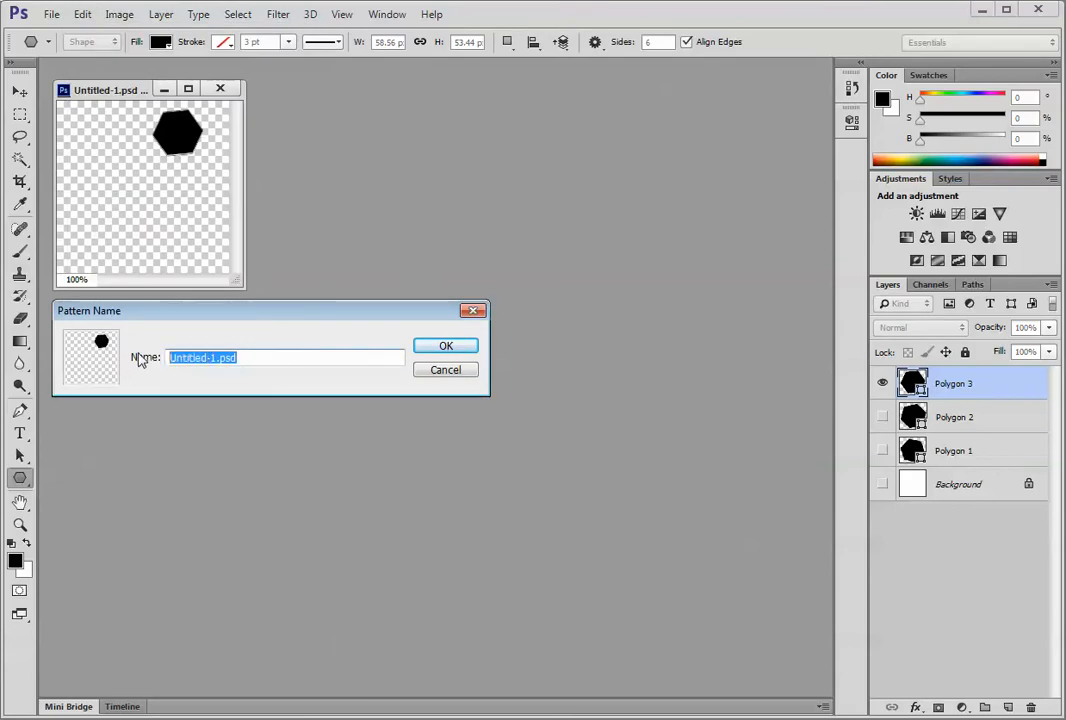
type("hex3")
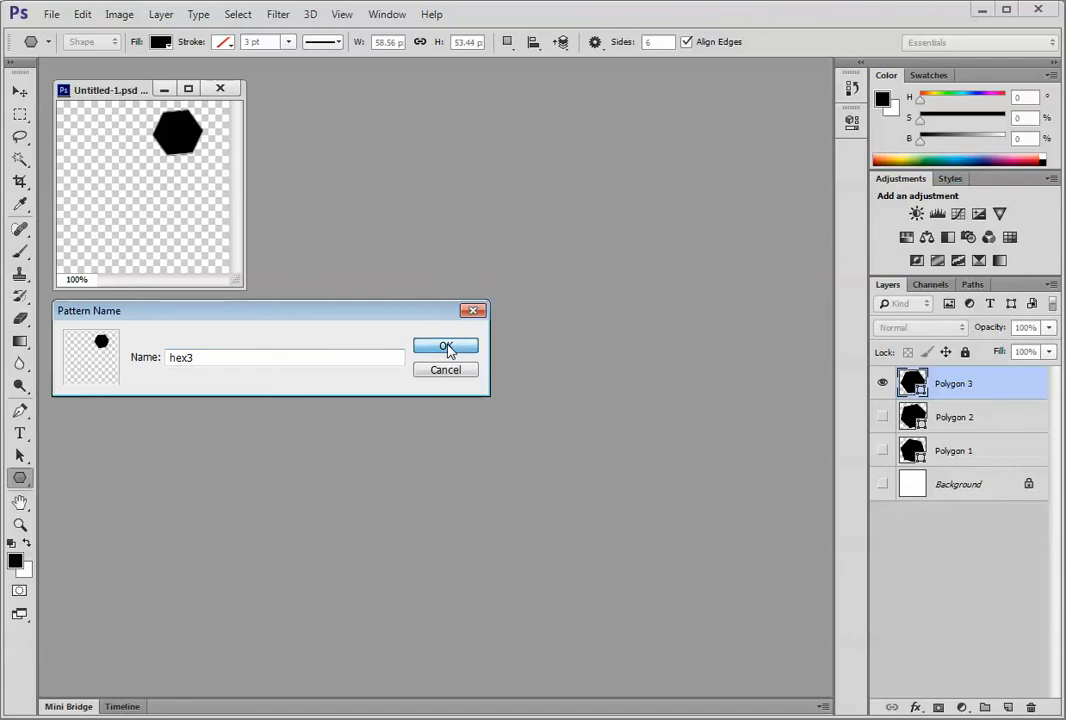
left_click(446, 348)
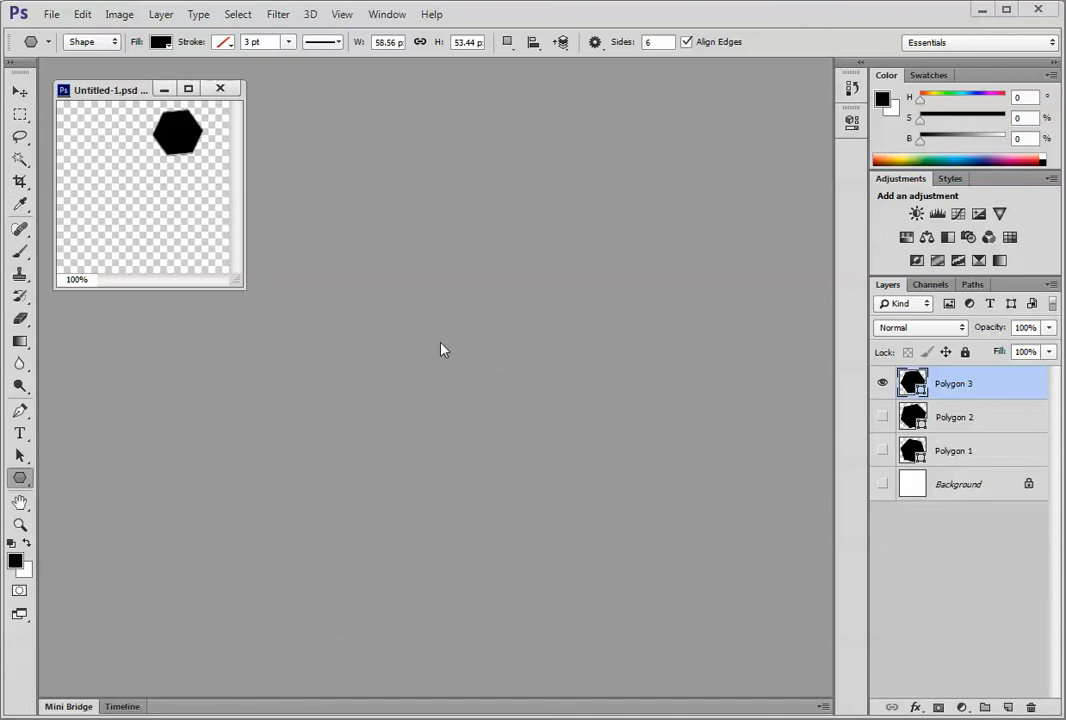
mouse_move(56, 12)
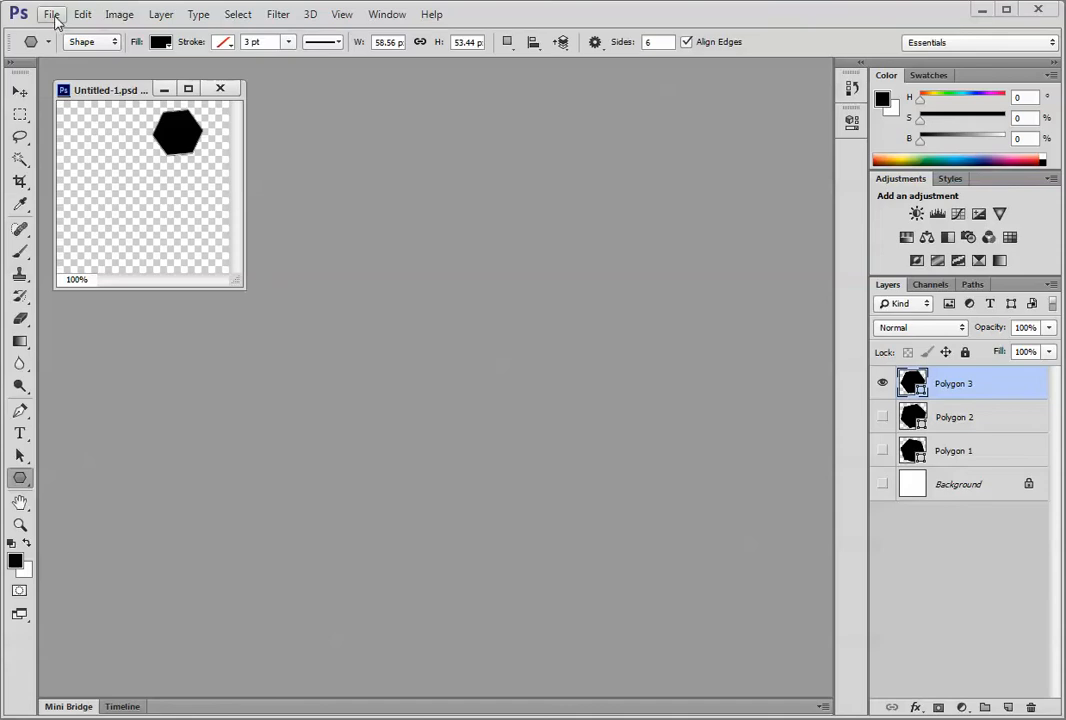
- Save the document as hex motifs.psd in the patterns folder via Save As
left_click(64, 18)
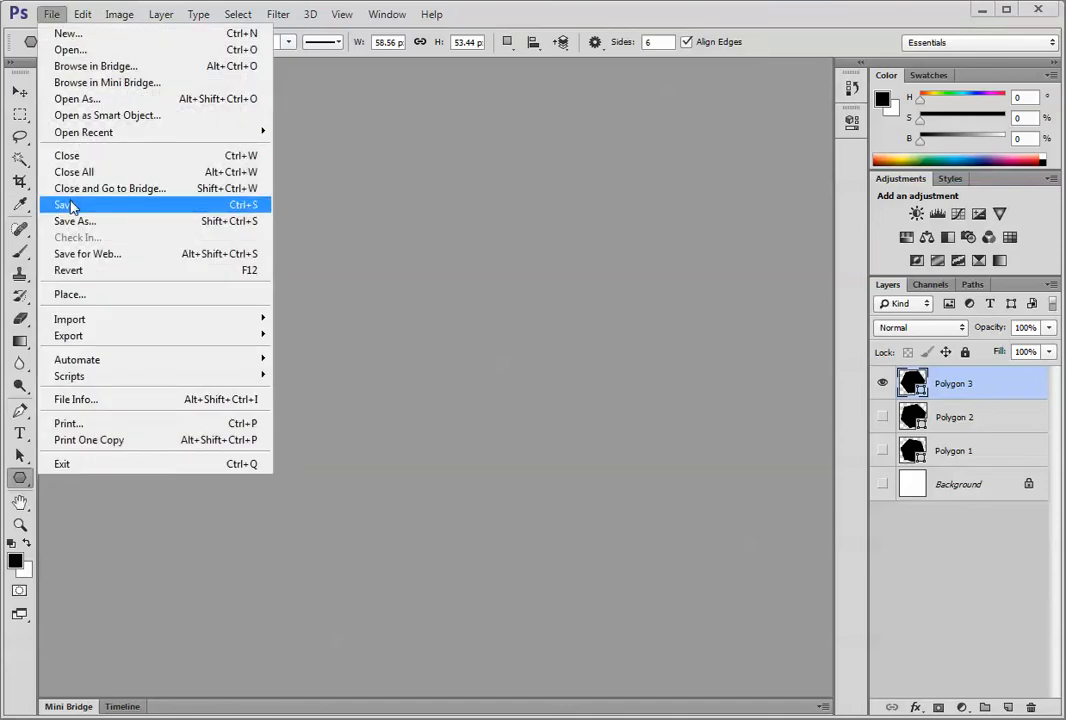
left_click(64, 204)
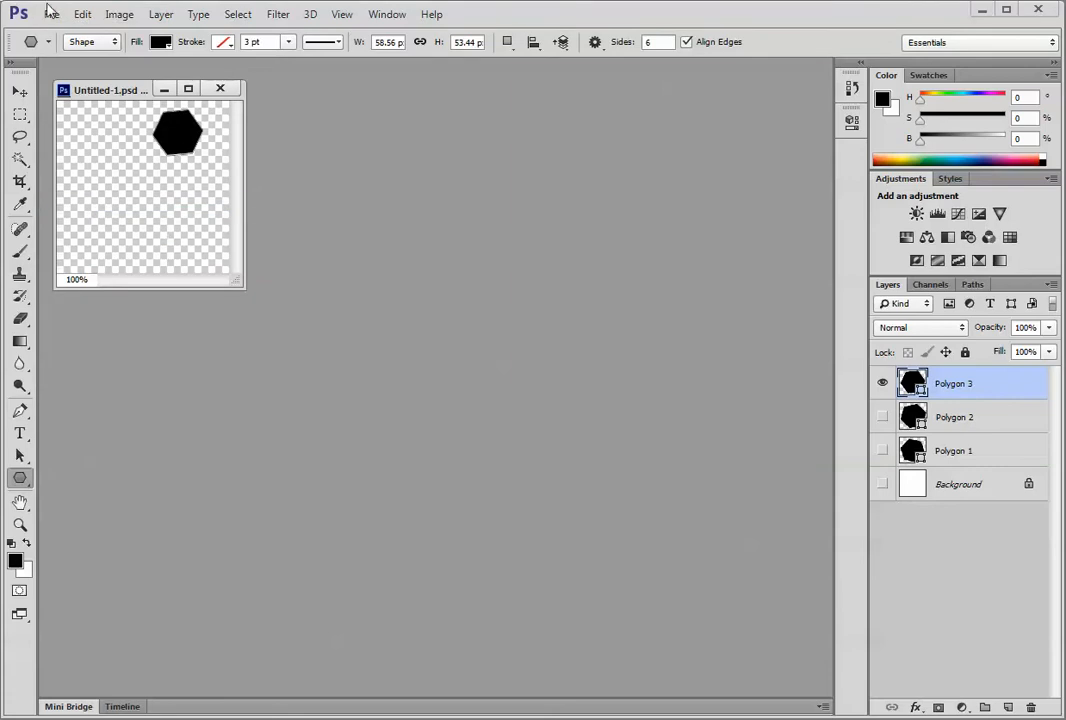
left_click(60, 16)
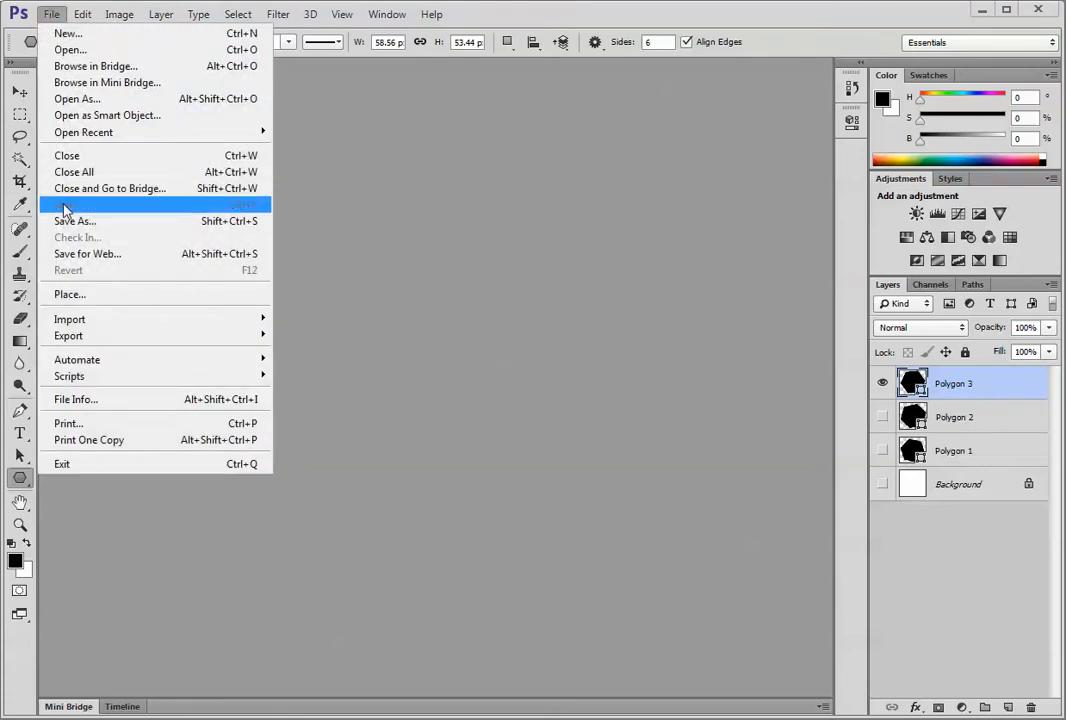
left_click(74, 220)
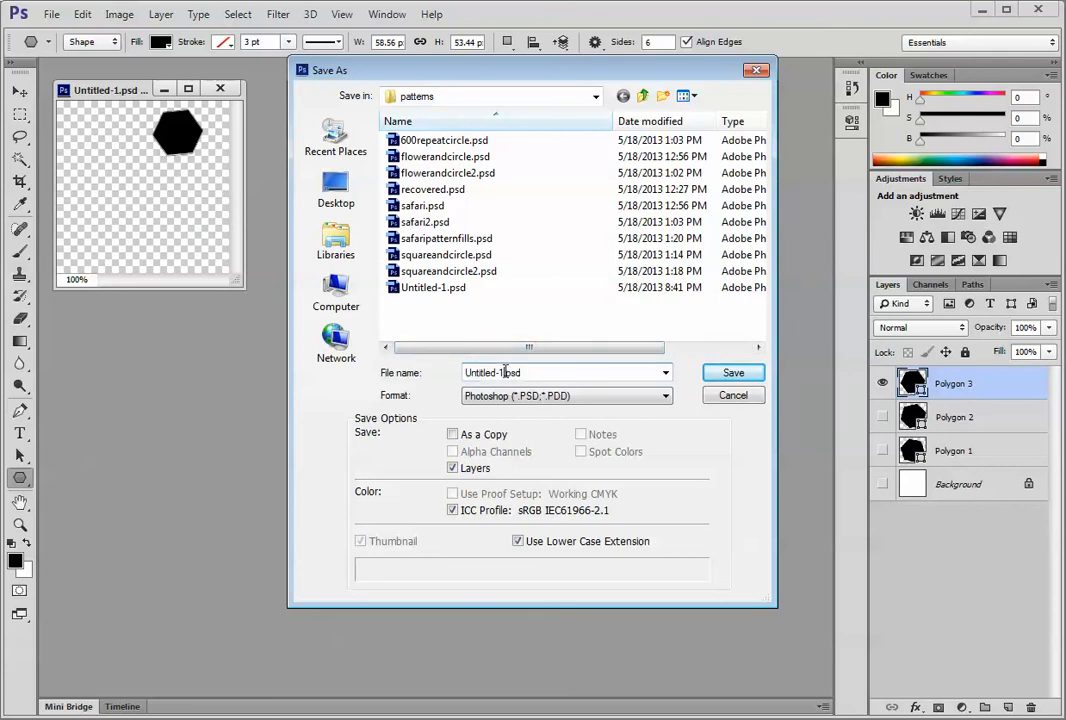
double_click(504, 372)
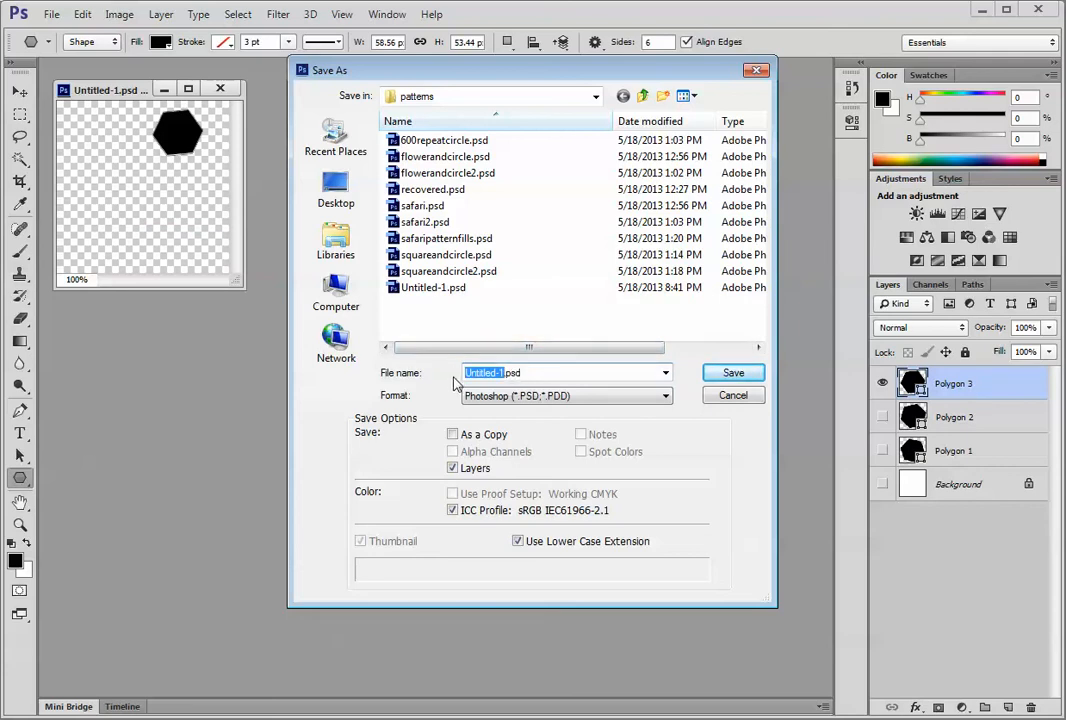
type("hex moifs.psd")
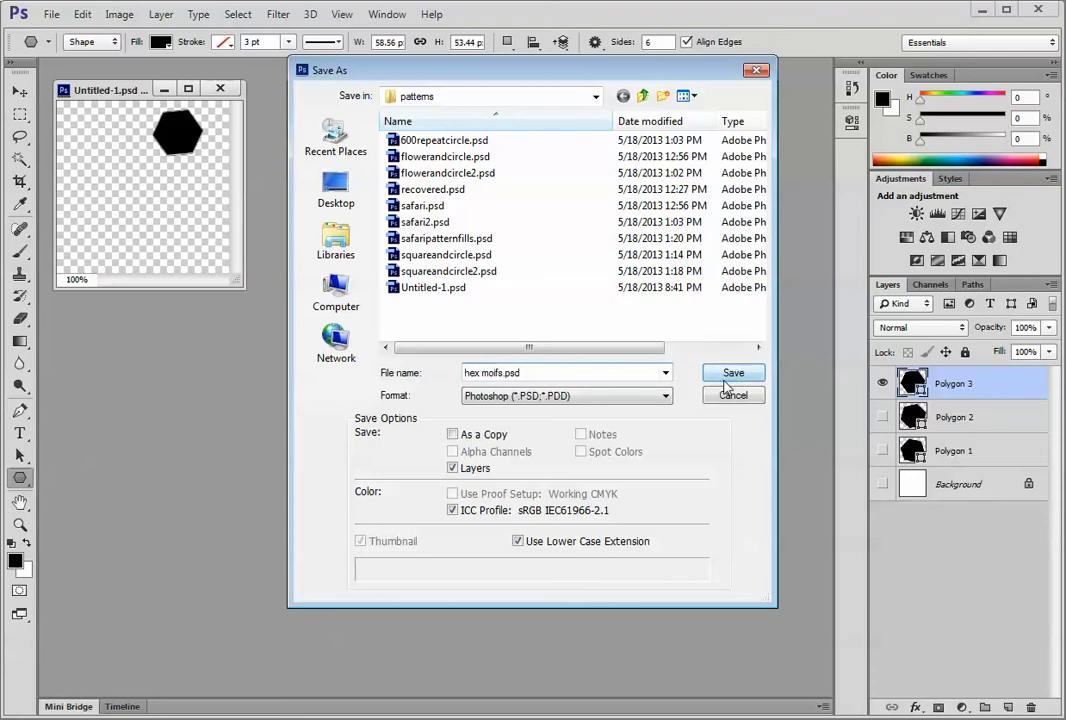
left_click(732, 372)
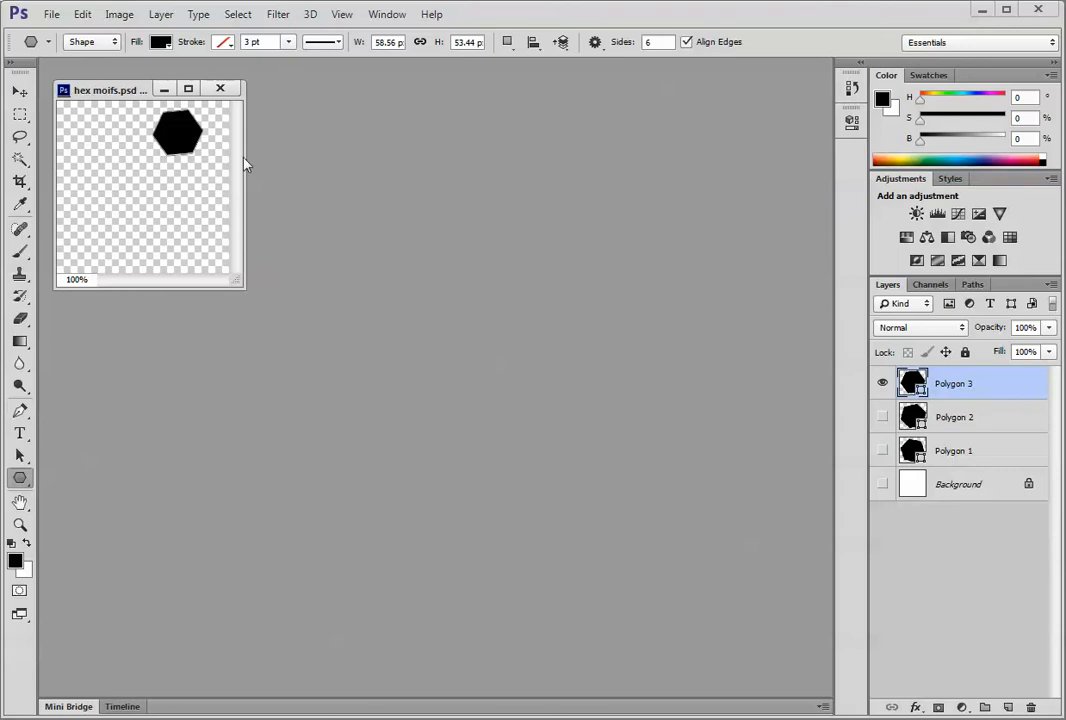
mouse_move(208, 234)
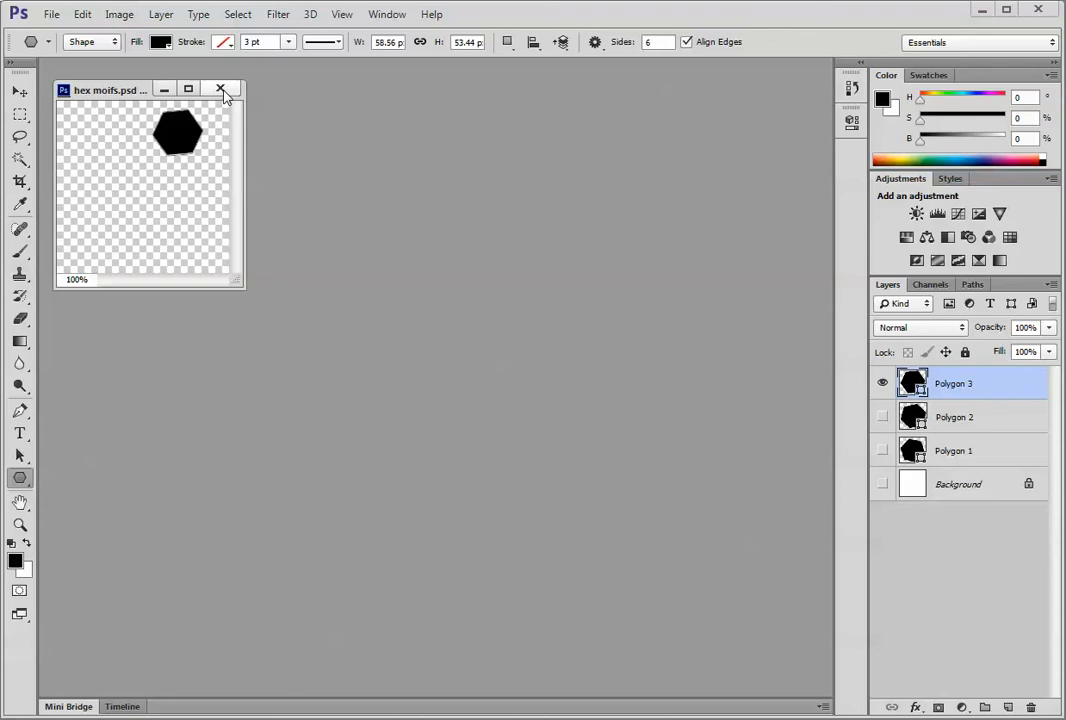
mouse_move(224, 90)
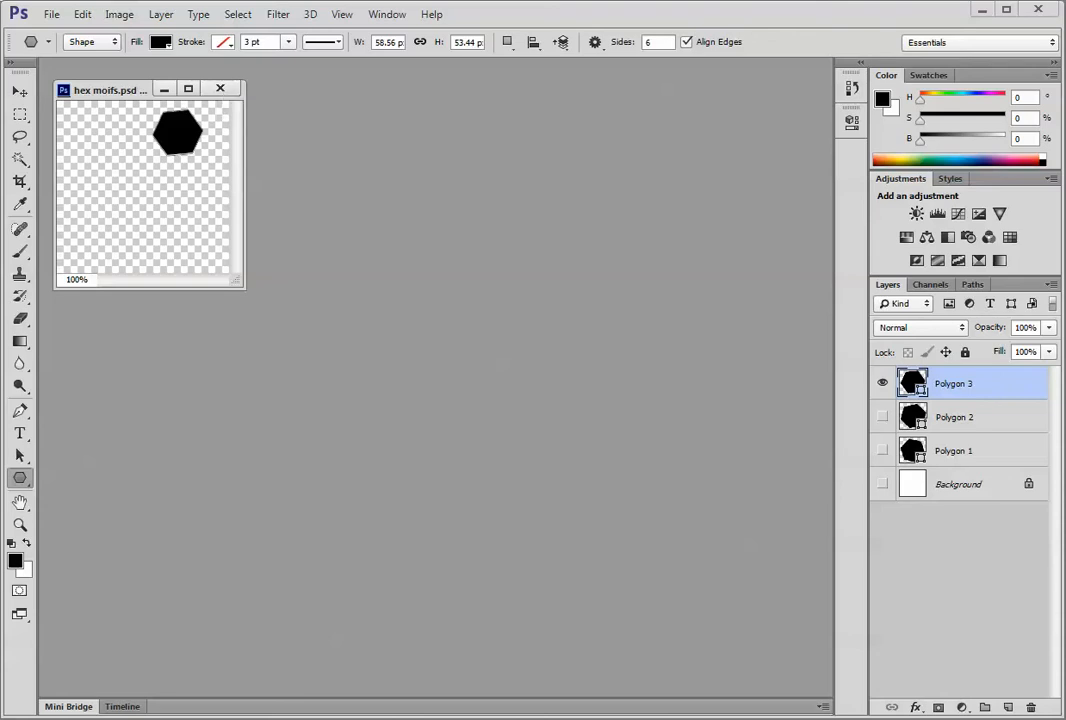
- Close hex motifs and create a new blank 1000 by 1000 pixel document
left_click(224, 88)
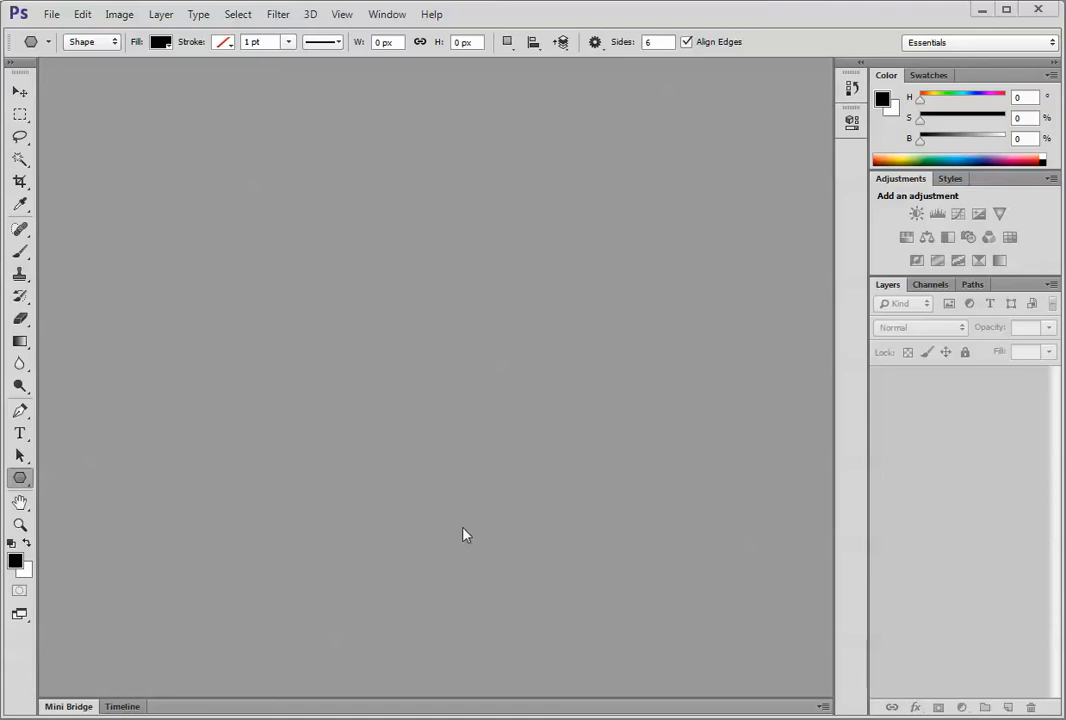
mouse_move(448, 510)
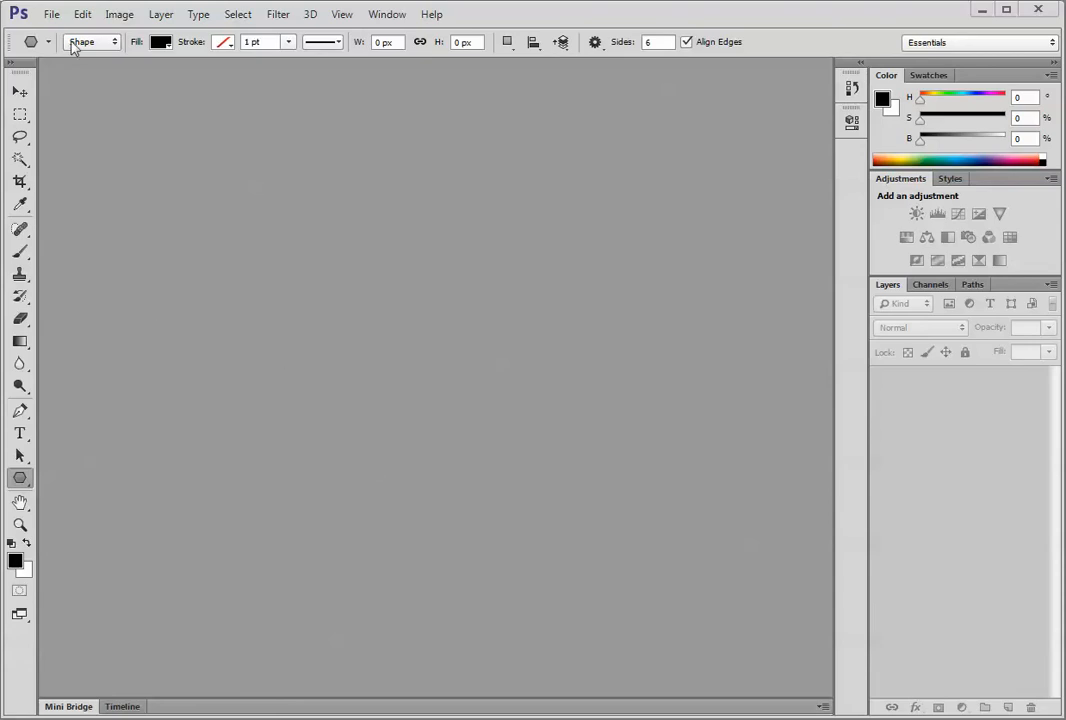
left_click(64, 14)
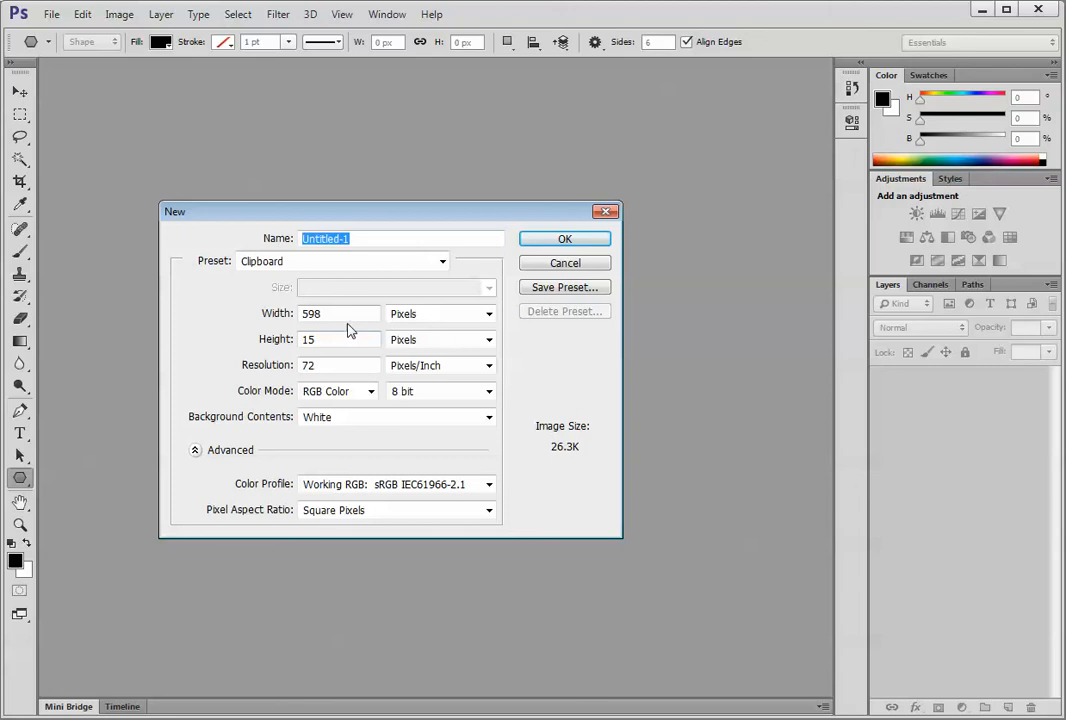
type("1000")
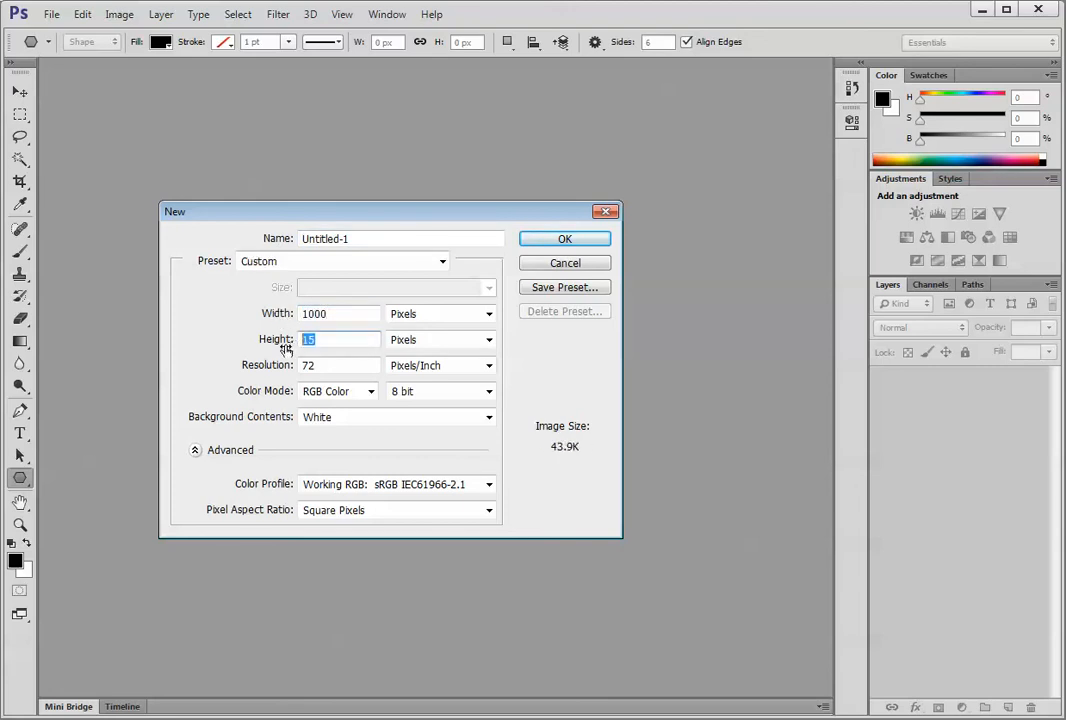
type("1000")
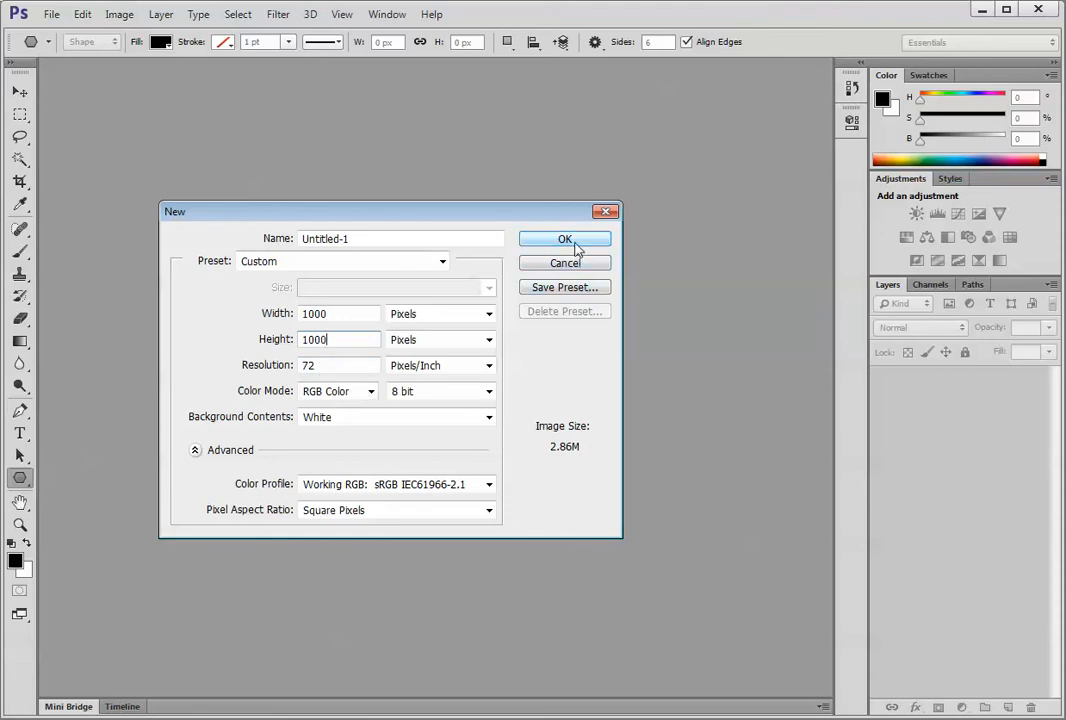
left_click(564, 238)
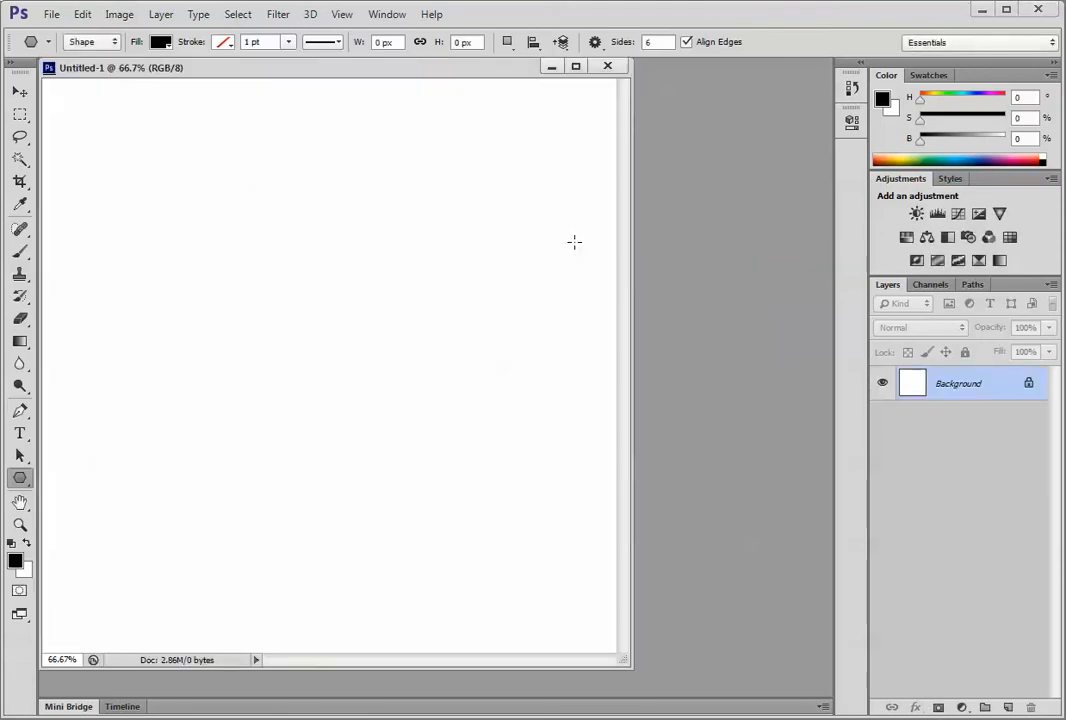
mouse_move(590, 332)
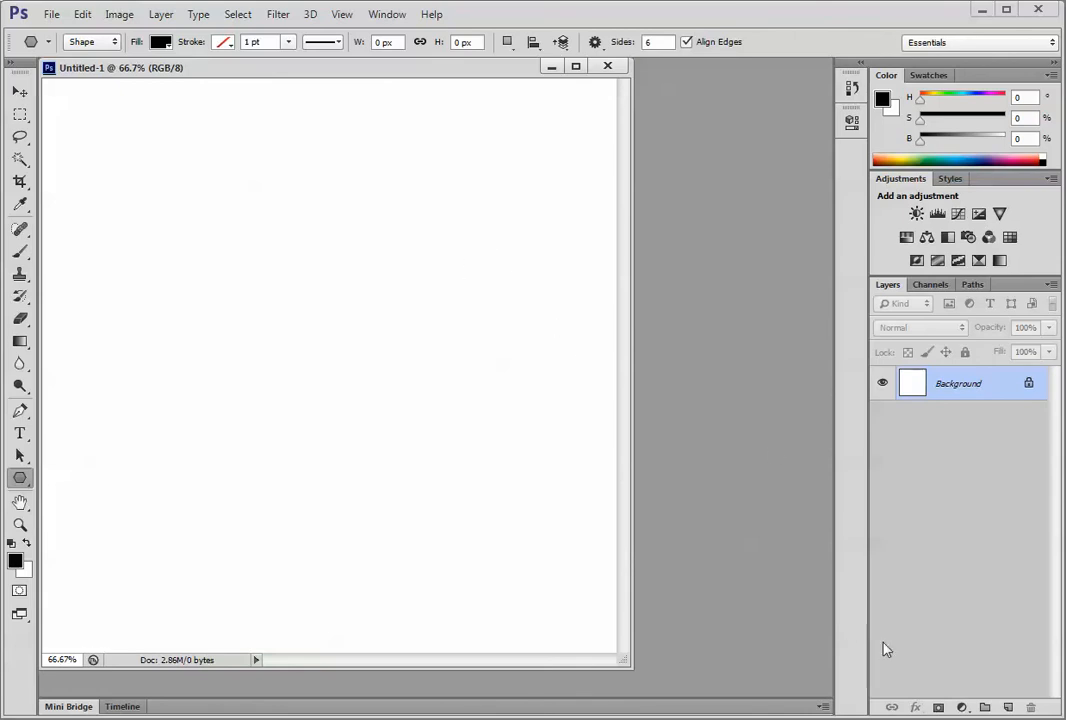
mouse_move(548, 550)
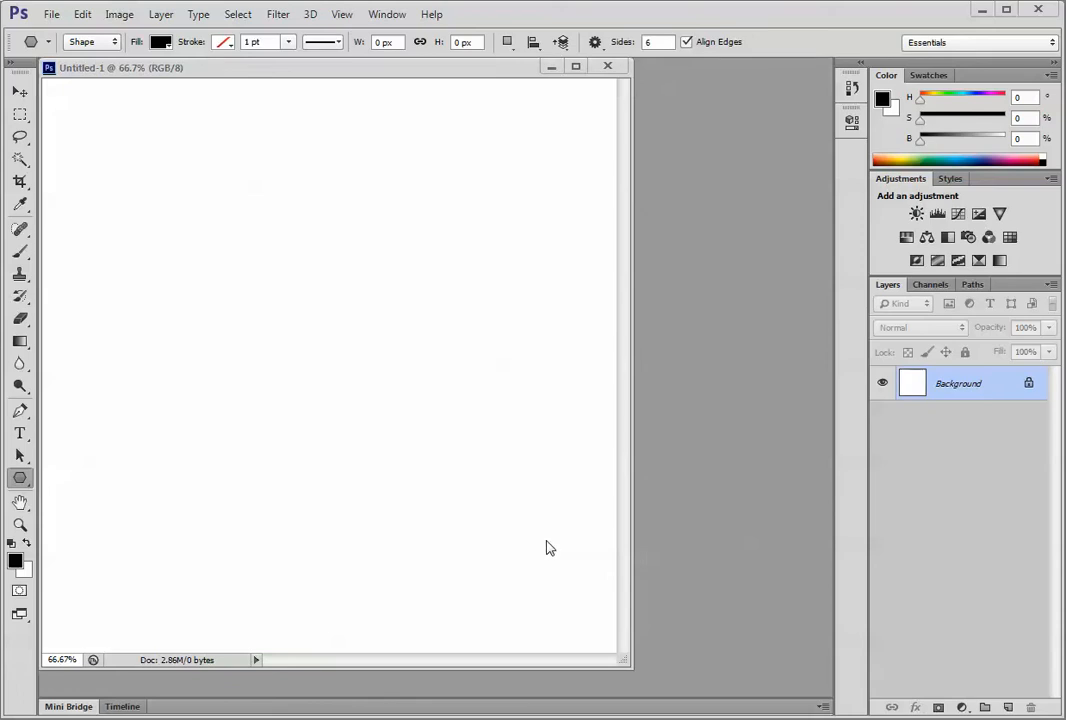
mouse_move(548, 546)
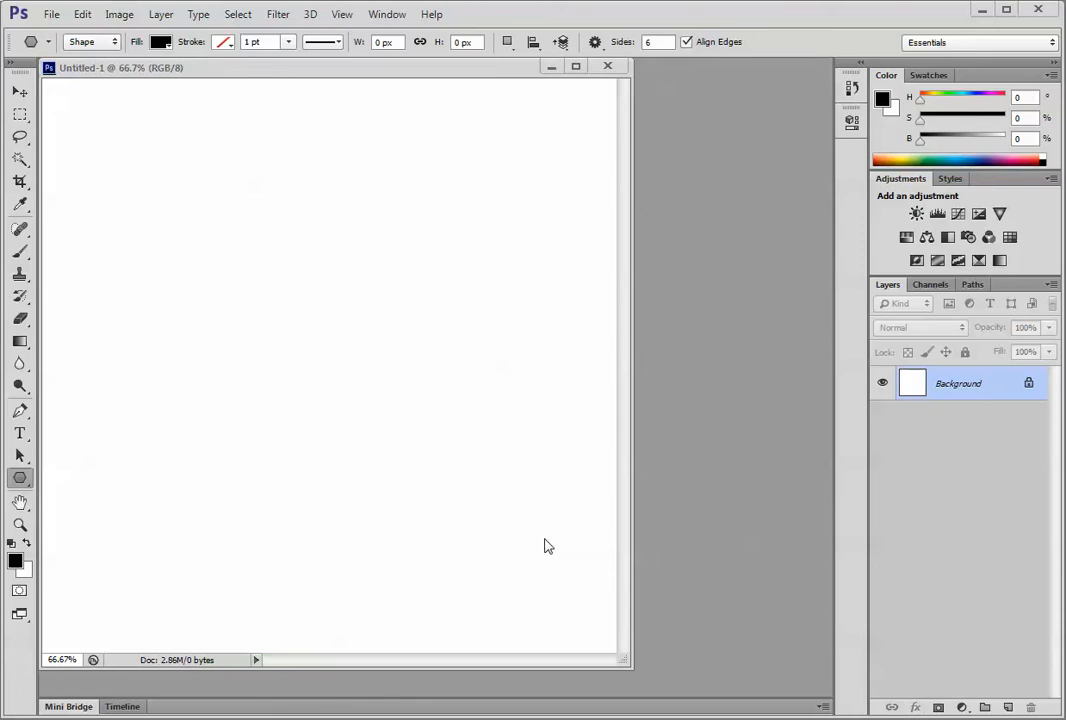
mouse_move(542, 548)
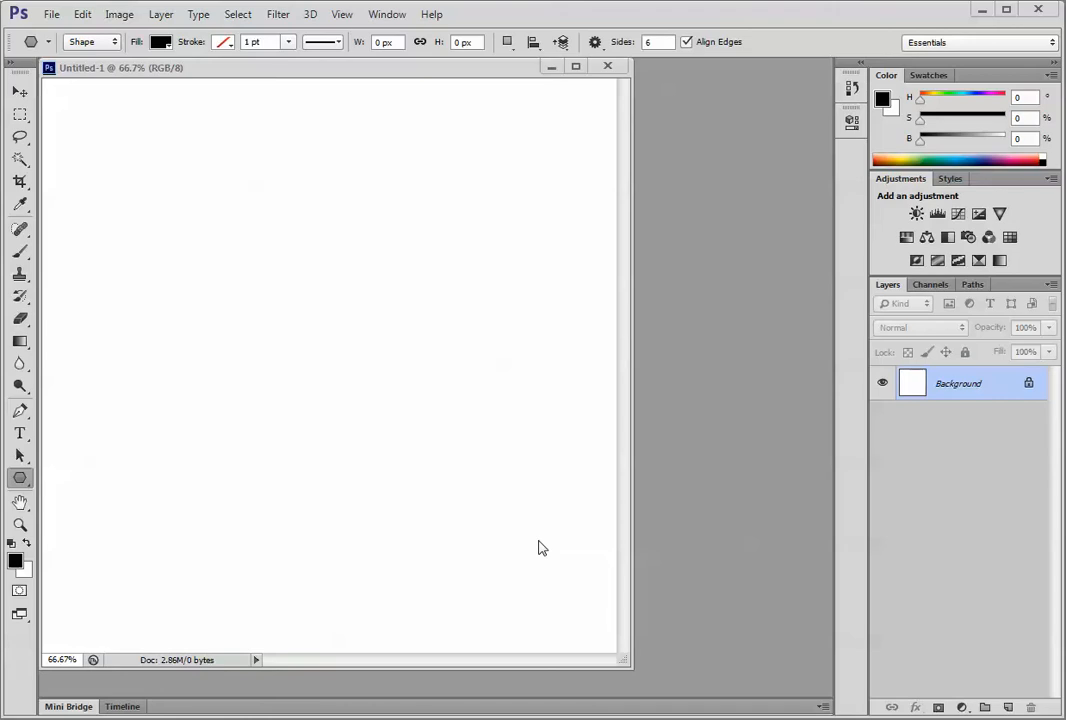
mouse_move(384, 436)
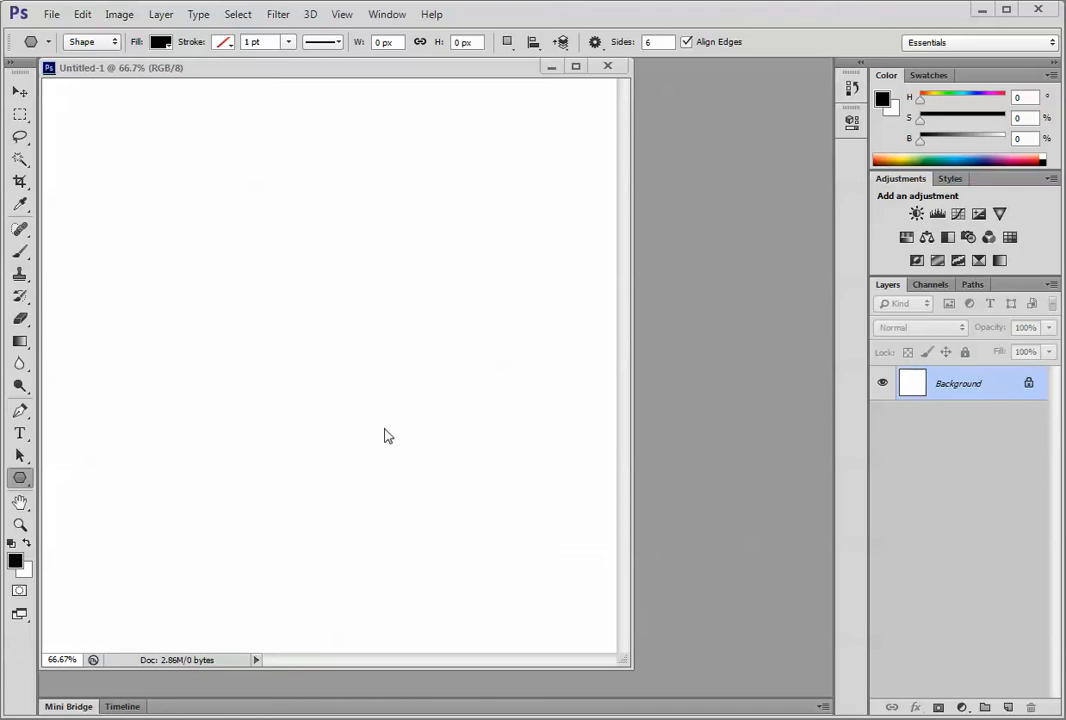
mouse_move(400, 438)
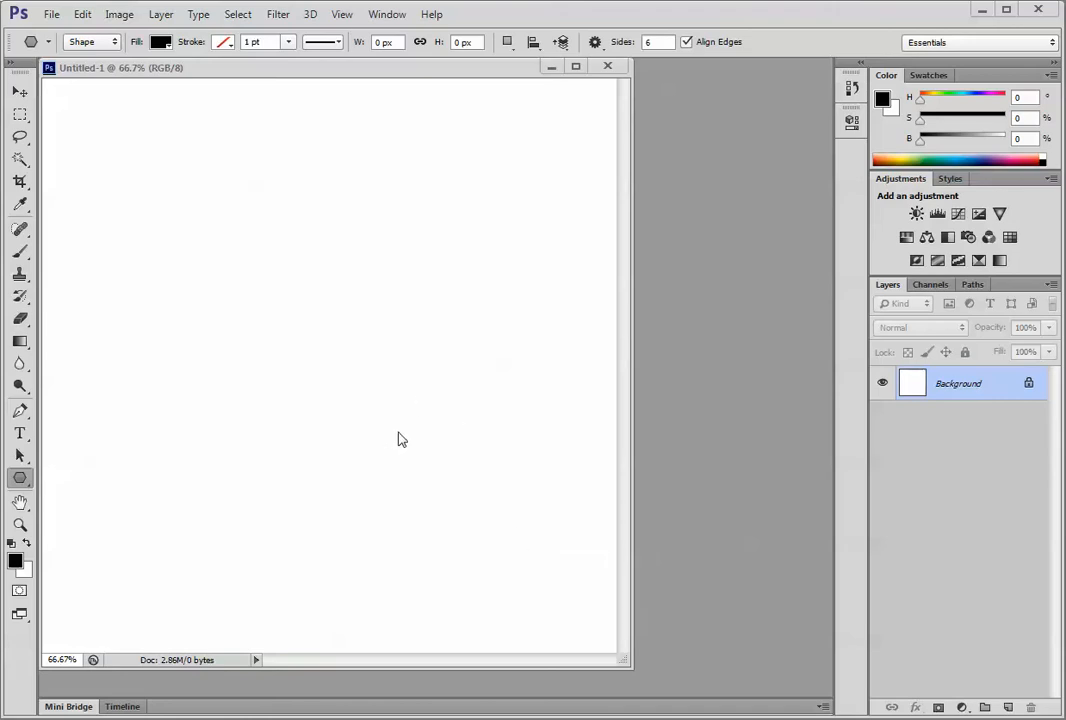
mouse_move(394, 440)
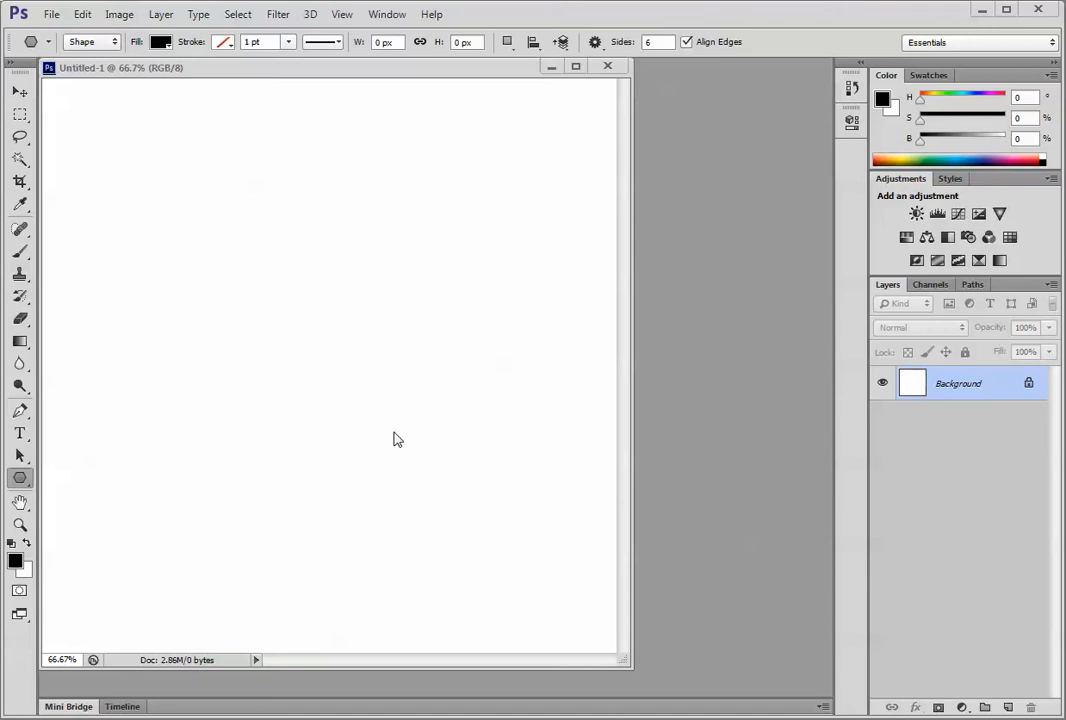
mouse_move(320, 436)
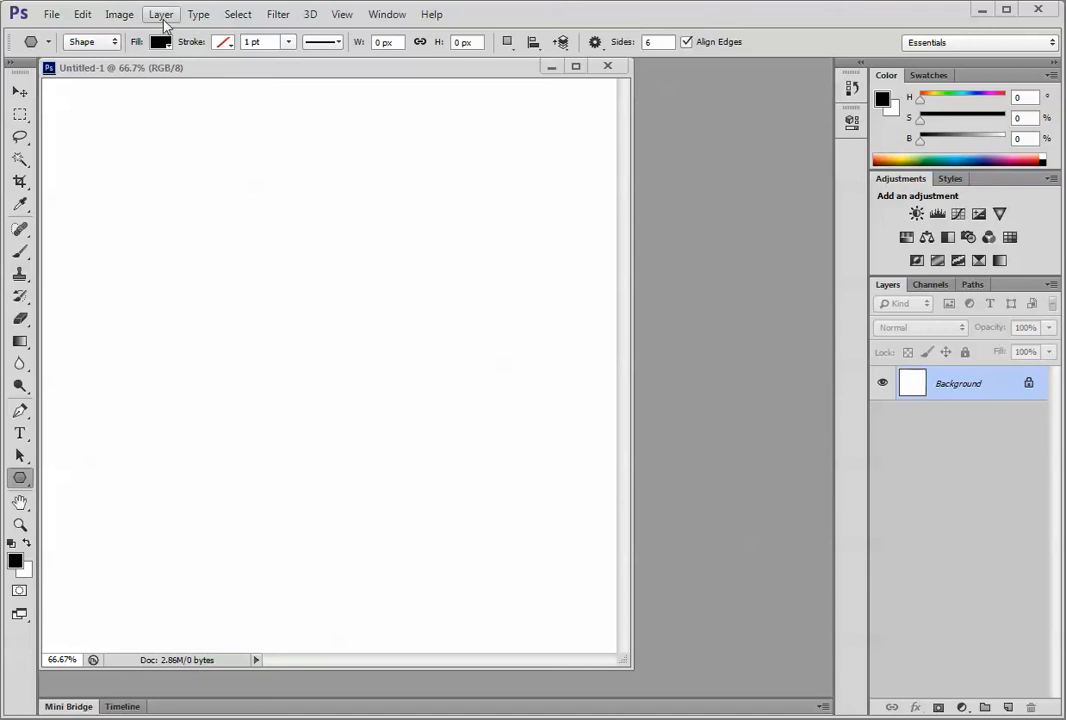
- Add a Pattern Fill 1 layer filled with the large hexagon pattern
left_click(160, 14)
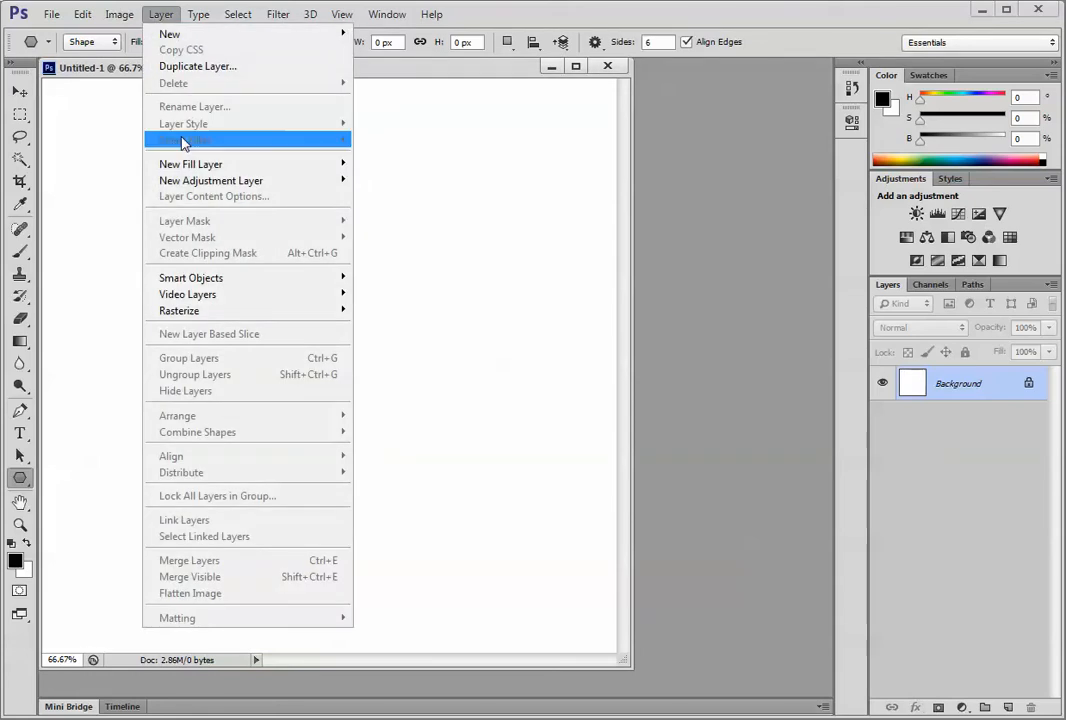
mouse_move(216, 164)
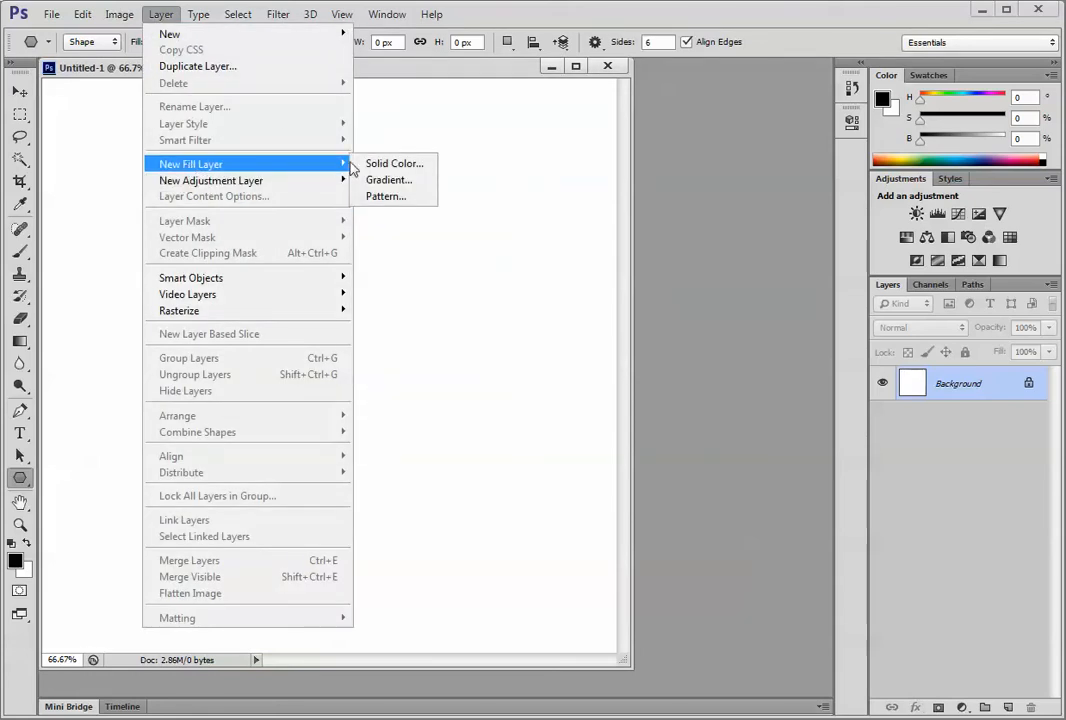
left_click(384, 196)
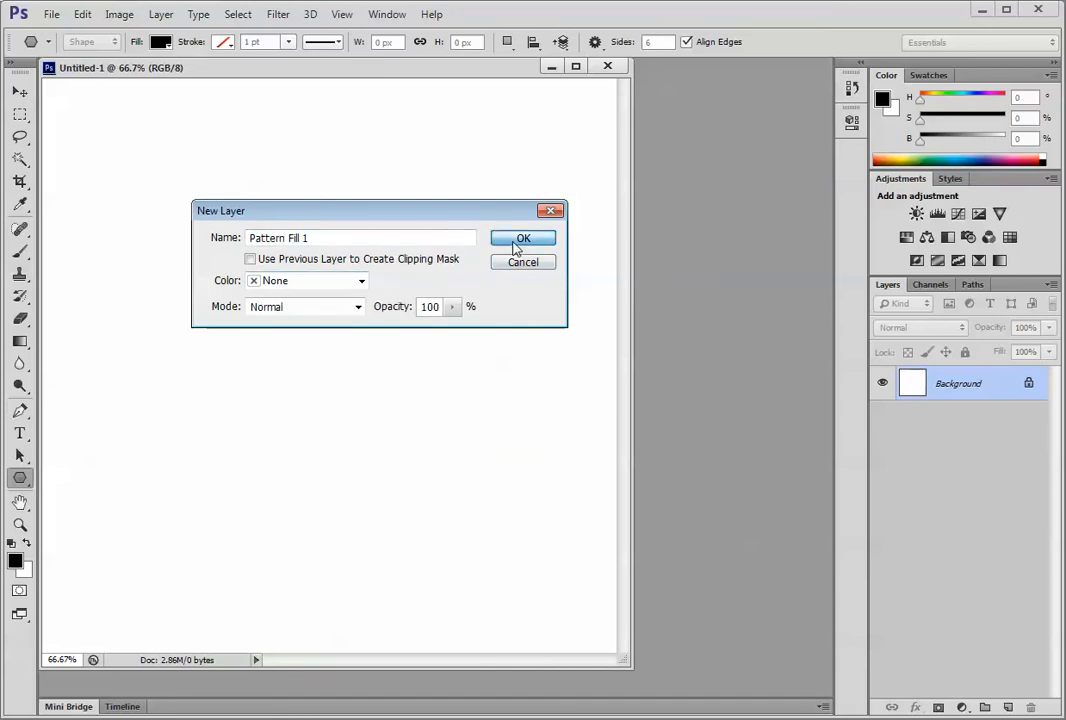
left_click(524, 238)
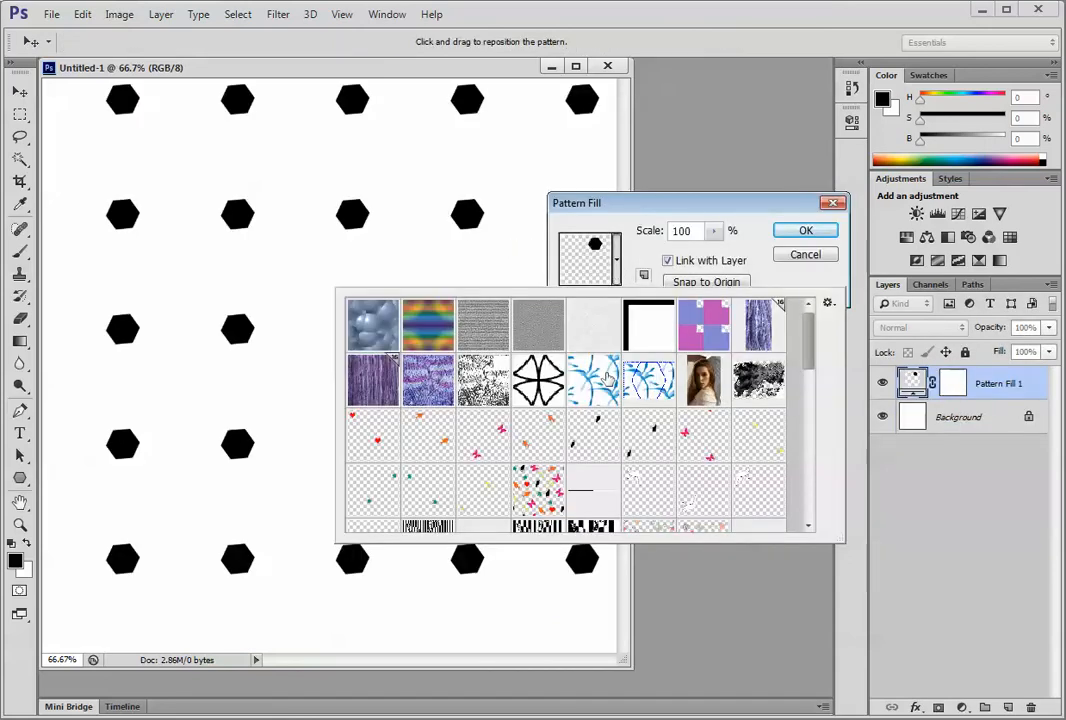
scroll("down", 3)
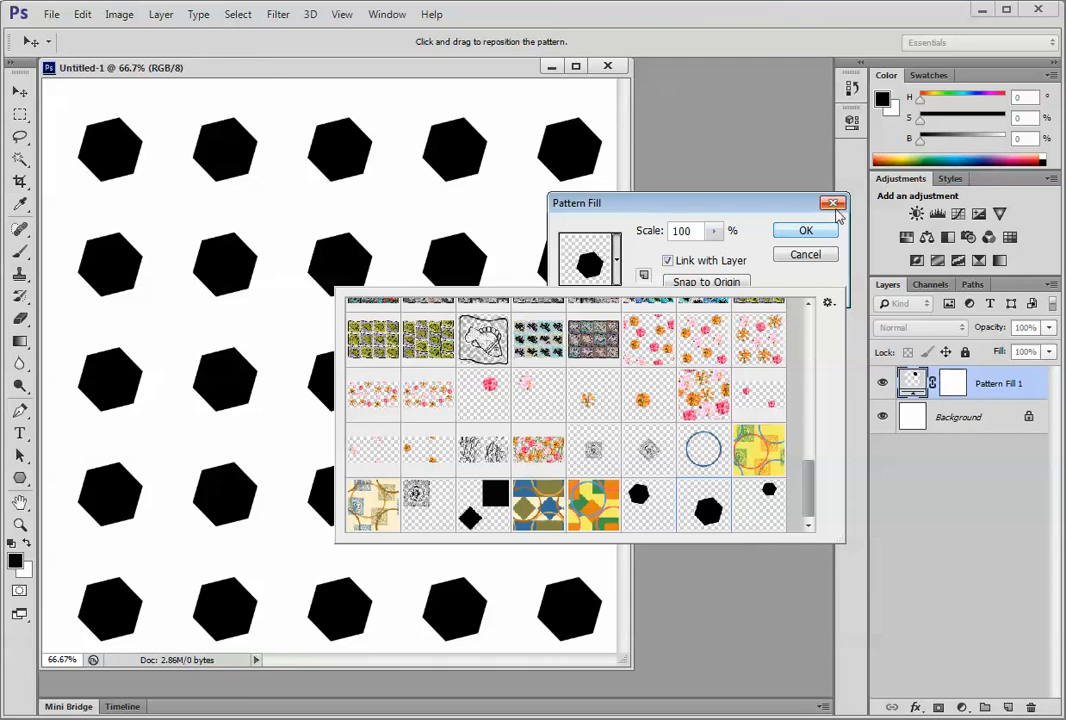
left_click(804, 230)
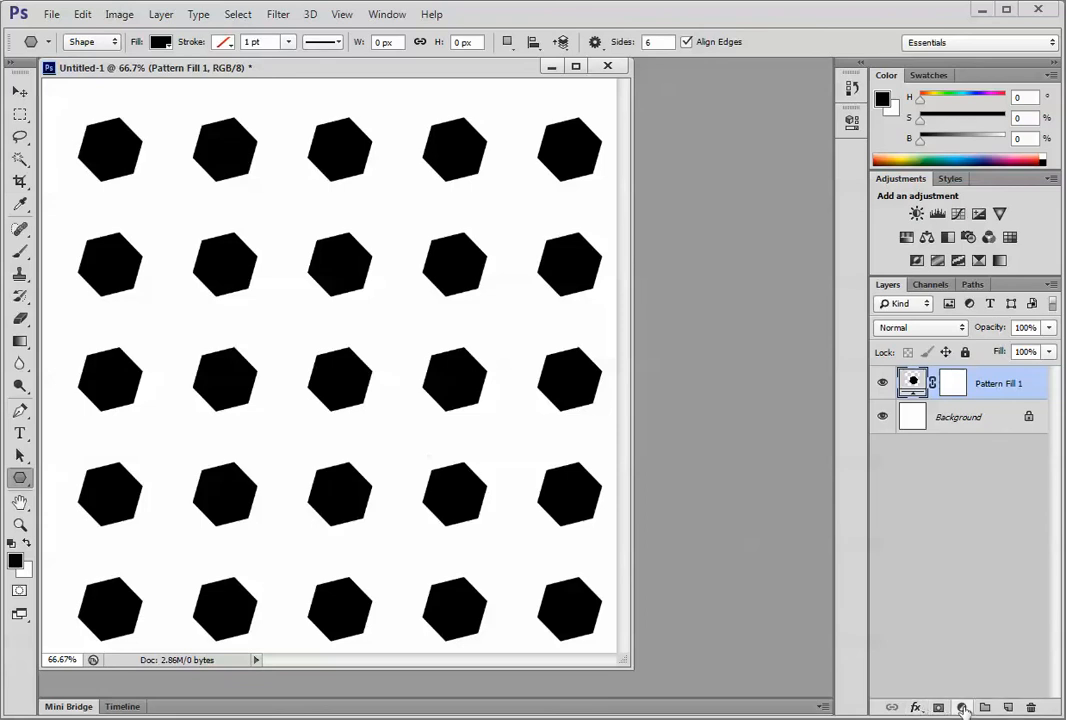
- Add a Pattern Fill 2 layer using the smaller hexagon pattern from the Layers panel
left_click(958, 712)
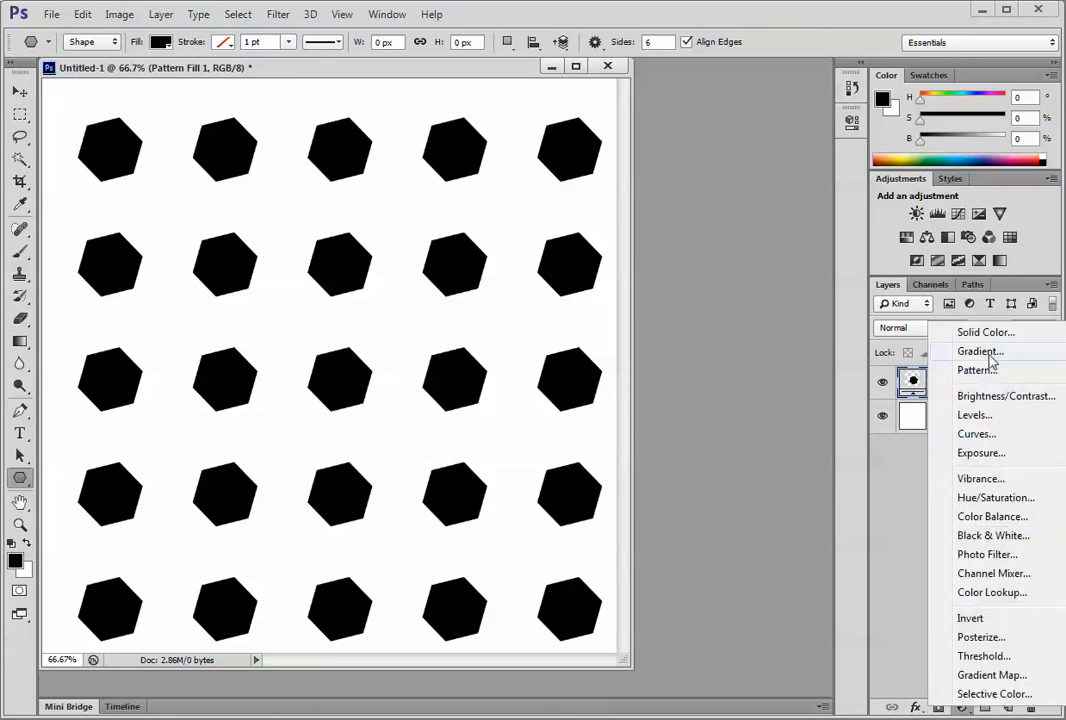
left_click(976, 368)
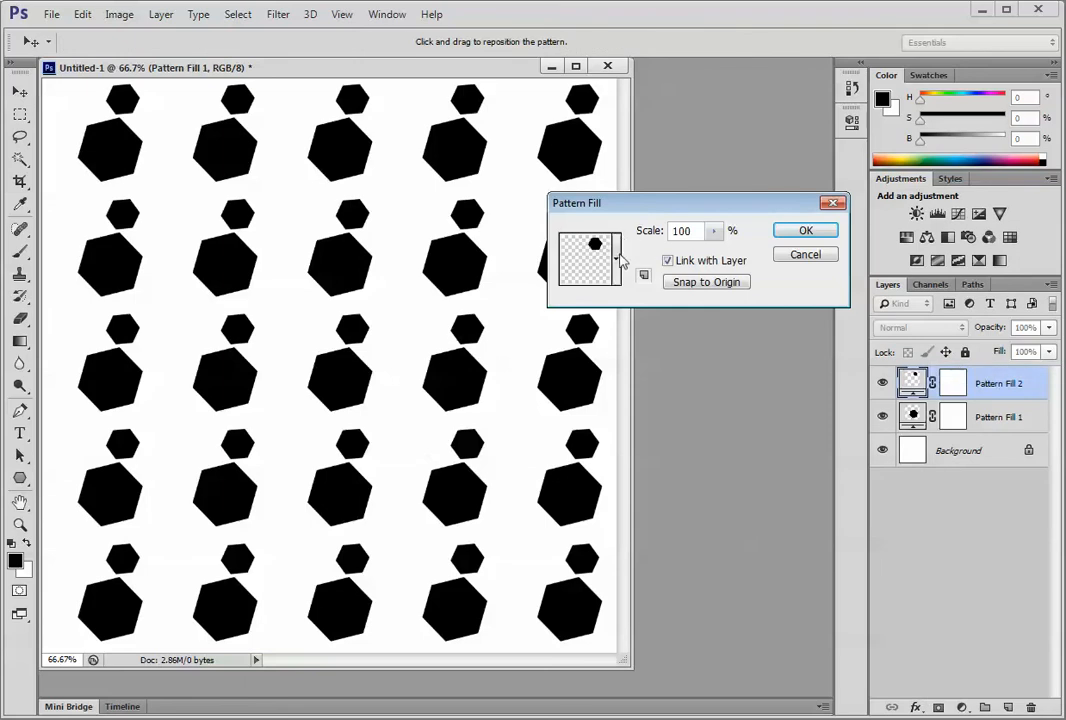
mouse_move(618, 258)
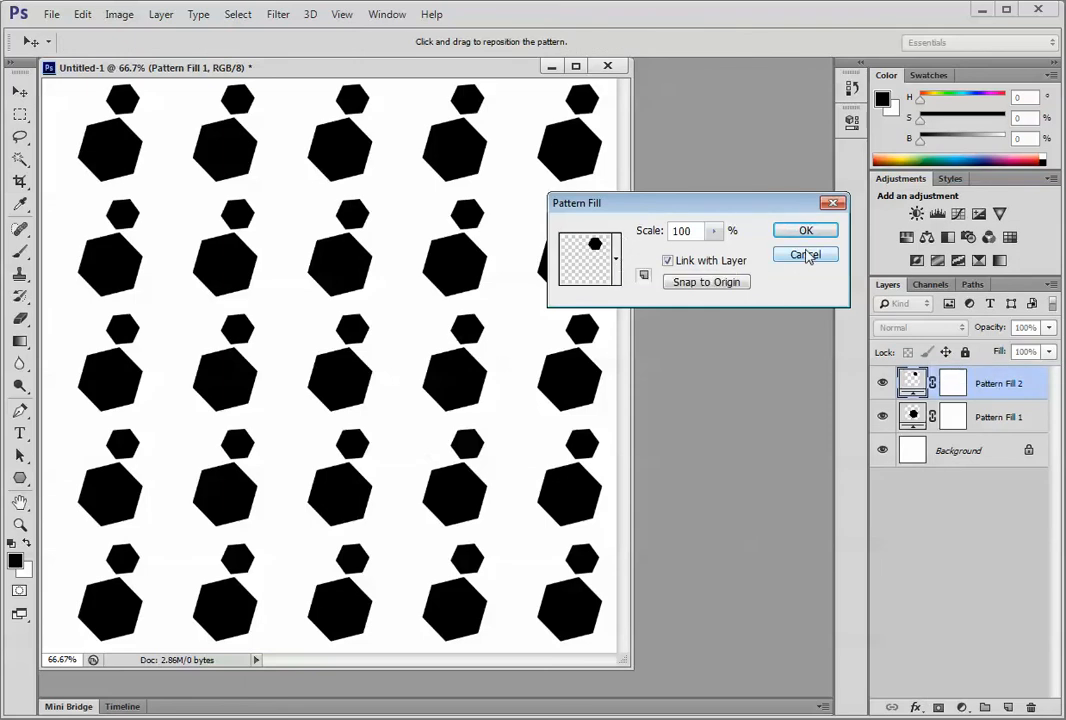
left_click(804, 254)
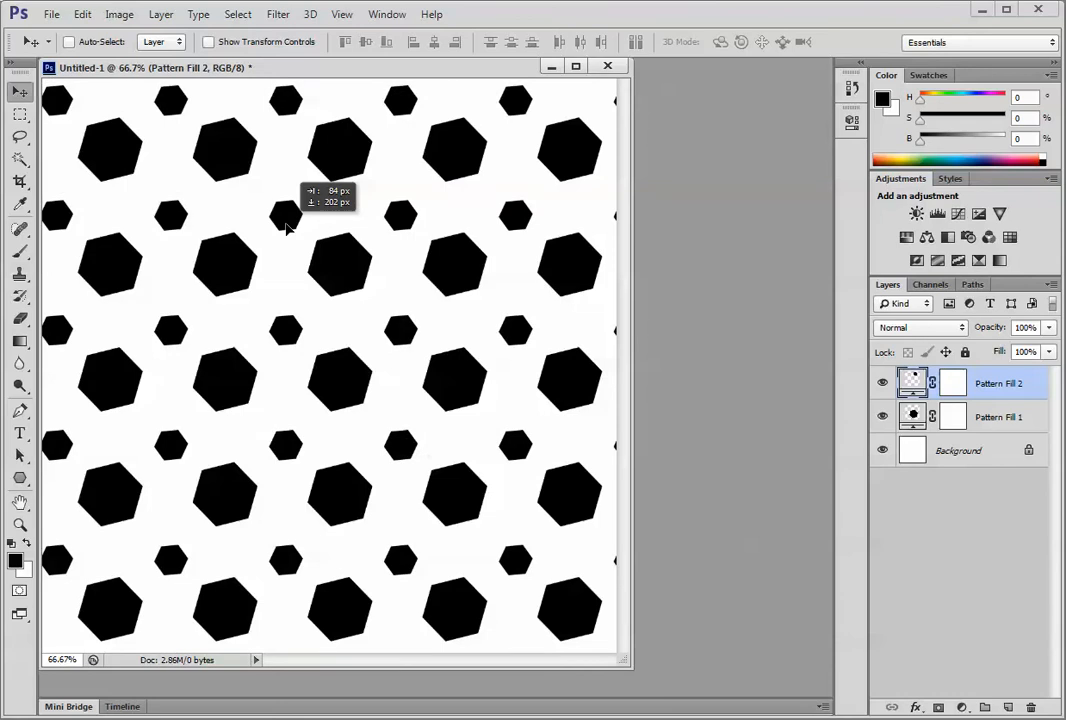
mouse_move(948, 572)
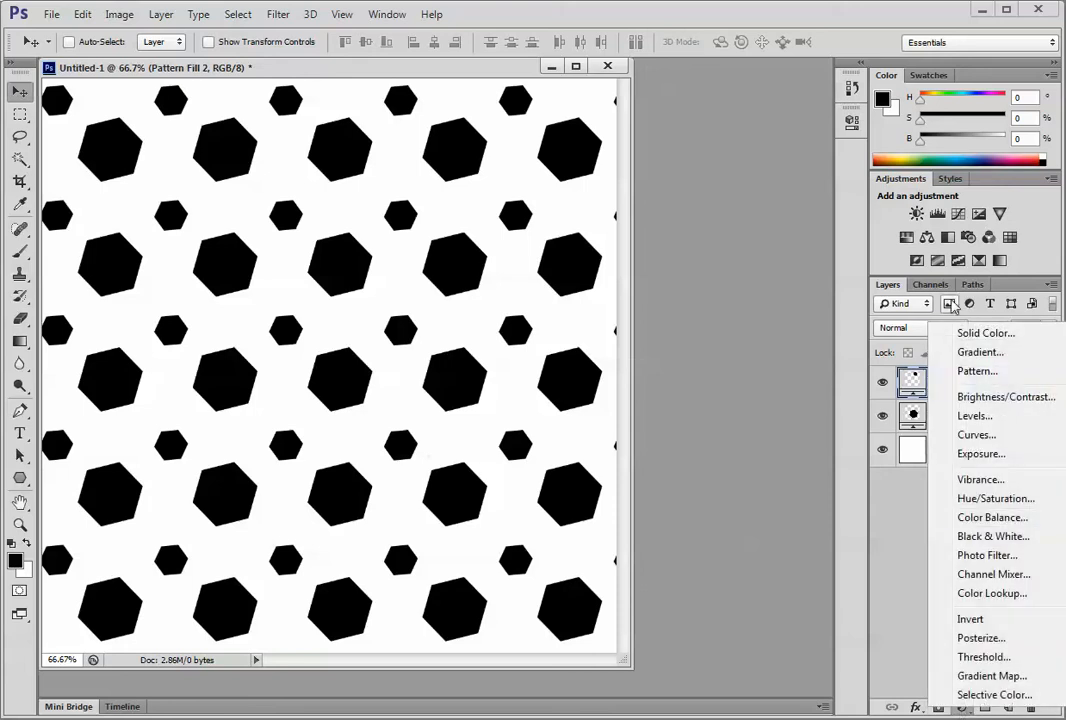
- Add a Pattern Fill 3 layer and choose the large hexagon pattern for it
left_click(976, 370)
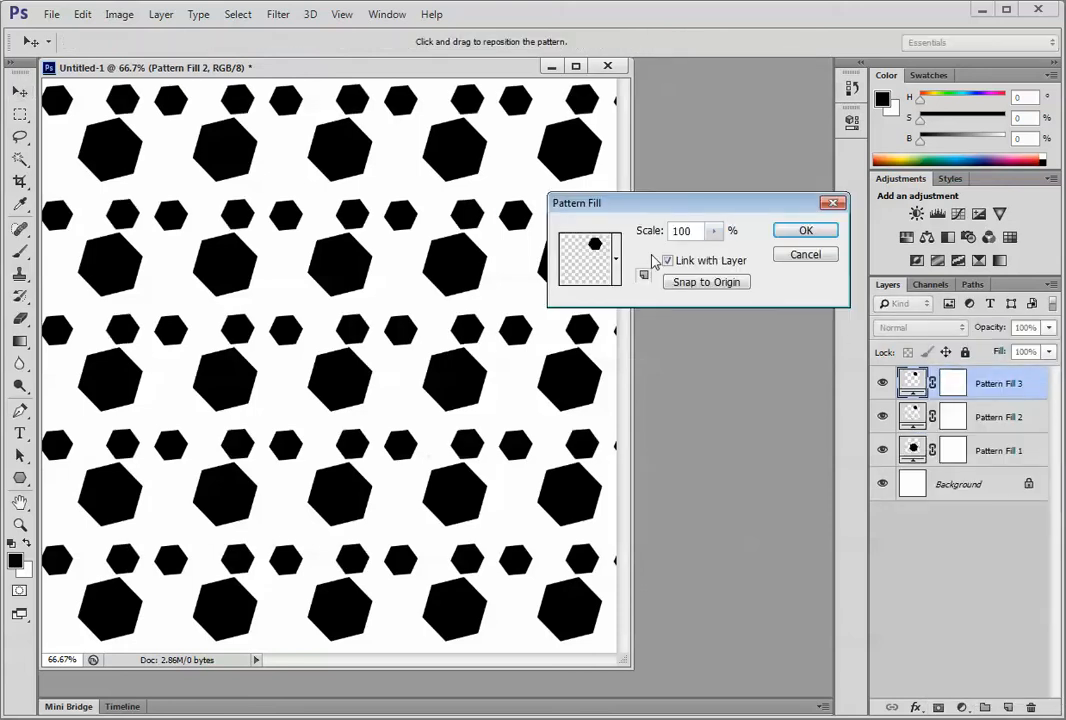
left_click(616, 258)
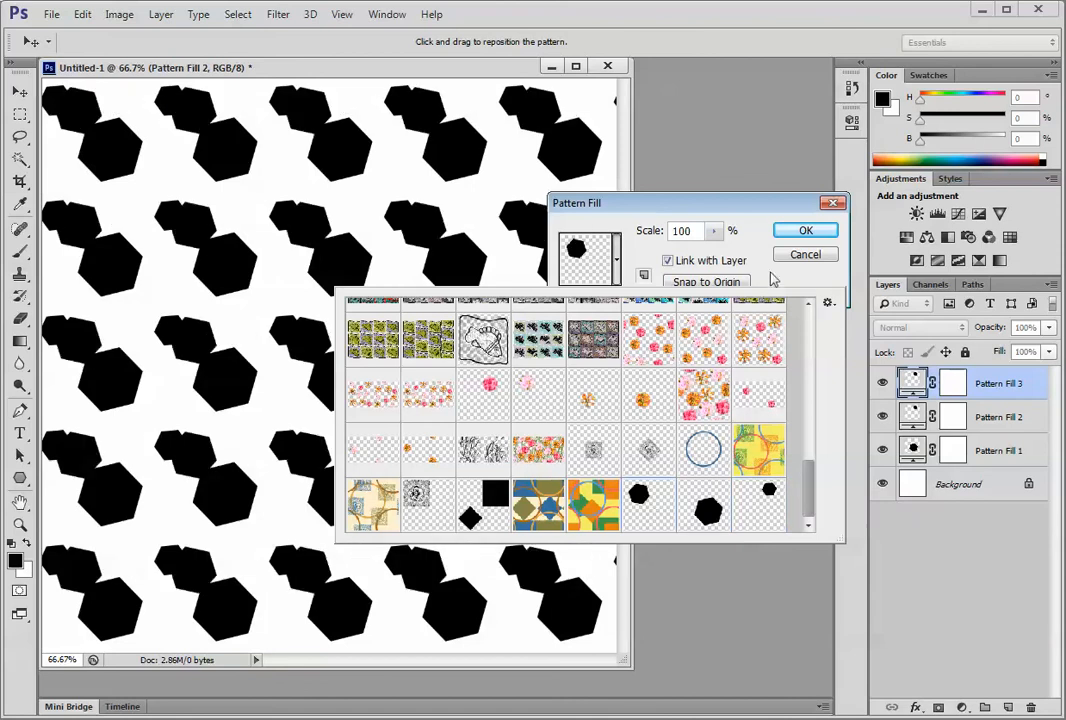
left_click(804, 230)
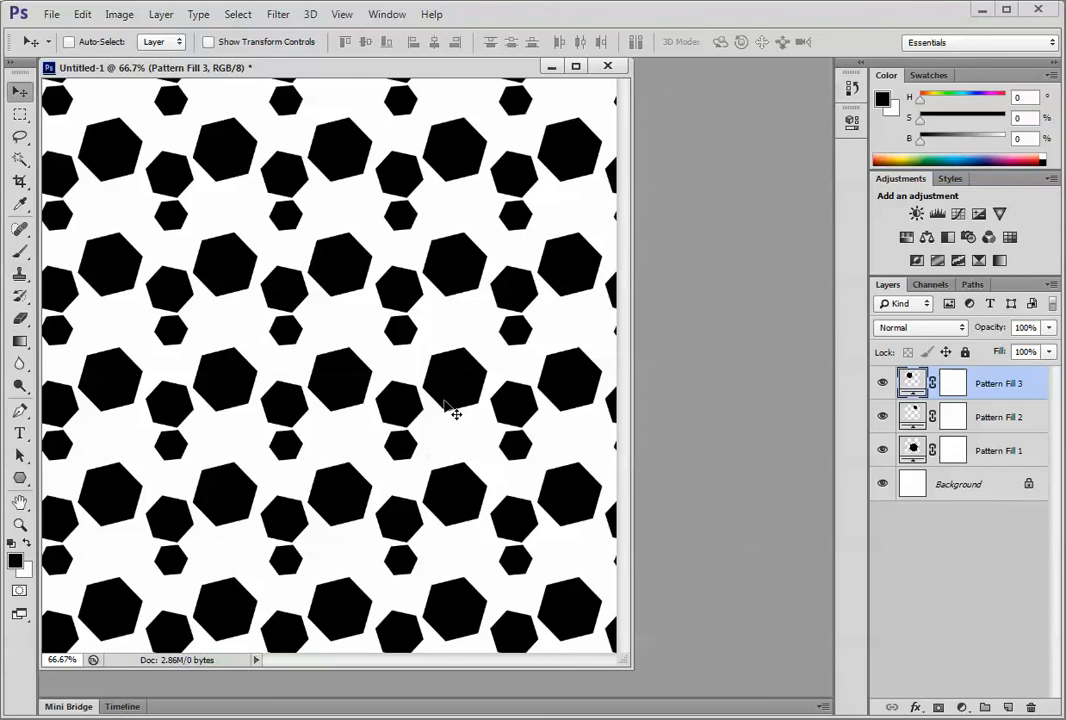
mouse_move(288, 408)
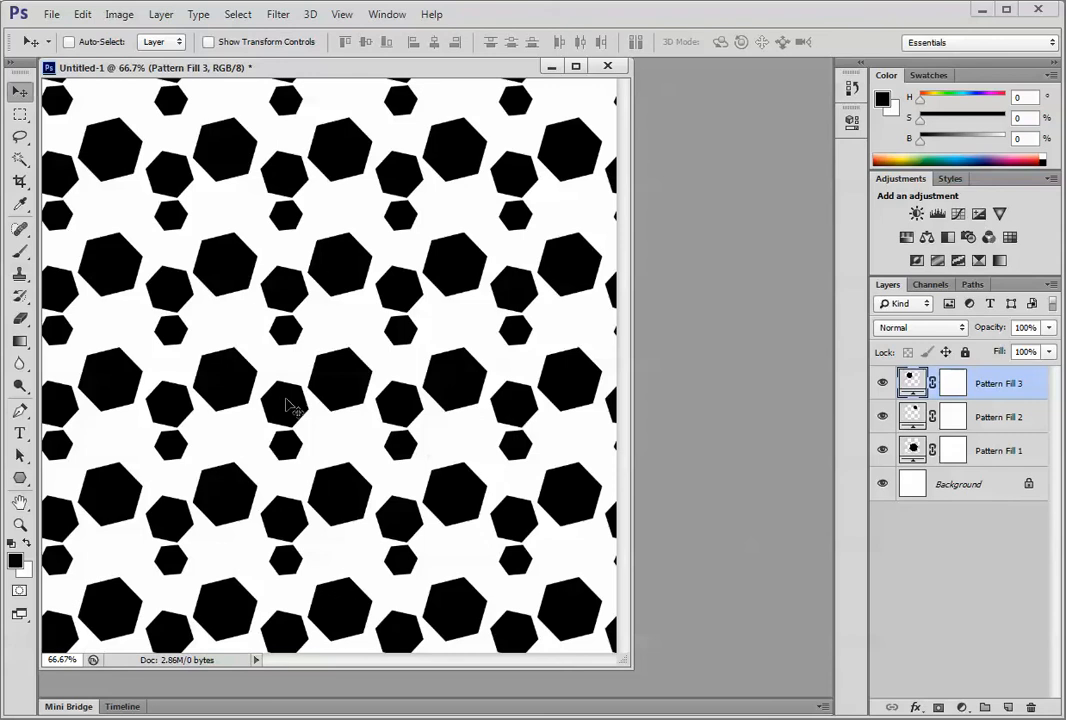
mouse_move(204, 312)
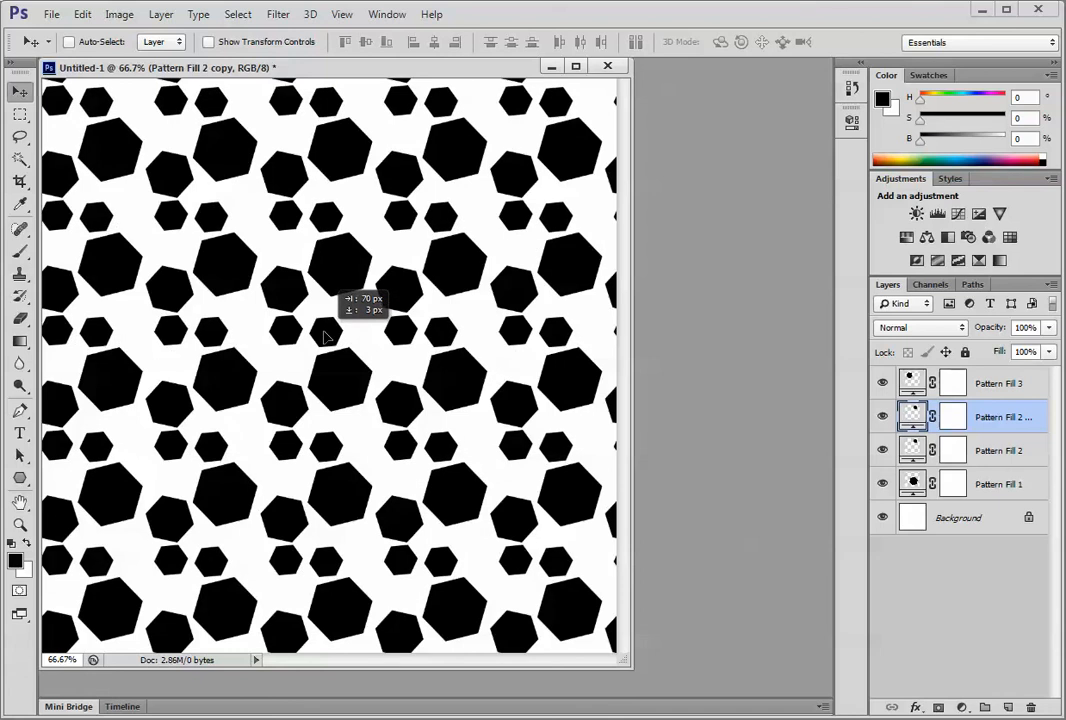
- Drag the Pattern Fill 2 copy's small hexagons into the remaining gaps
left_click_drag(330, 336, 250, 318)
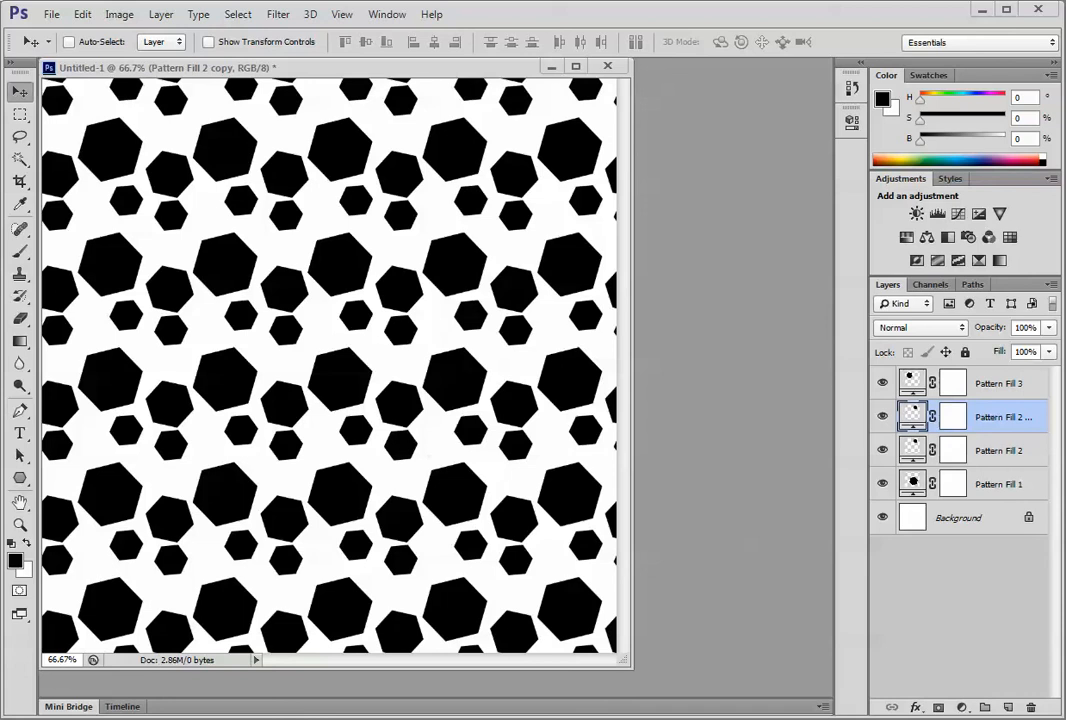
mouse_move(124, 42)
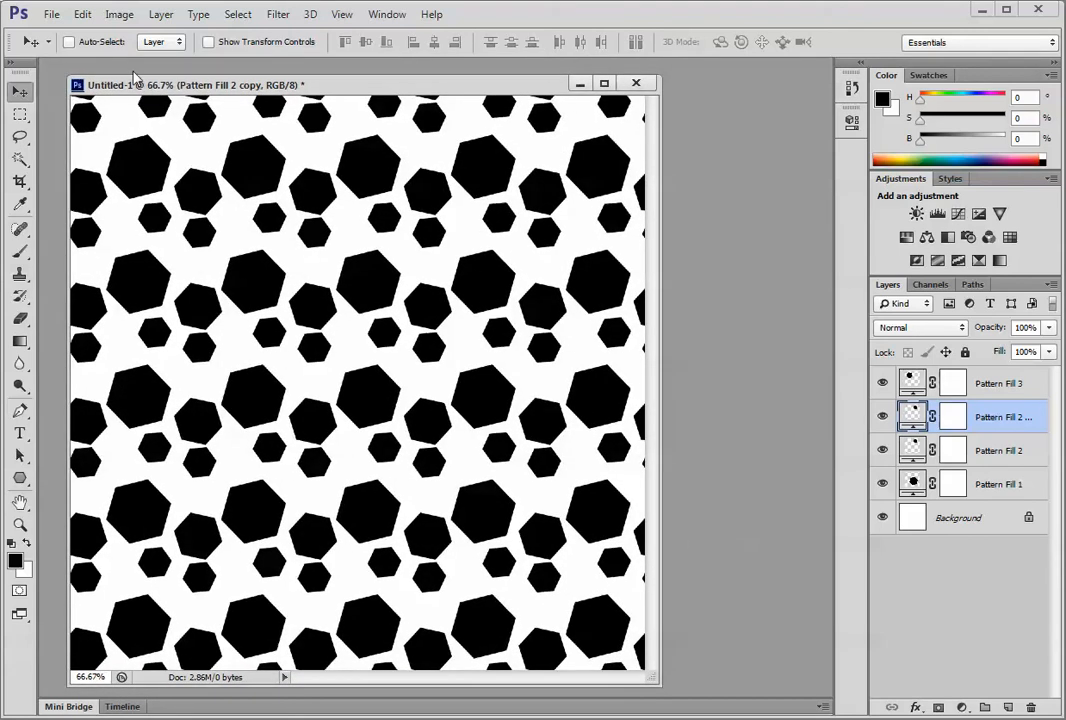
- Save the layered hexagon tile as Uhexbuild.psd in the patterns folder
left_click(60, 14)
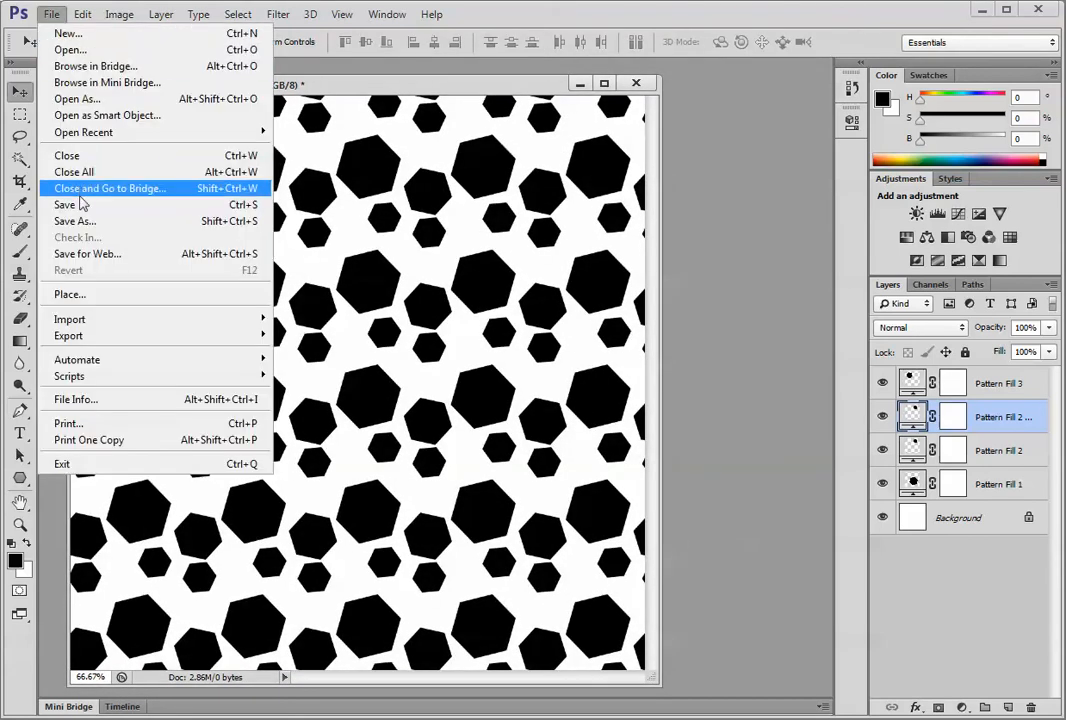
left_click(74, 220)
type("Uhexbuilk.ps")
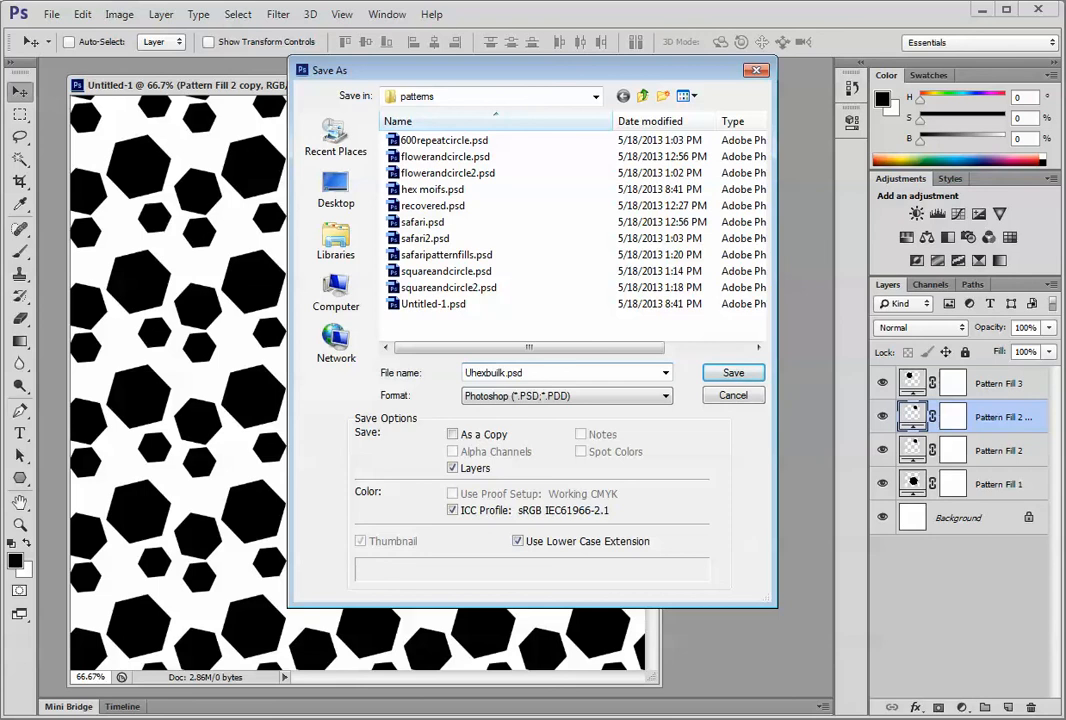
type("d")
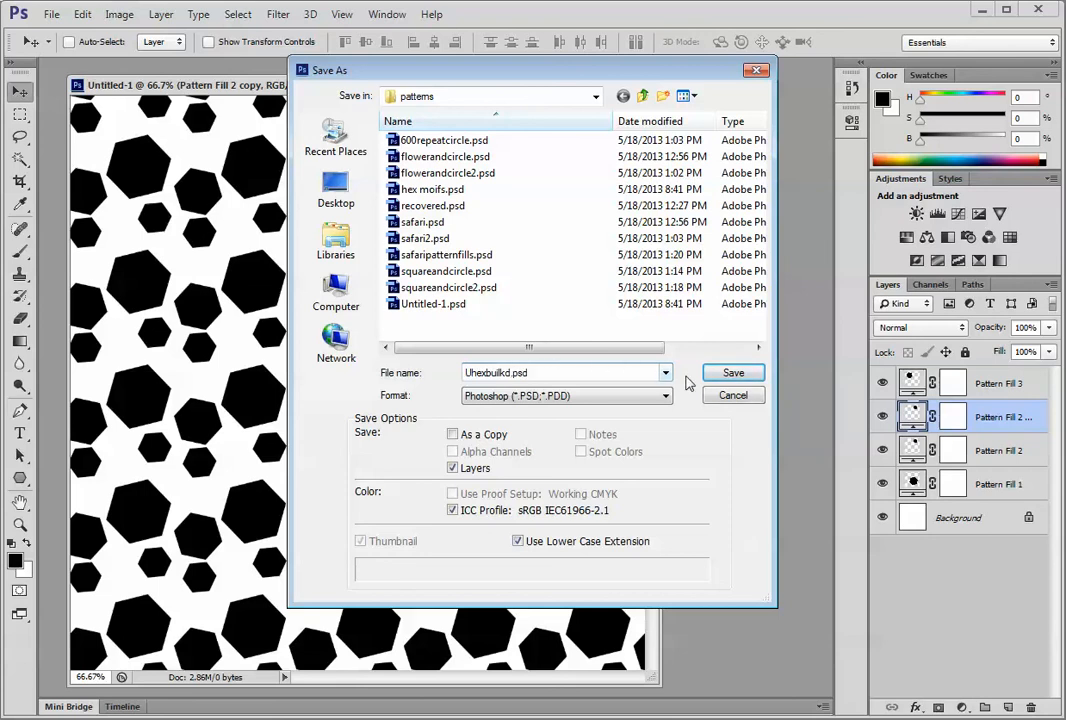
left_click(732, 372)
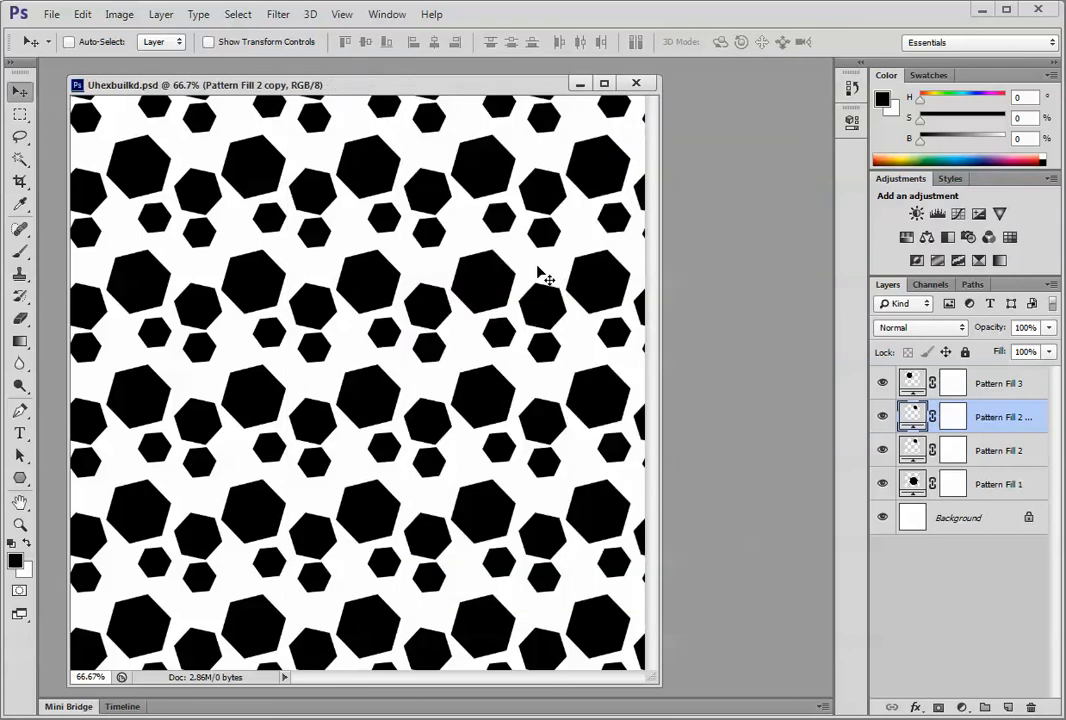
mouse_move(484, 284)
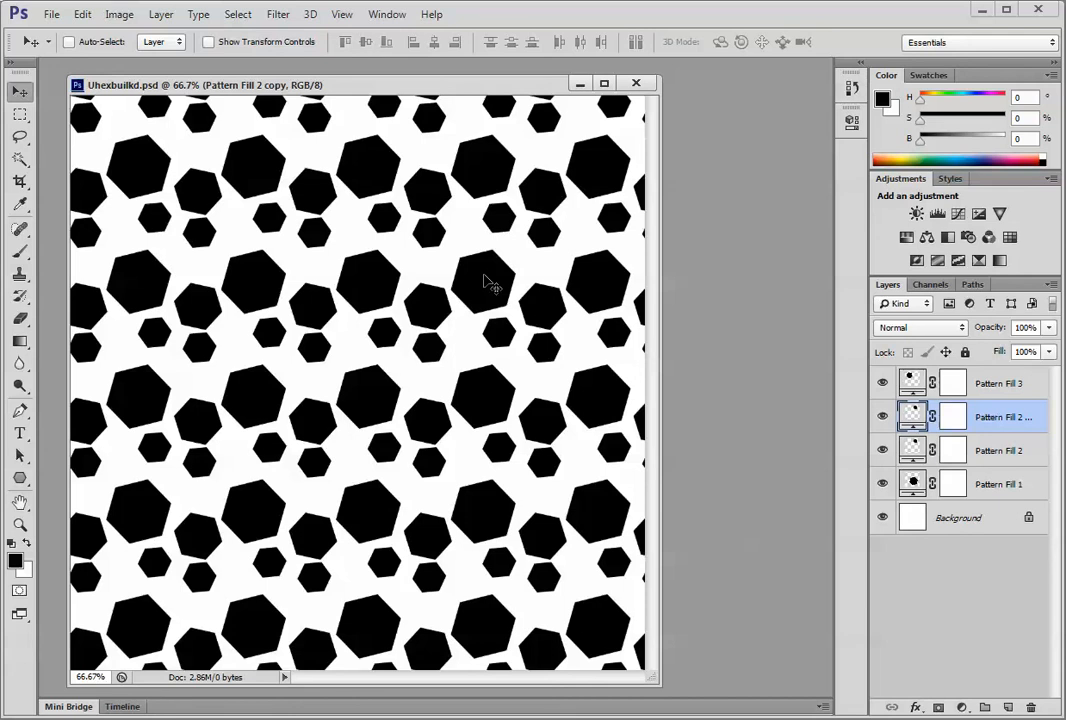
mouse_move(392, 276)
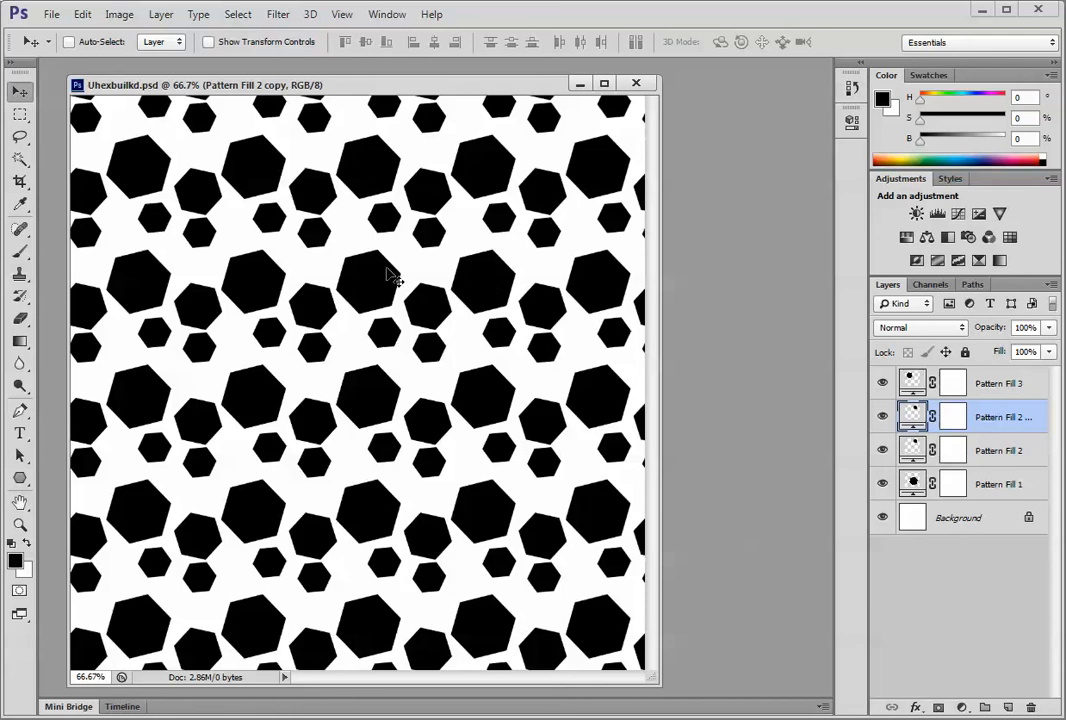
mouse_move(364, 280)
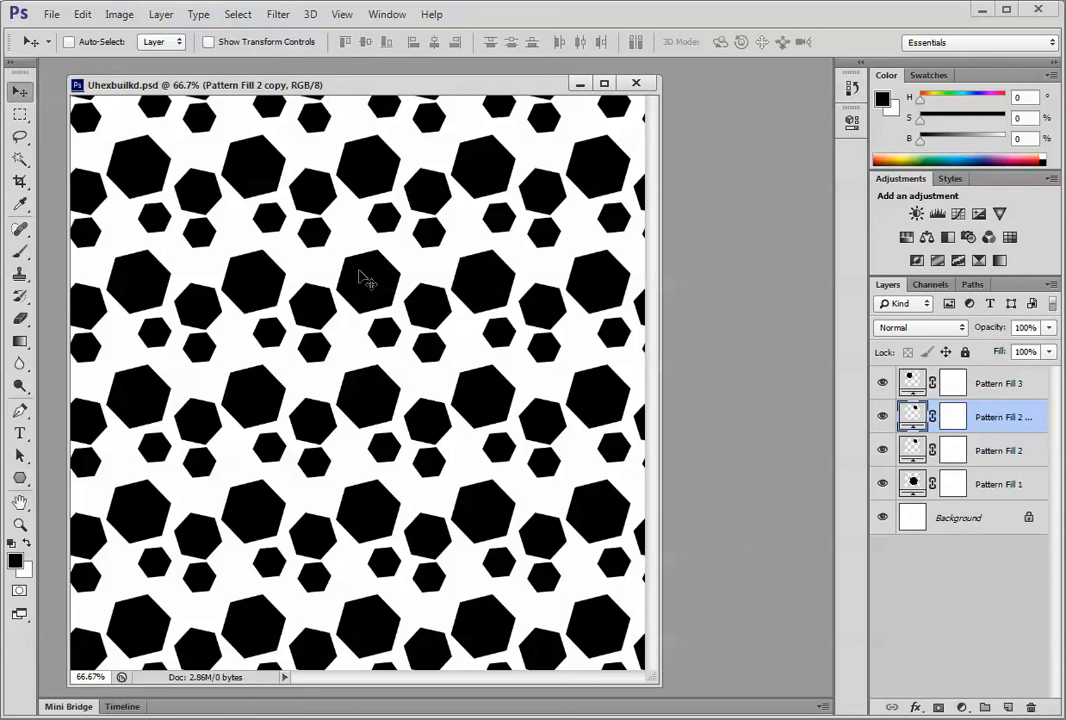
- Set the Rectangular Marquee to Fixed Size 200 by 200 px
left_click(16, 126)
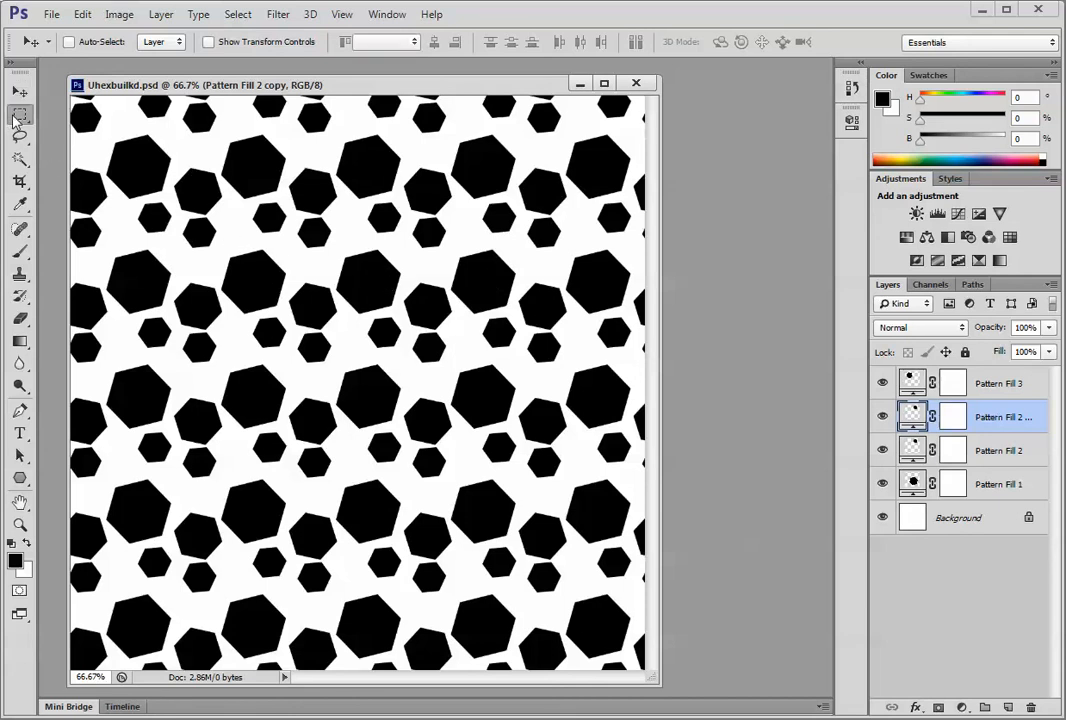
left_click(16, 120)
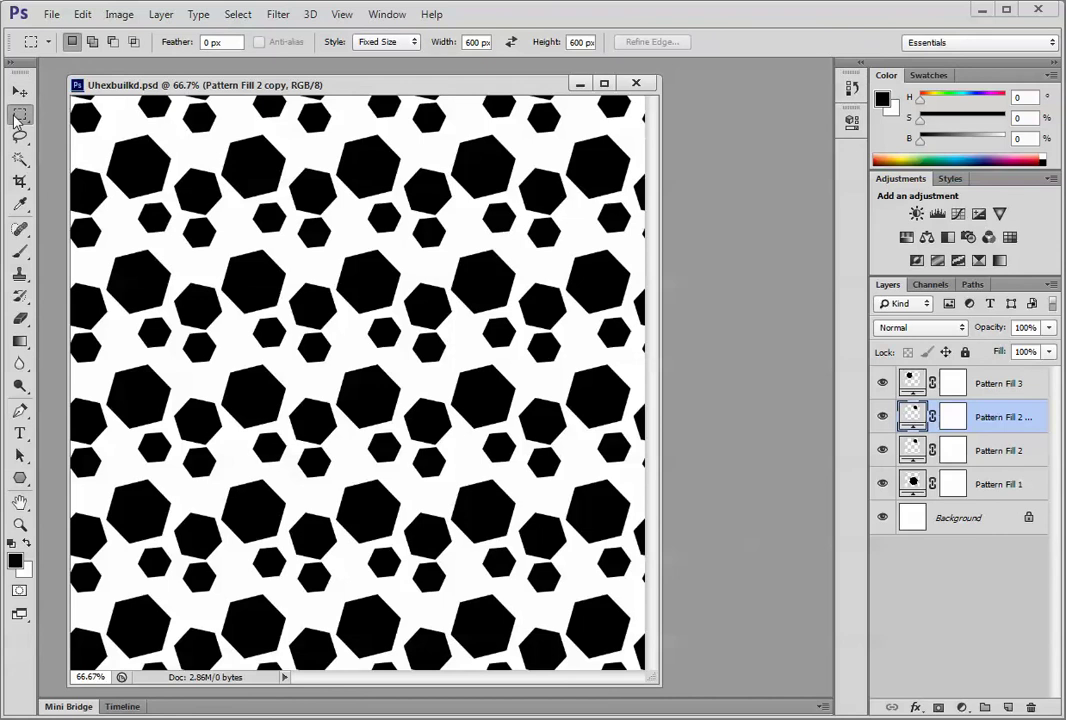
left_click(408, 42)
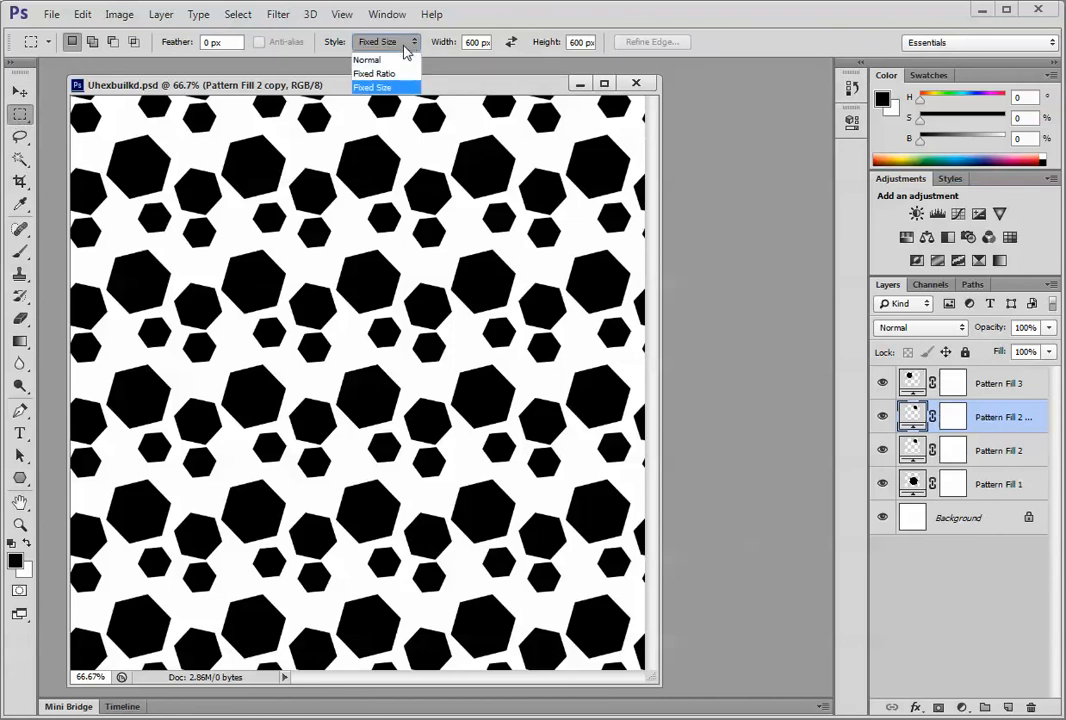
left_click(380, 86)
type("200")
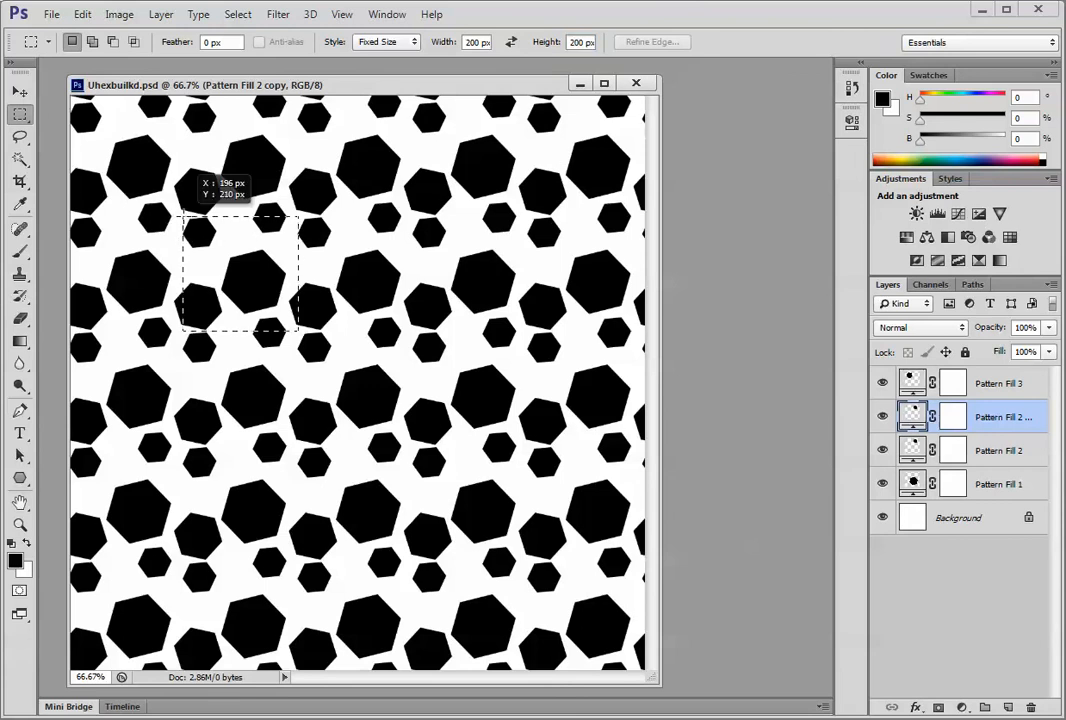
- Place the square selection over a hexagon cluster and hide the white Background layer
left_click_drag(236, 270, 390, 390)
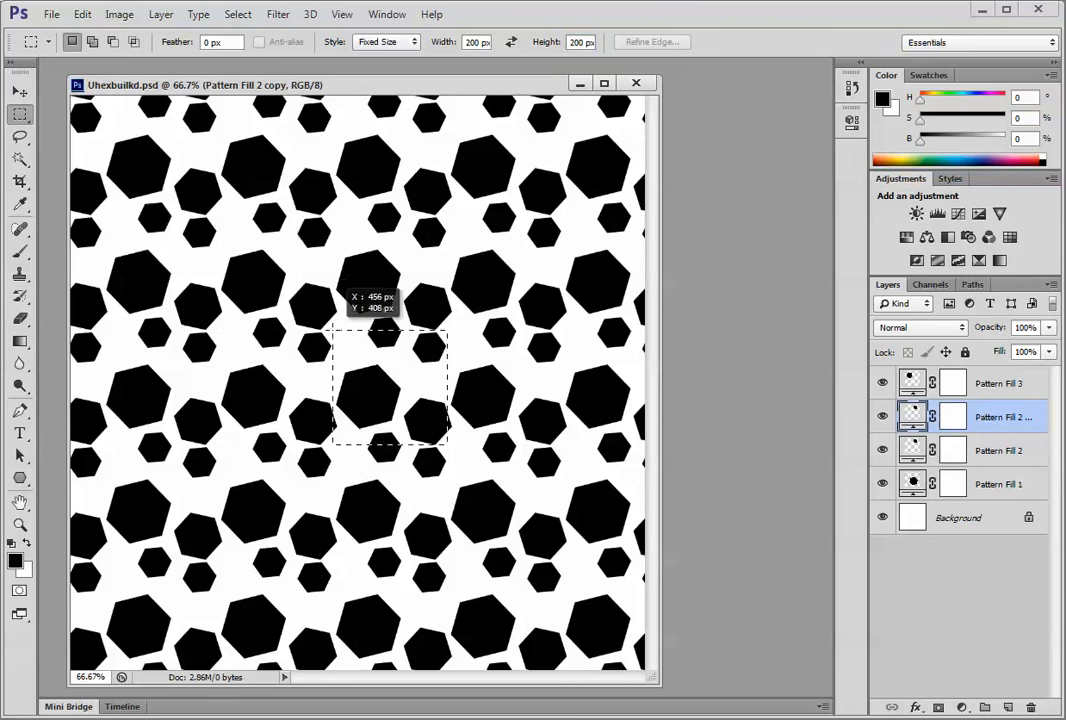
left_click_drag(390, 390, 268, 330)
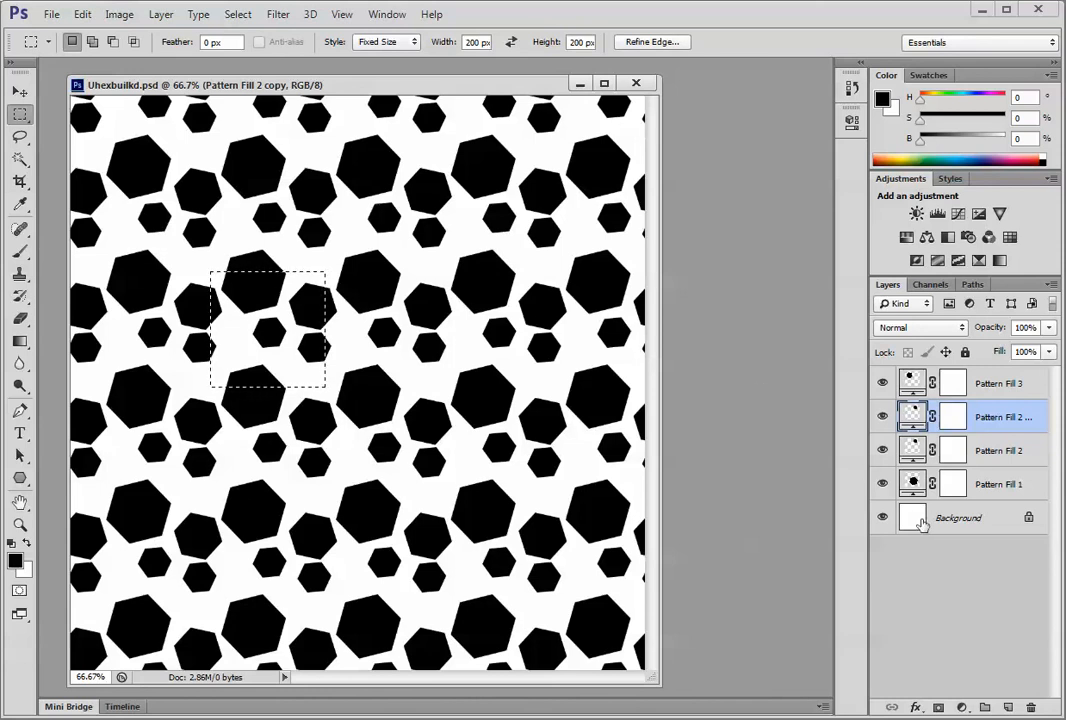
left_click(882, 516)
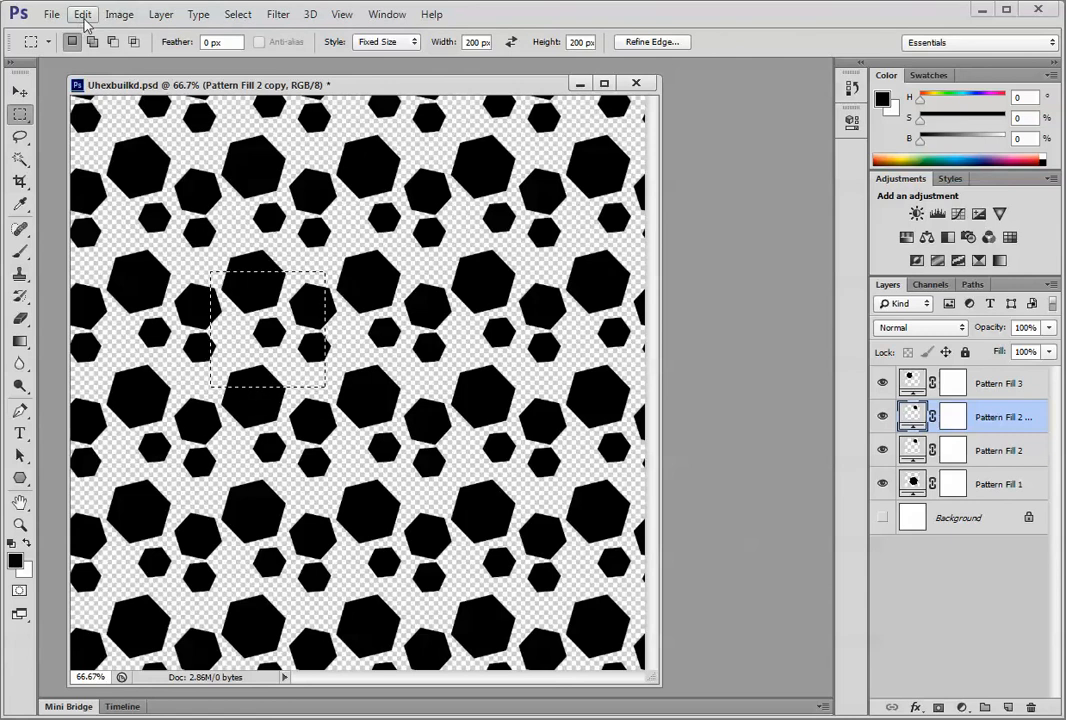
- Define the selected hexagon square as a new pattern named starting with 'he' via Edit > Define Pattern
left_click(80, 16)
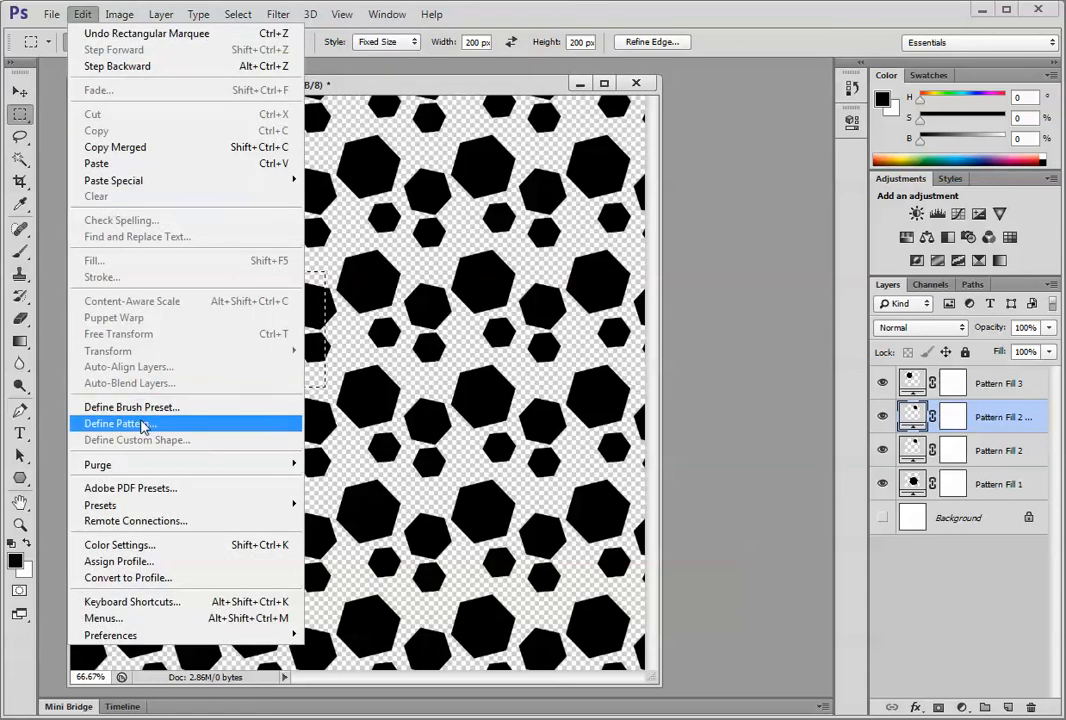
left_click(130, 424)
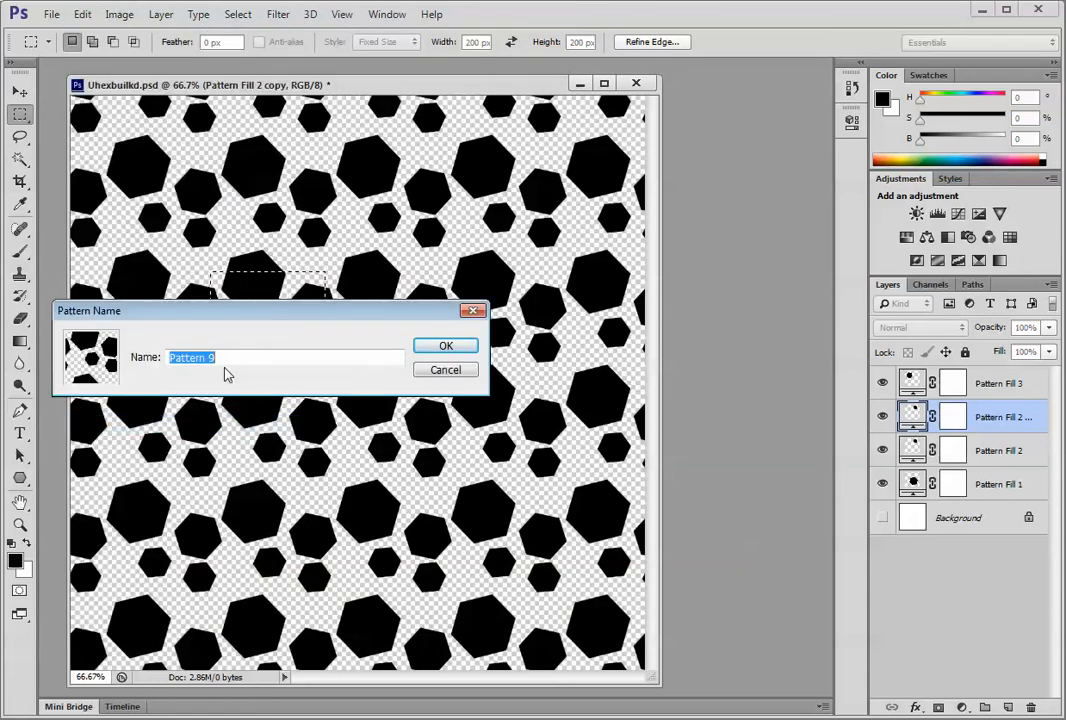
type("hexfinal")
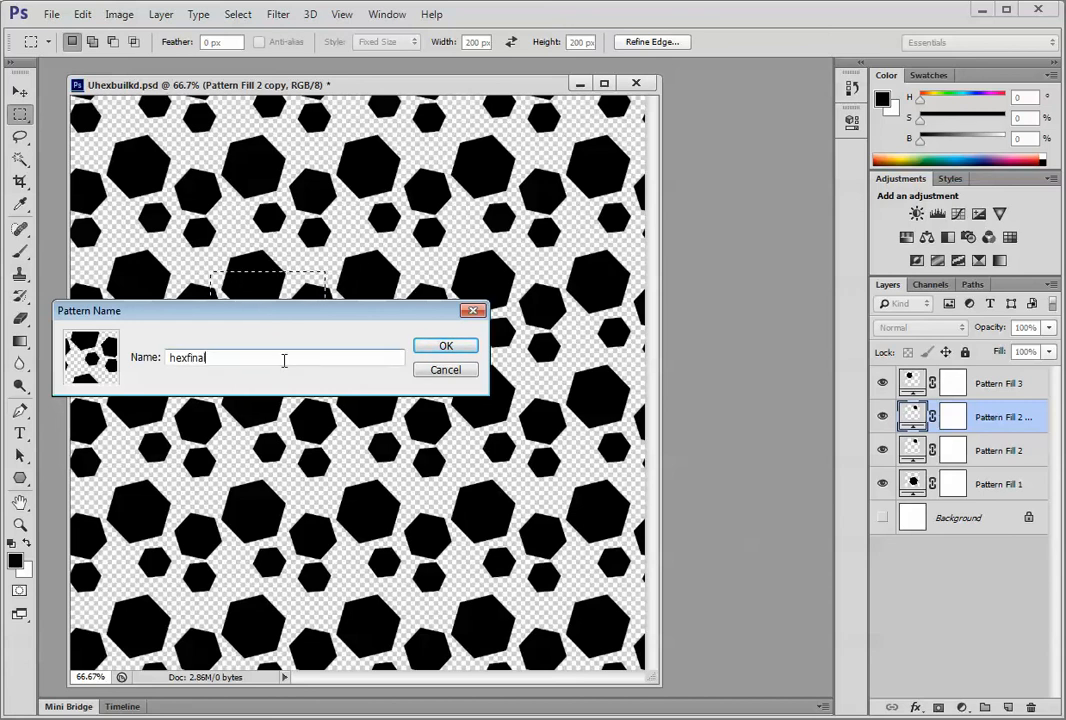
left_click(444, 344)
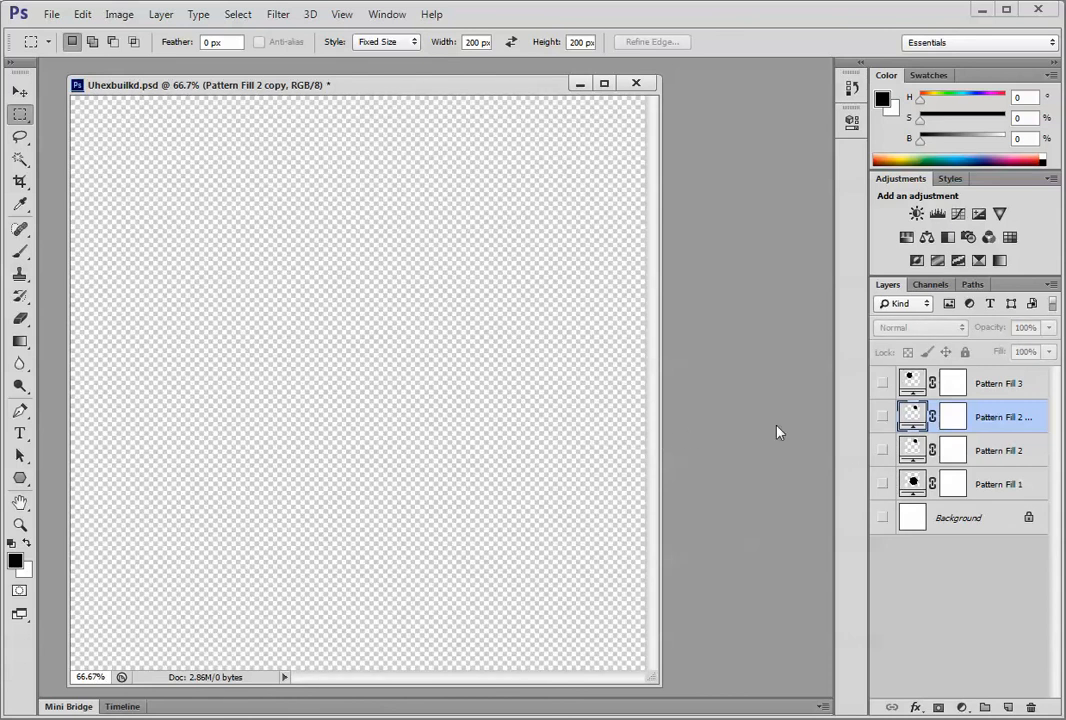
mouse_move(784, 432)
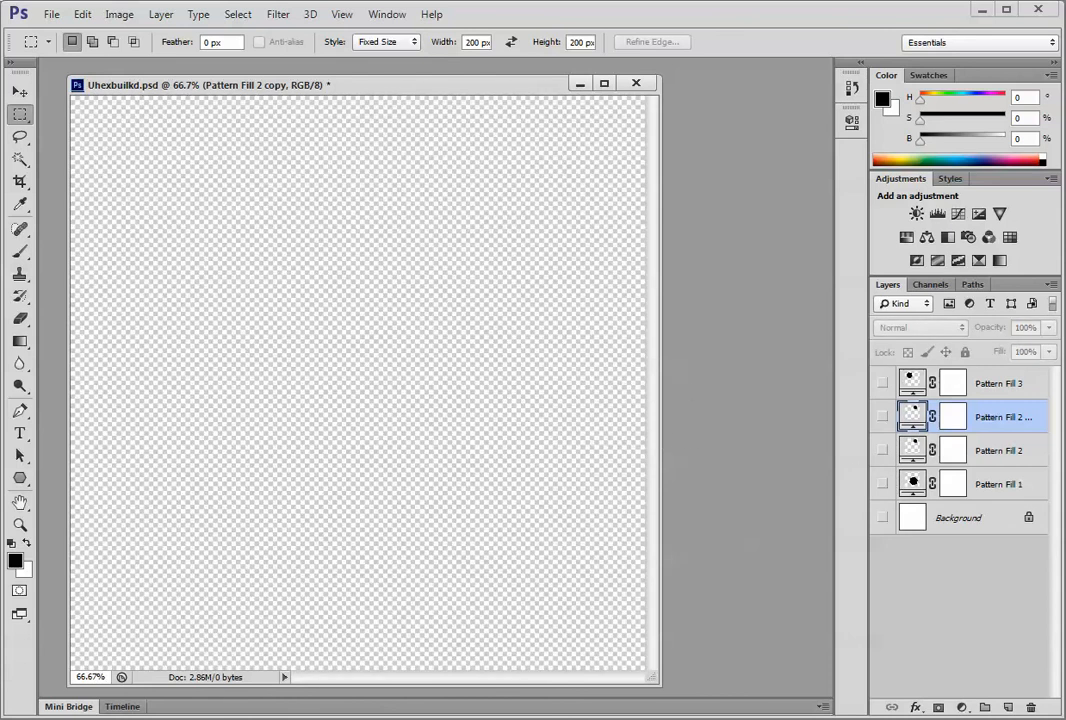
- Add fill layer Pattern Fill 4 using the last saved pattern, the new hexagon tile
left_click(112, 14)
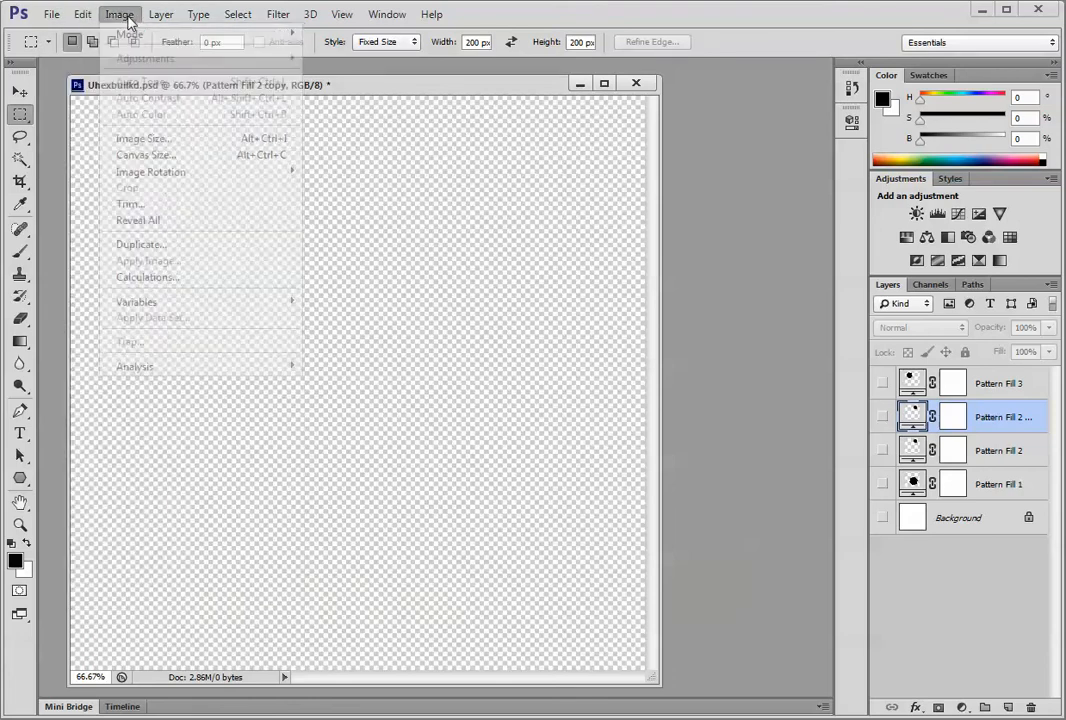
left_click(168, 14)
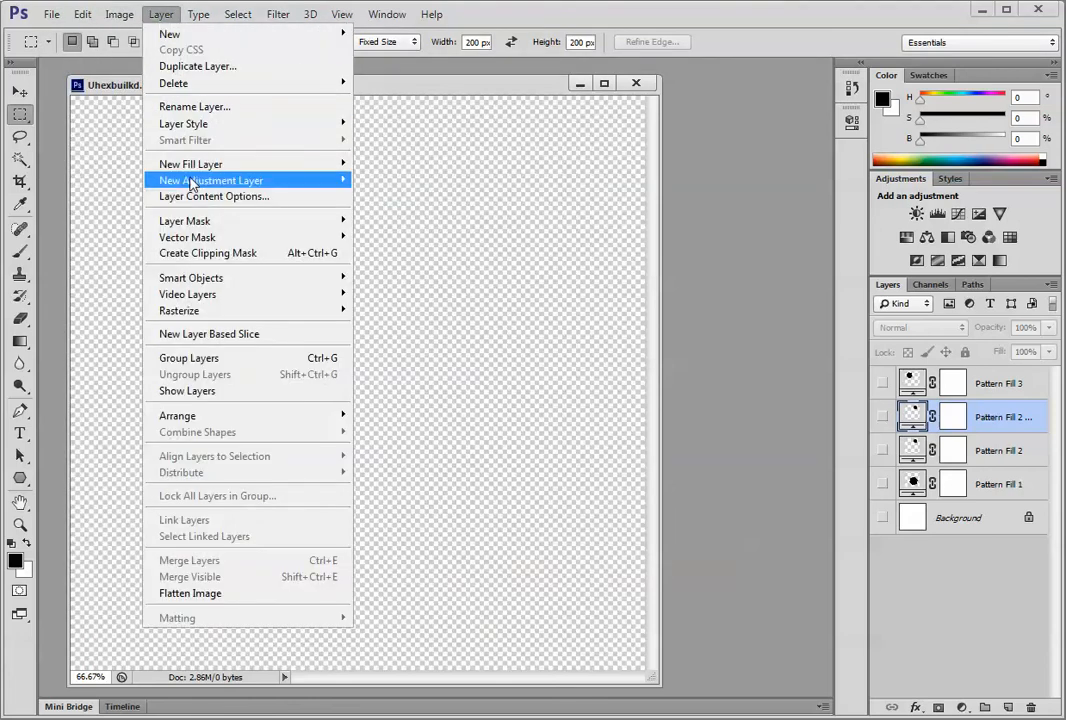
mouse_move(190, 164)
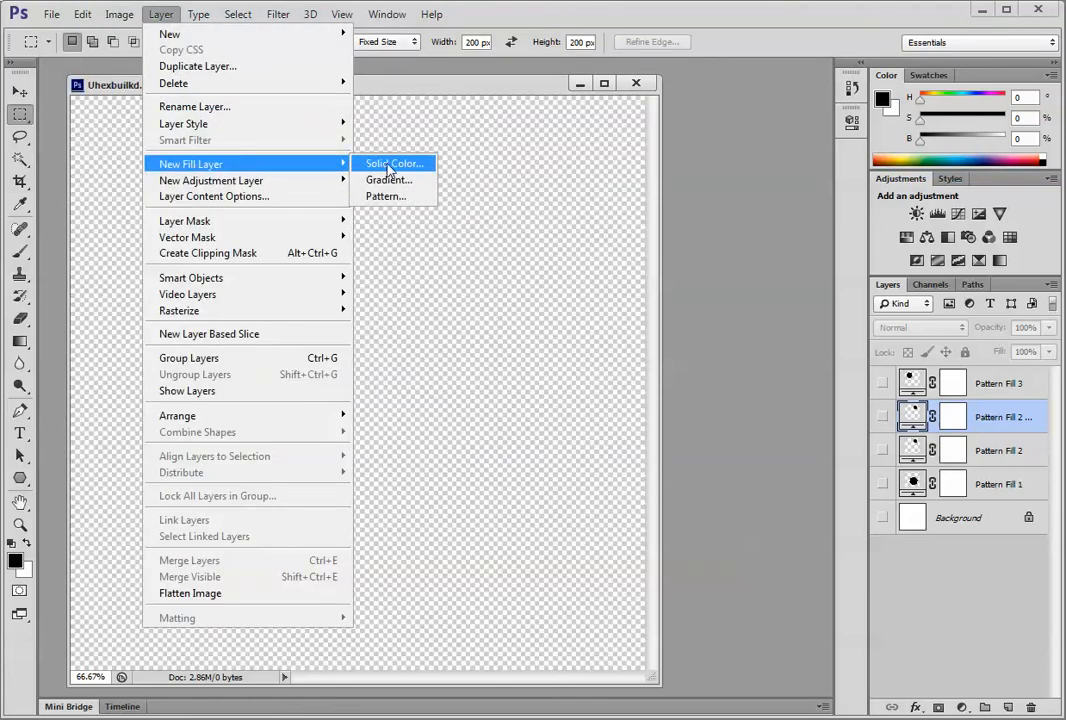
left_click(392, 164)
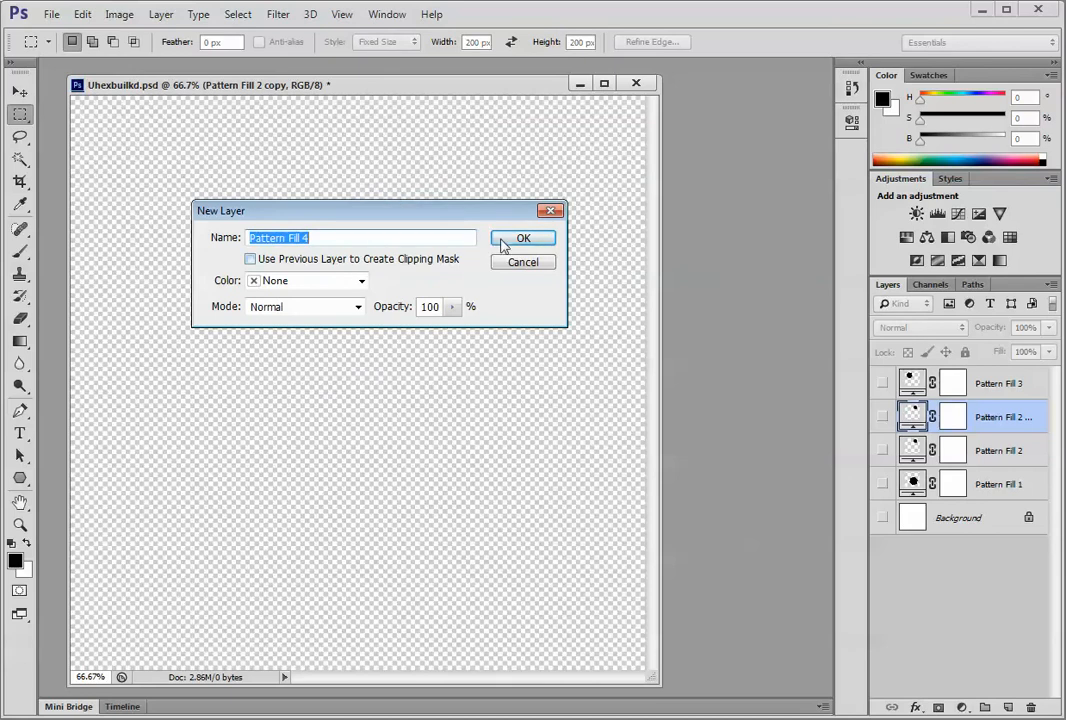
left_click(524, 238)
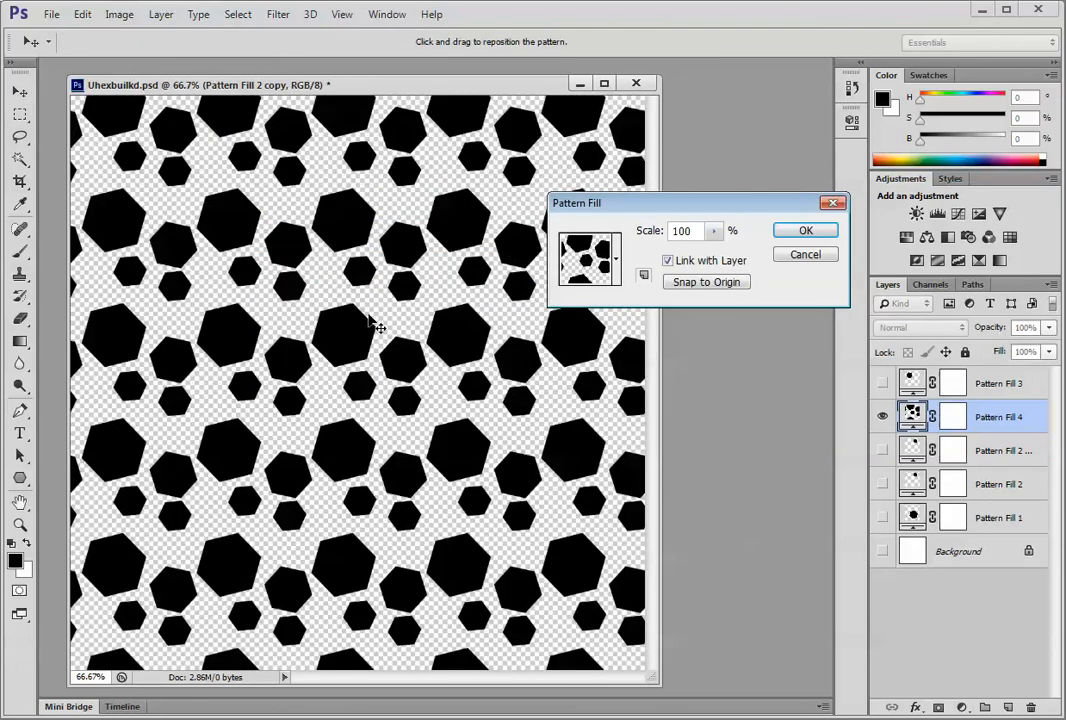
left_click(642, 276)
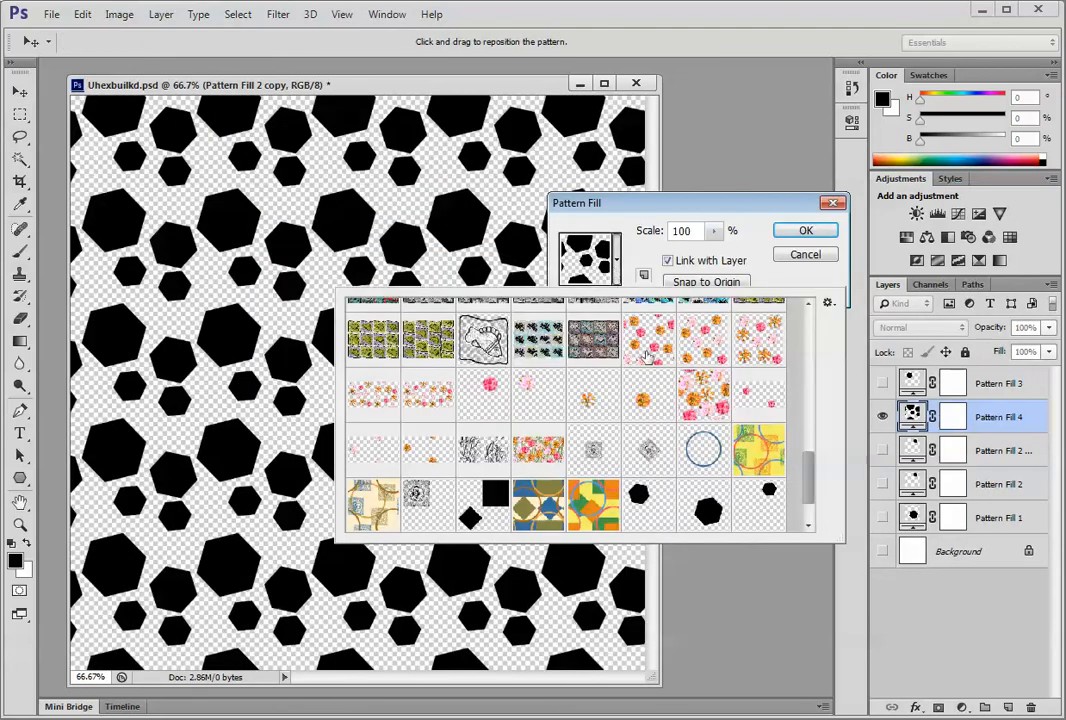
scroll("down", 3)
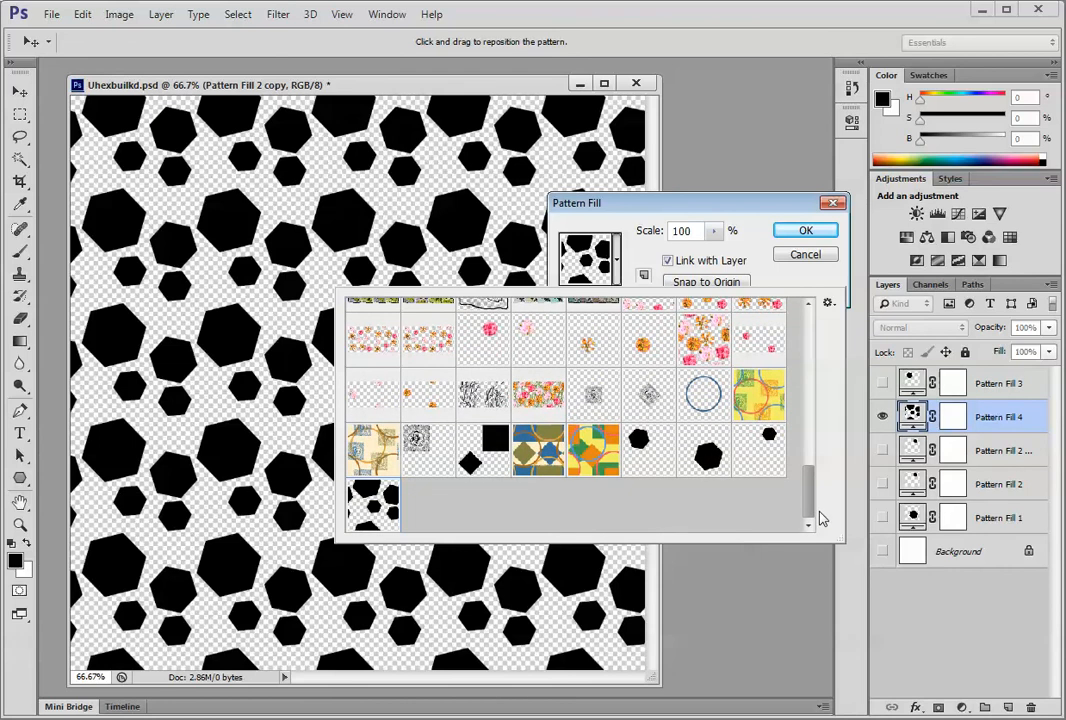
mouse_move(372, 504)
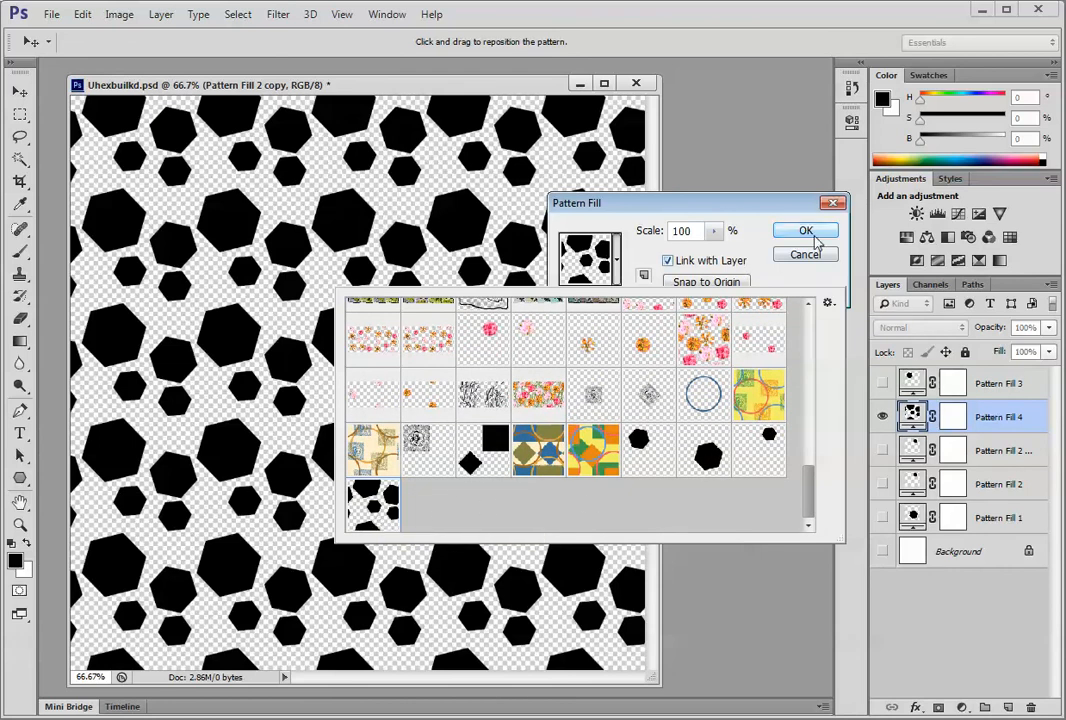
left_click(806, 230)
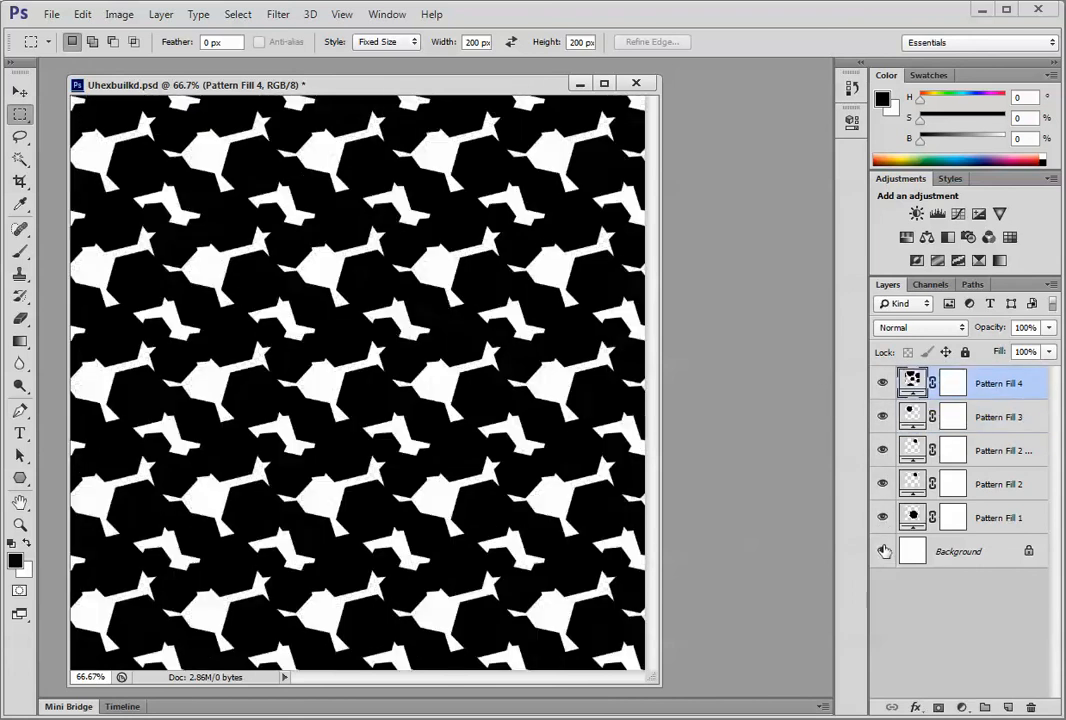
- Hide the older fill layers and Background so only Pattern Fill 4 shows over transparency
left_click(884, 552)
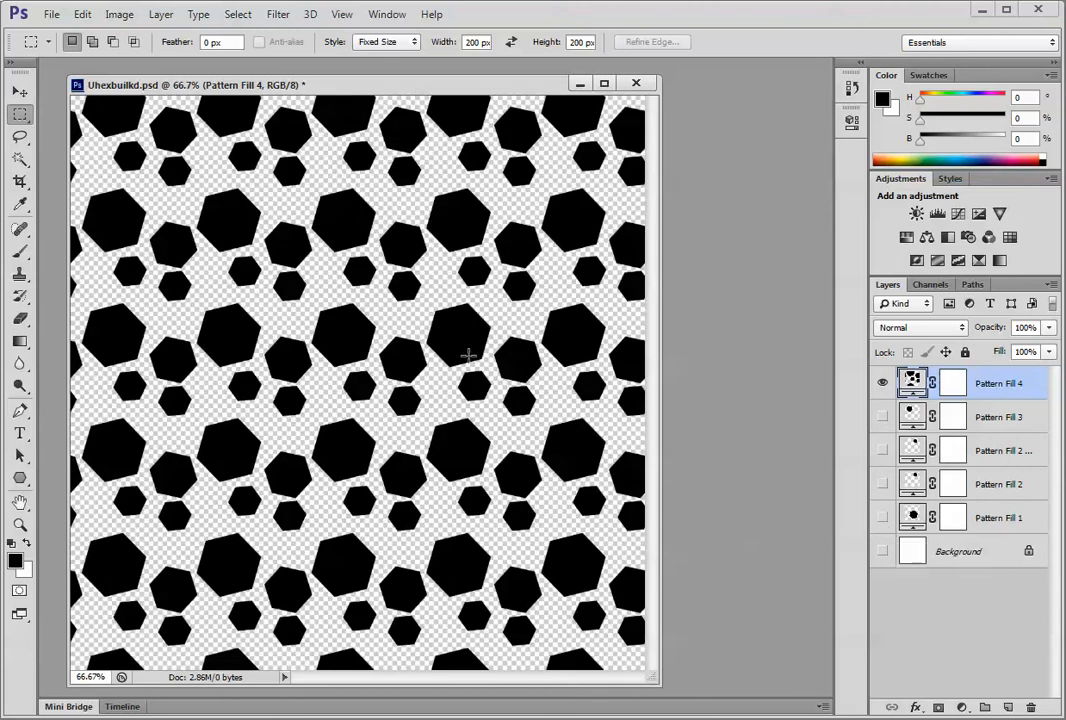
mouse_move(376, 356)
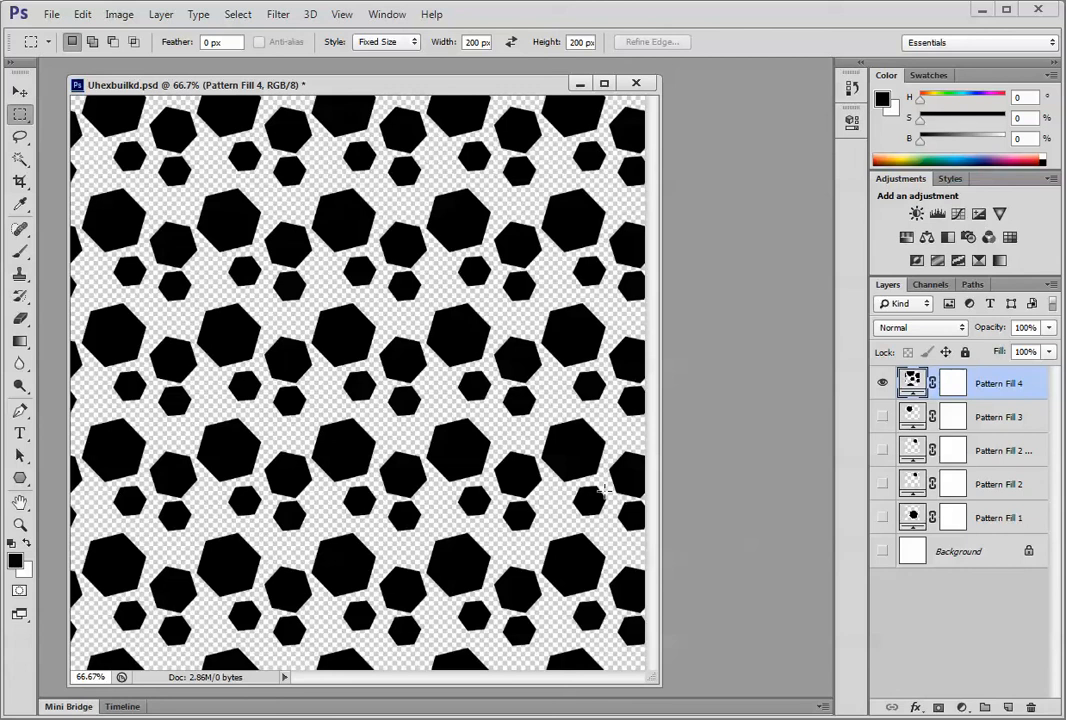
mouse_move(796, 684)
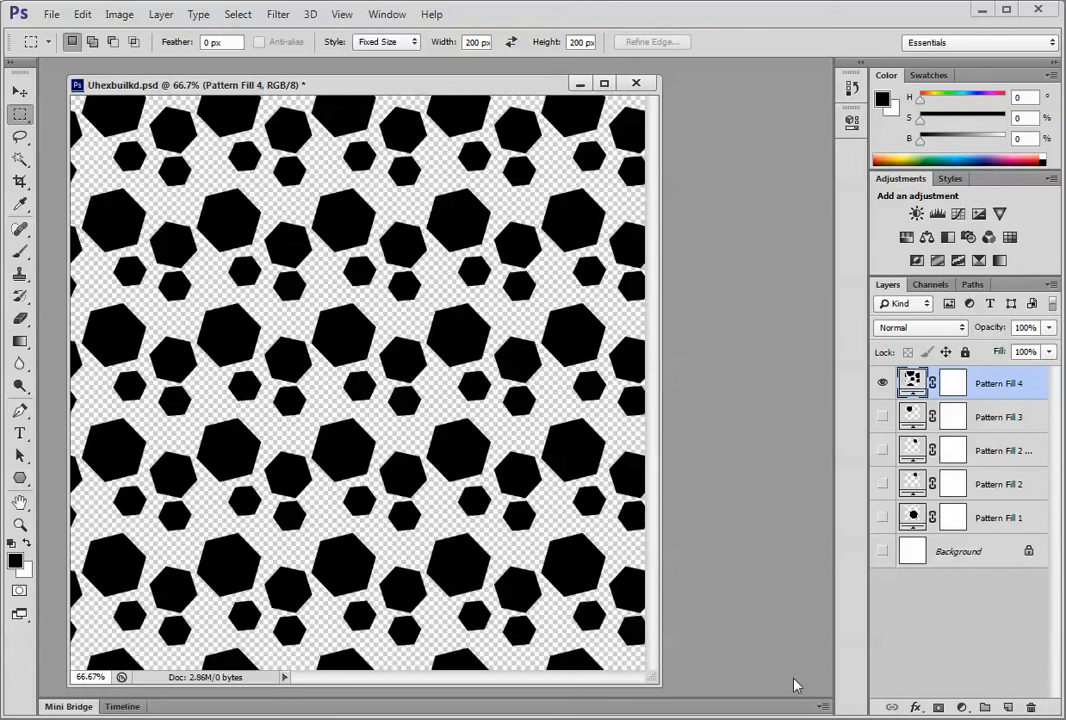